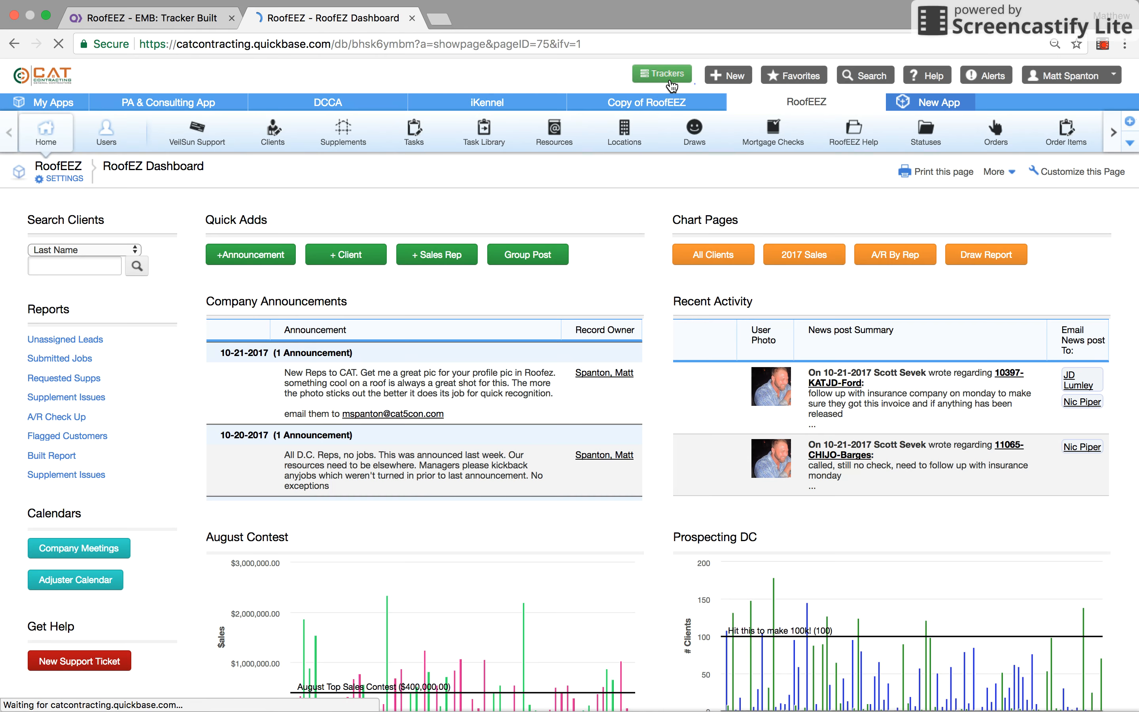
# Bring up the Tracker Homepage and scroll through the Submitted, Production and Built lists.
pyautogui.click(661, 75)
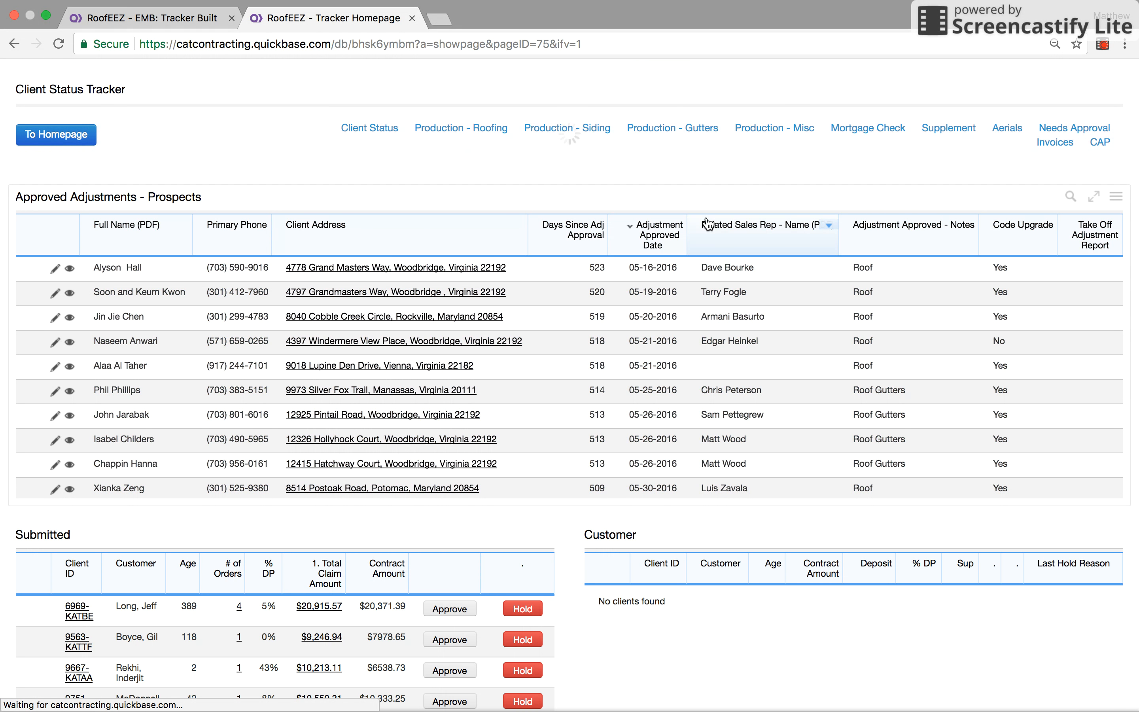
pyautogui.scroll(-3)
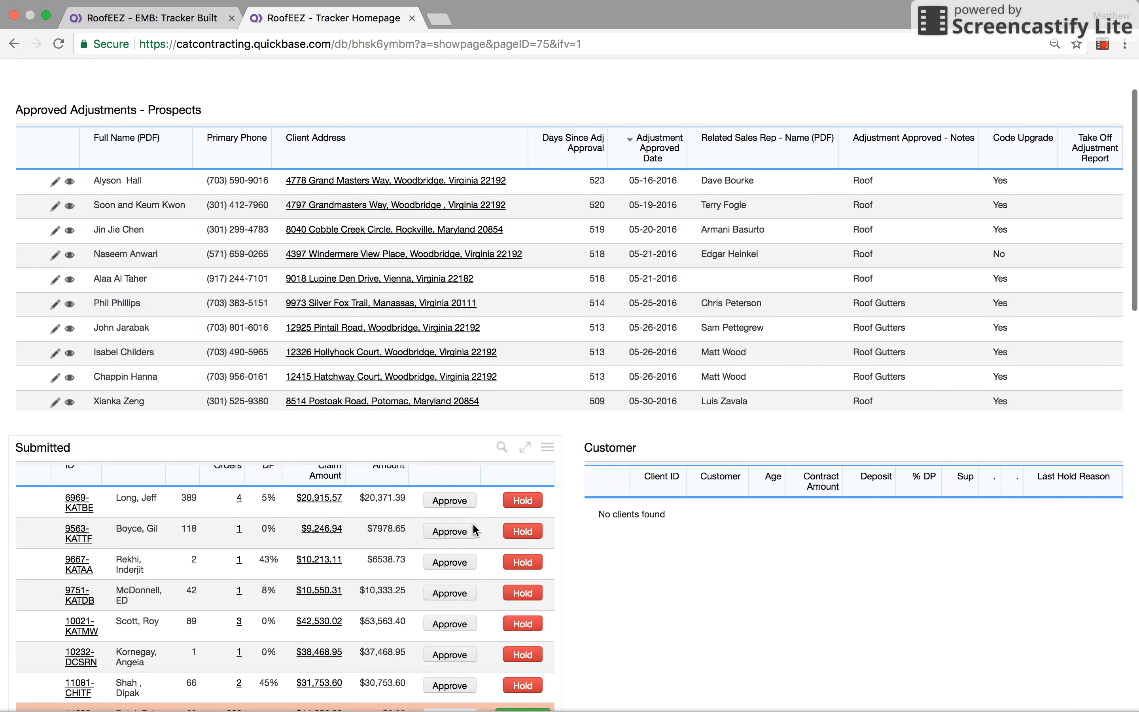
pyautogui.scroll(-3)
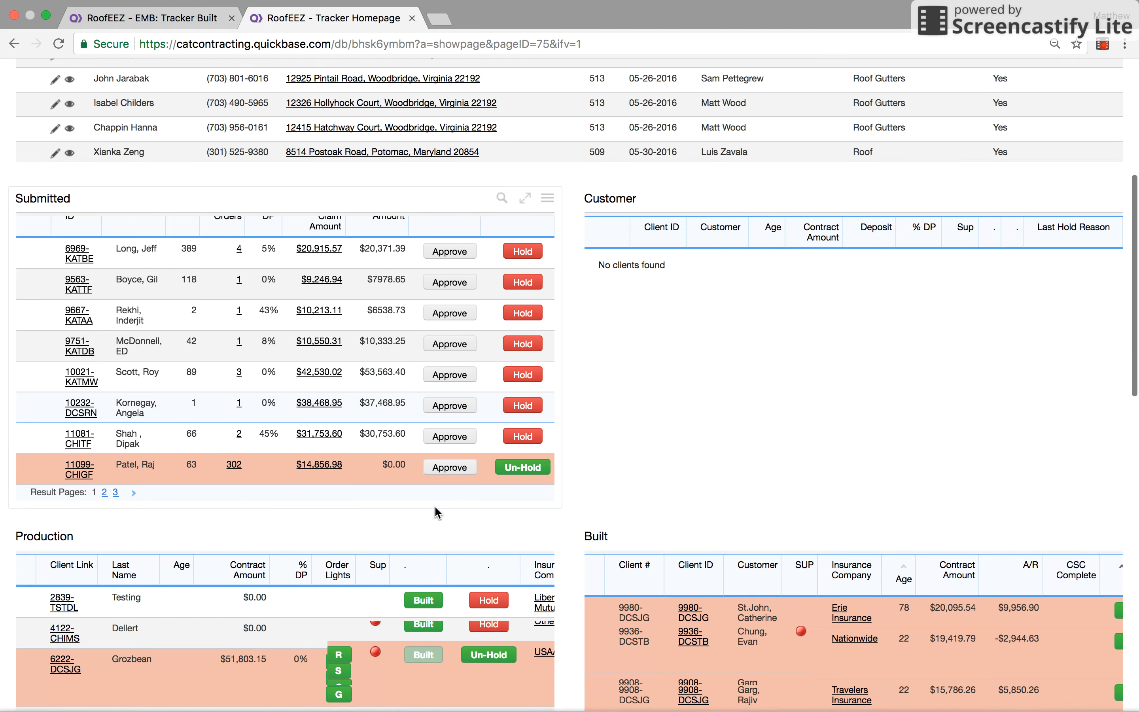
pyautogui.scroll(-3)
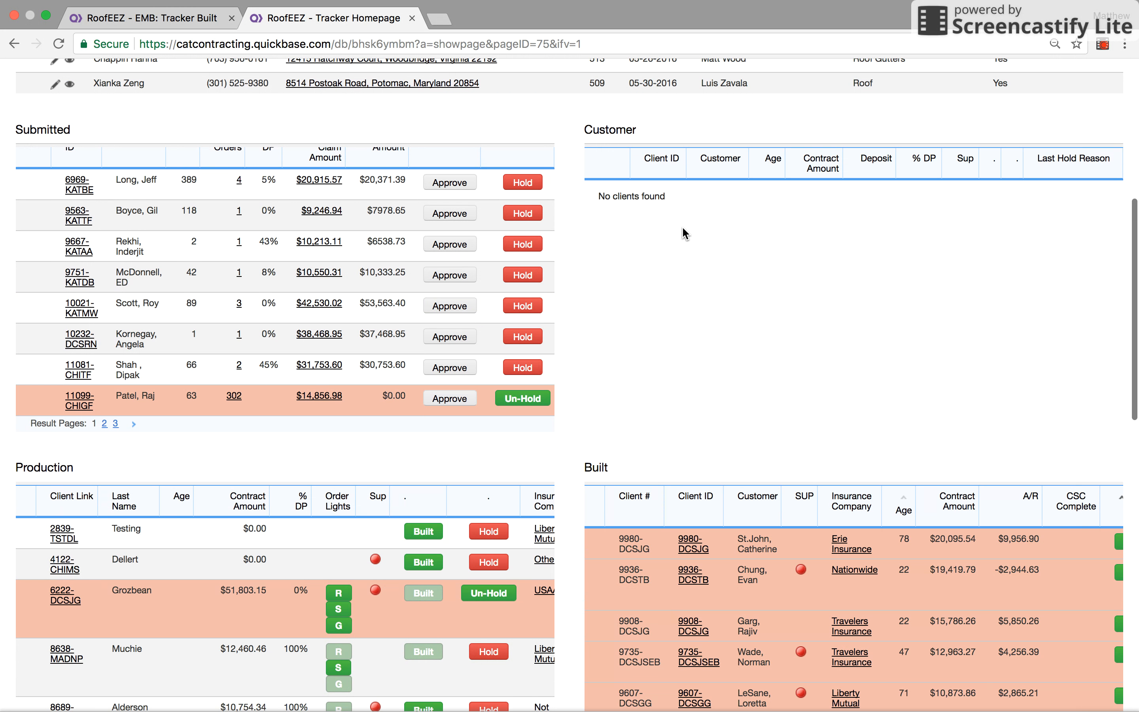
pyautogui.moveTo(294, 265)
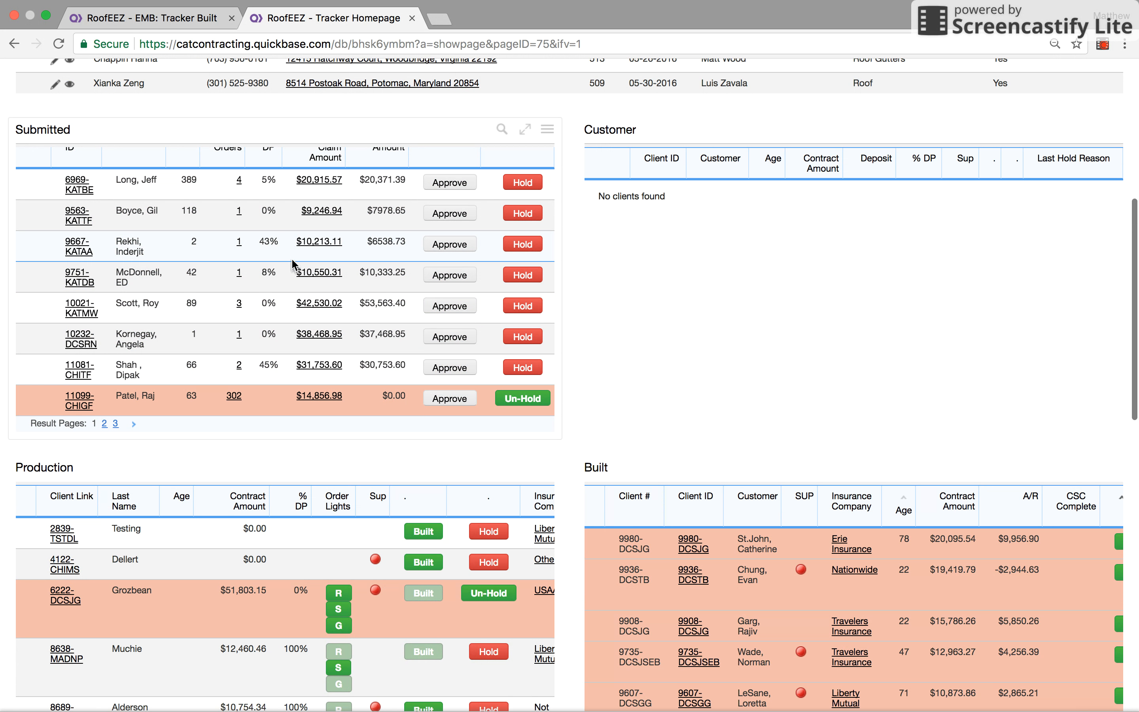
pyautogui.moveTo(506, 380)
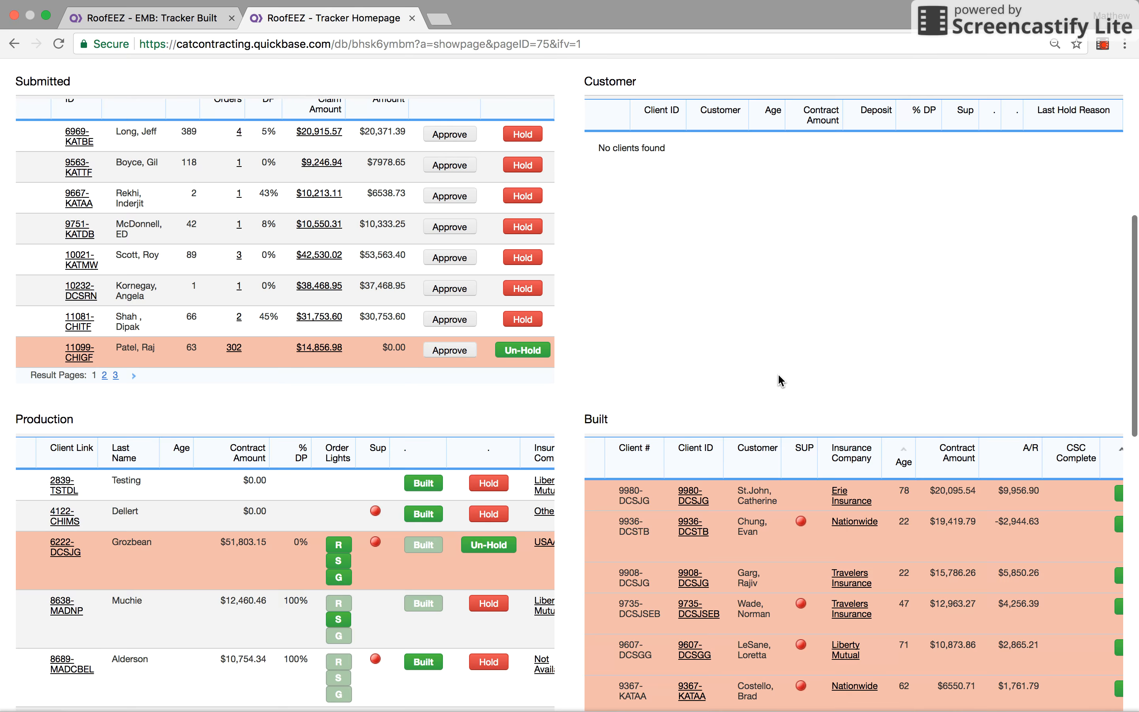
pyautogui.scroll(-3)
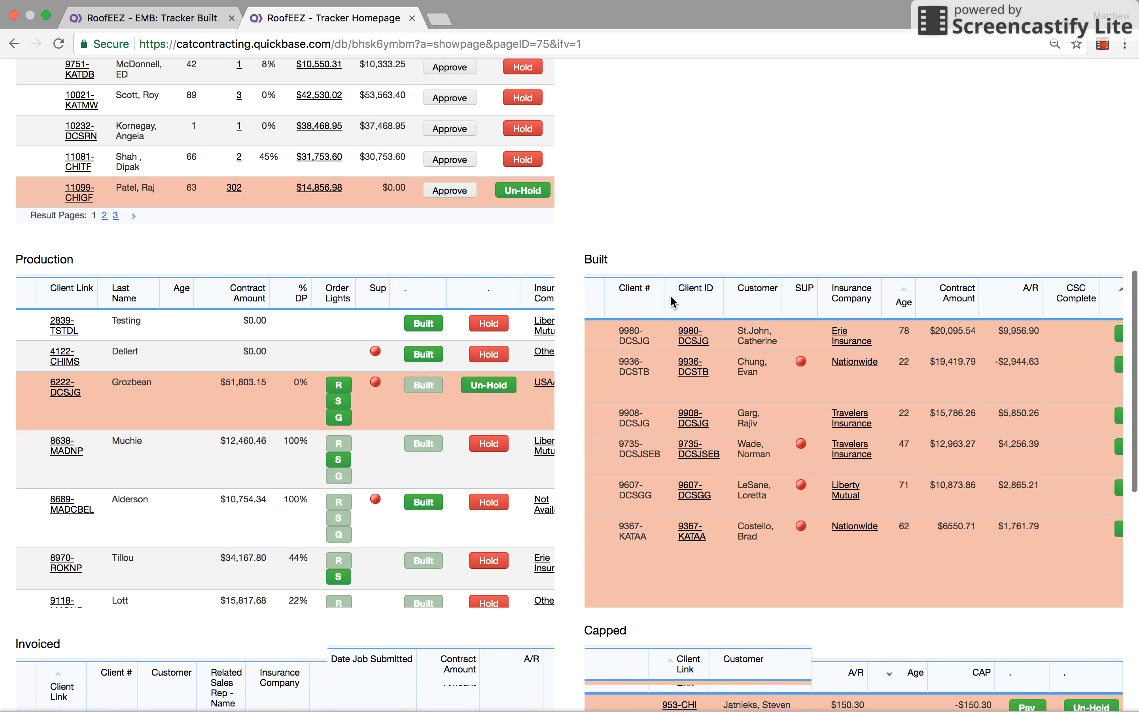
pyautogui.scroll(-3)
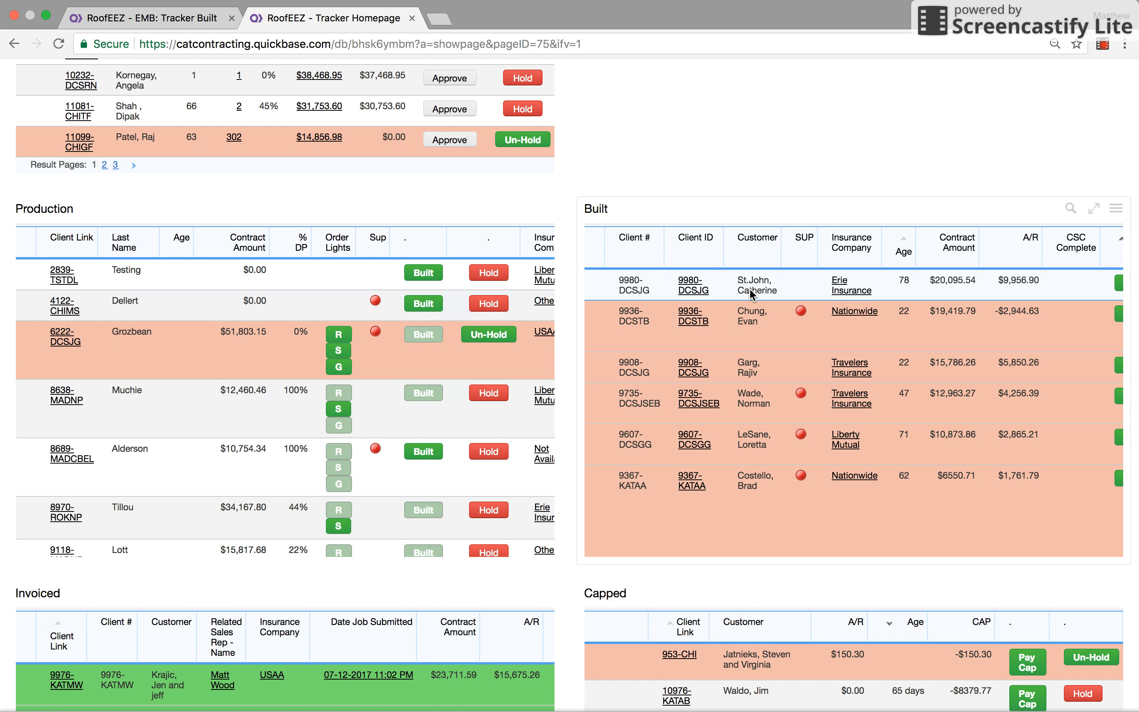
pyautogui.moveTo(755, 301)
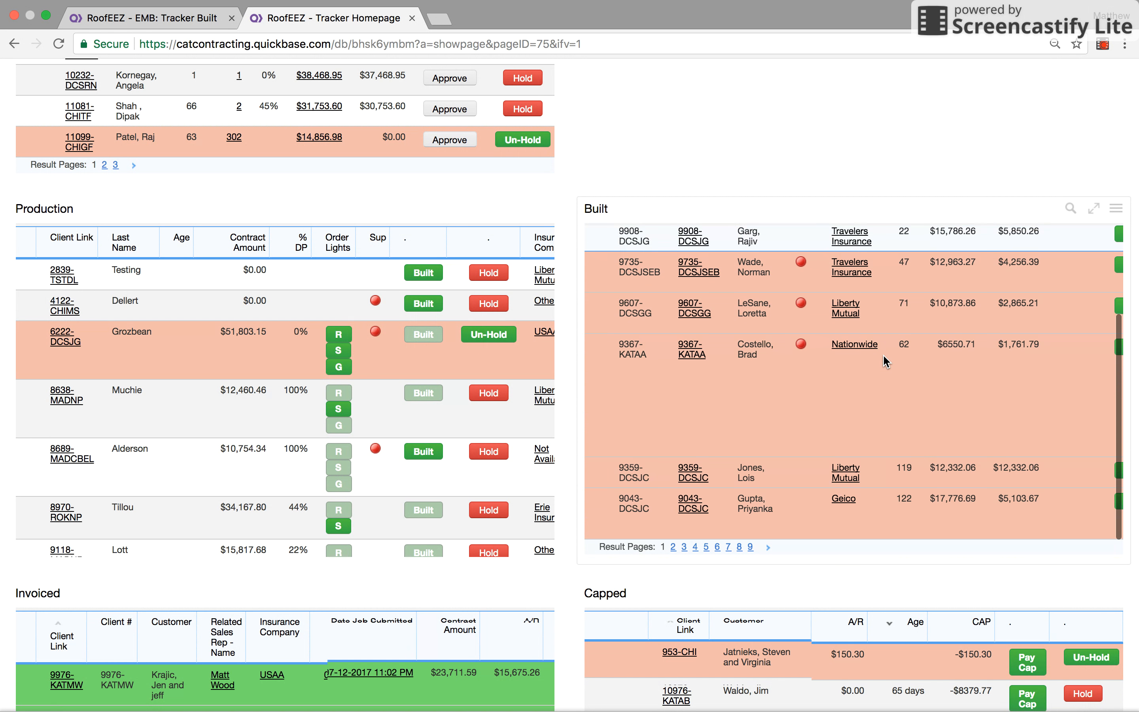
# Show the Built panel's full EMB: Tracker Built report and scroll through all 69 built clients.
pyautogui.click(1117, 192)
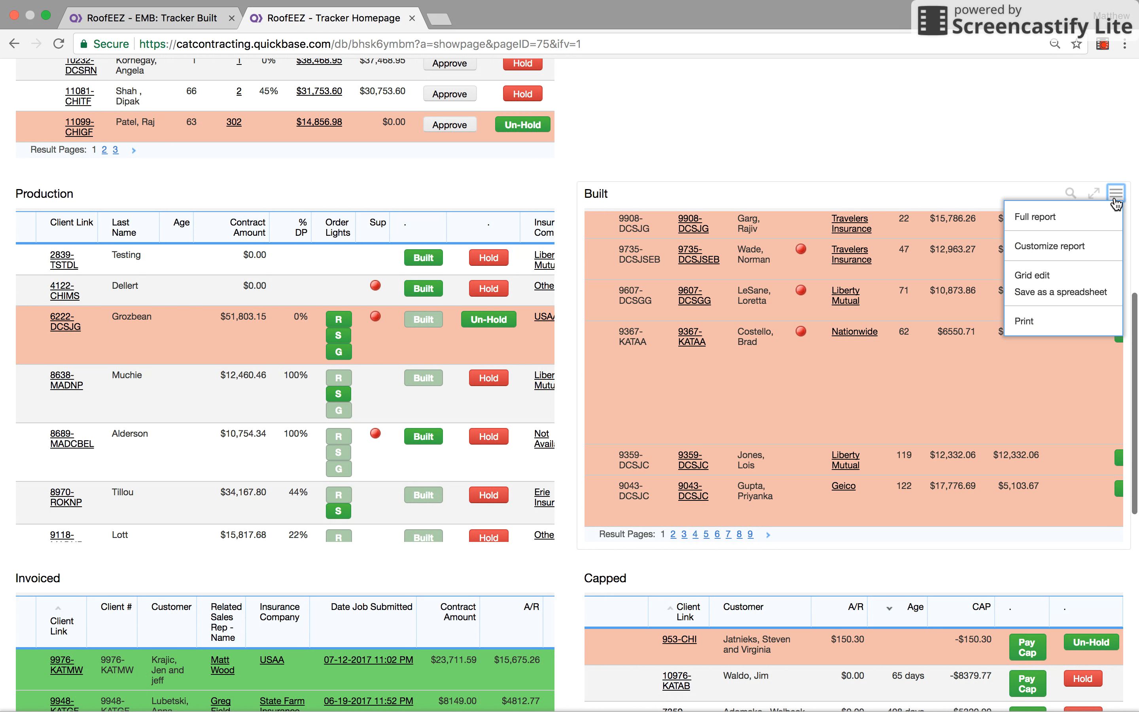
pyautogui.click(1035, 217)
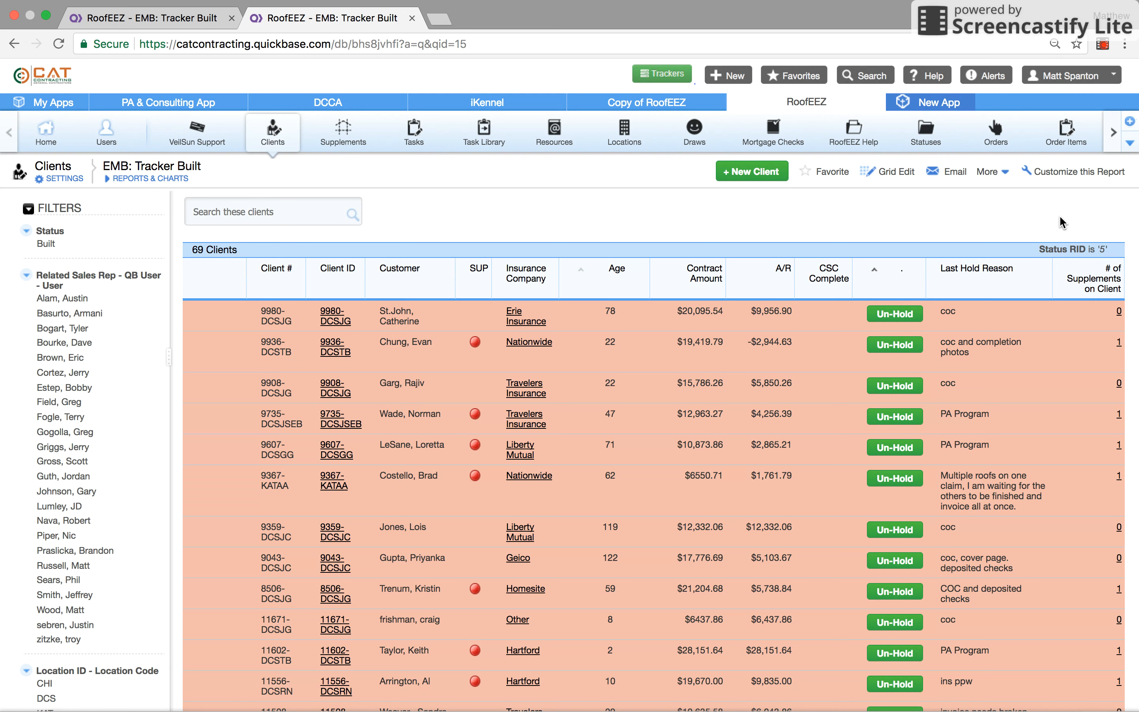
pyautogui.scroll(-3)
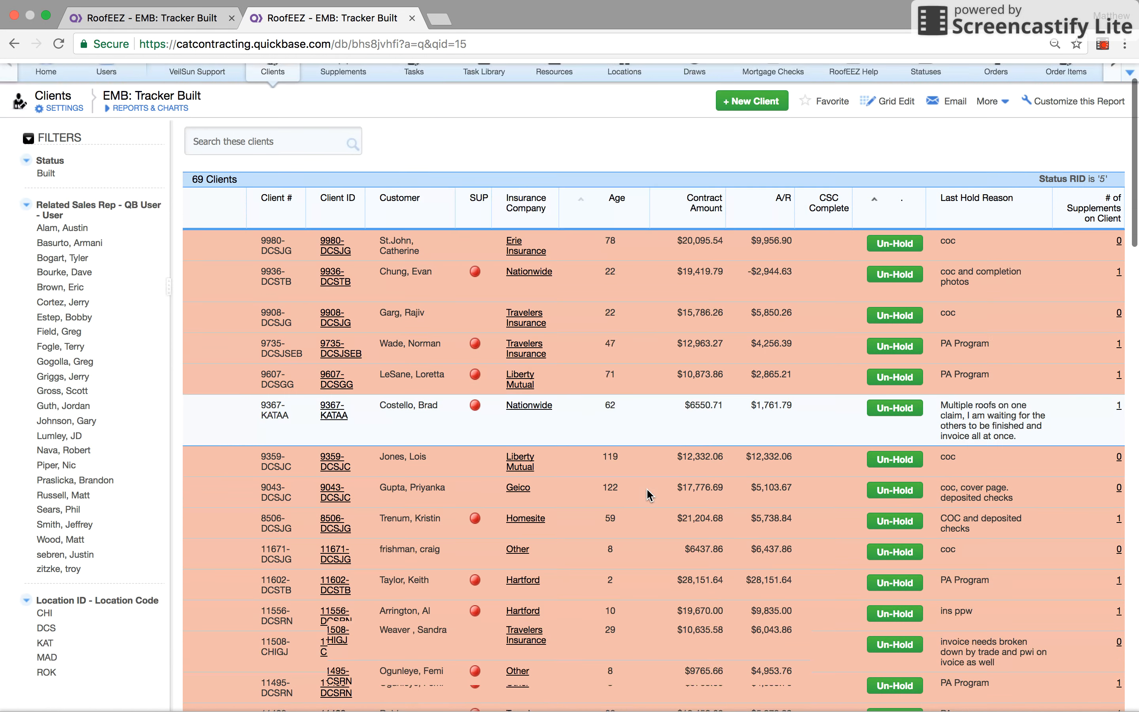
pyautogui.scroll(-3)
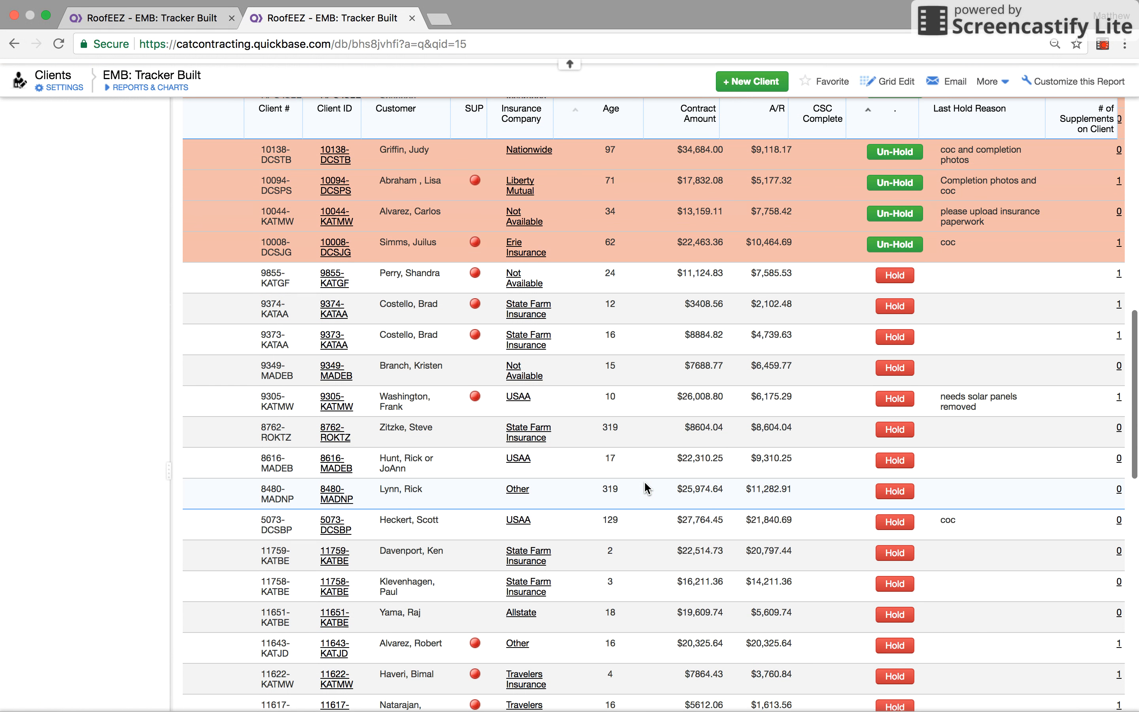
pyautogui.scroll(-3)
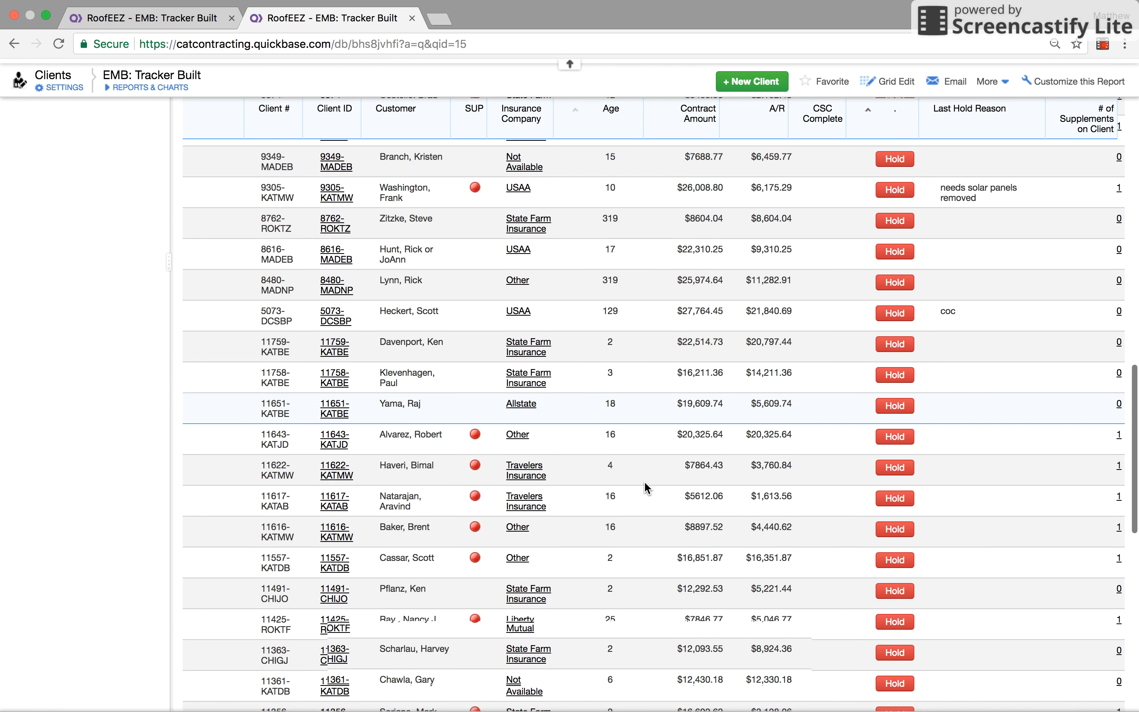
pyautogui.scroll(-3)
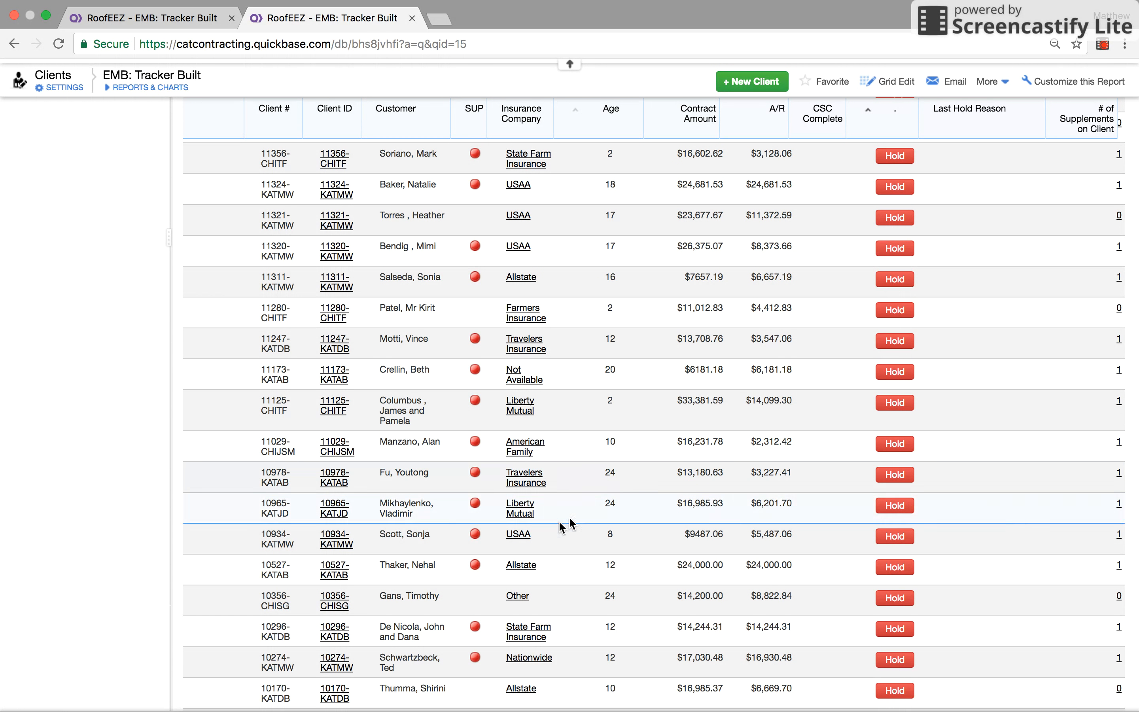
pyautogui.scroll(-3)
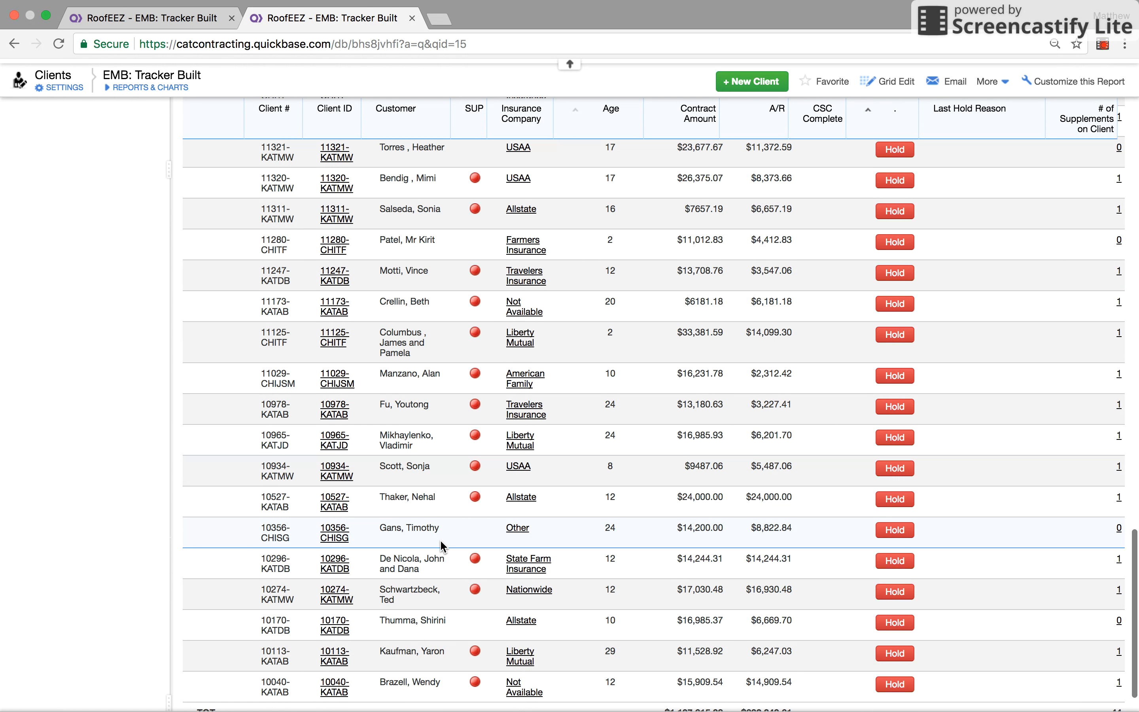
pyautogui.scroll(-3)
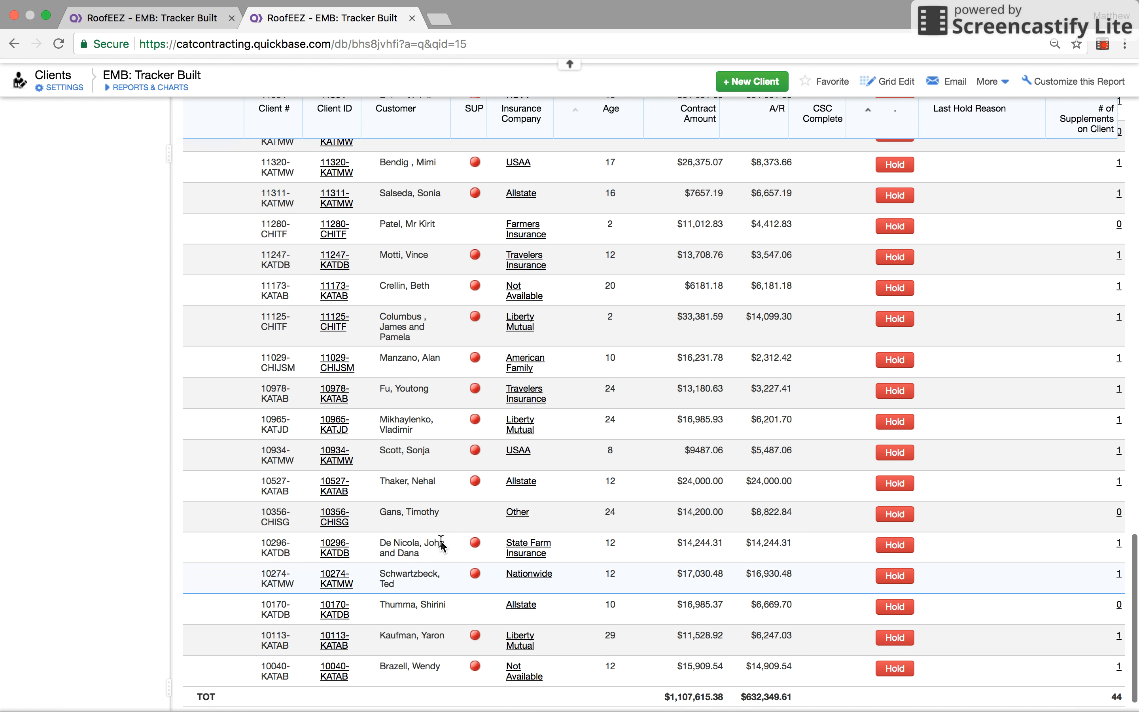
pyautogui.scroll(3)
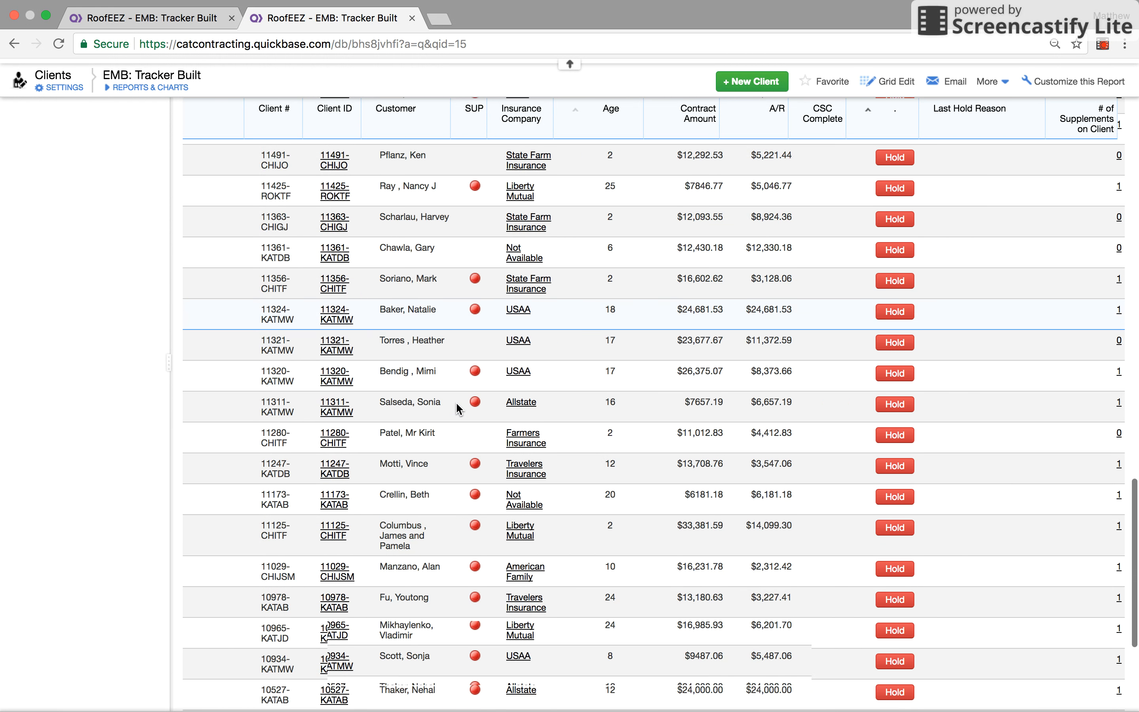
pyautogui.scroll(-3)
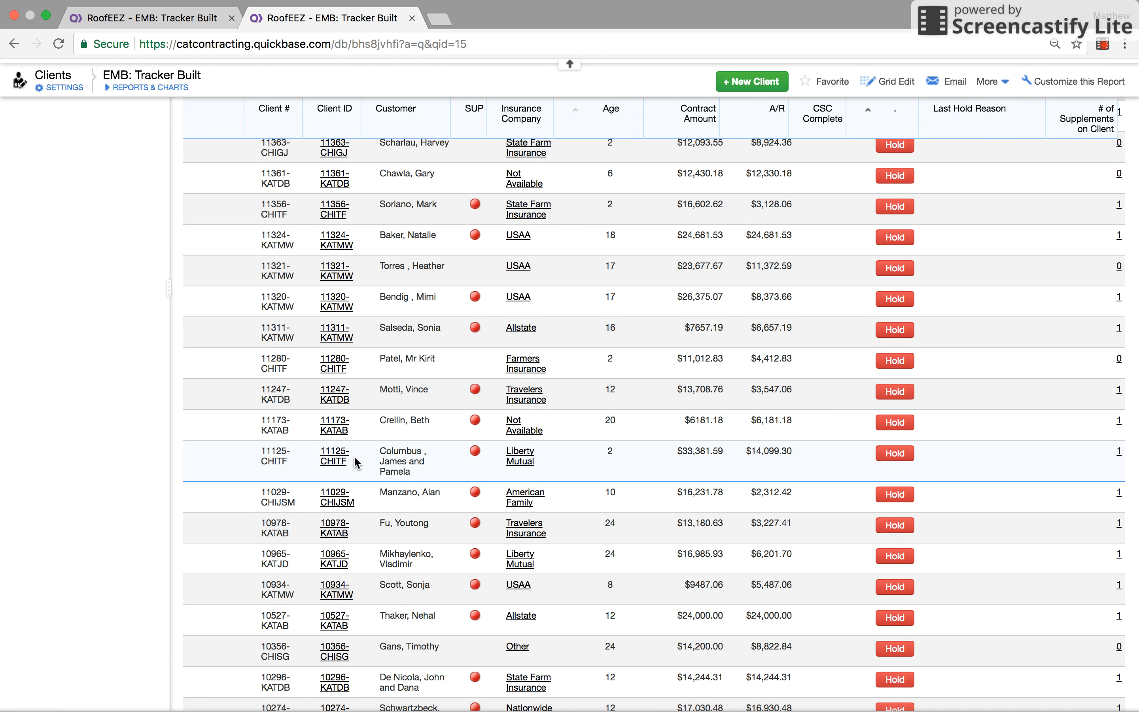
pyautogui.scroll(-3)
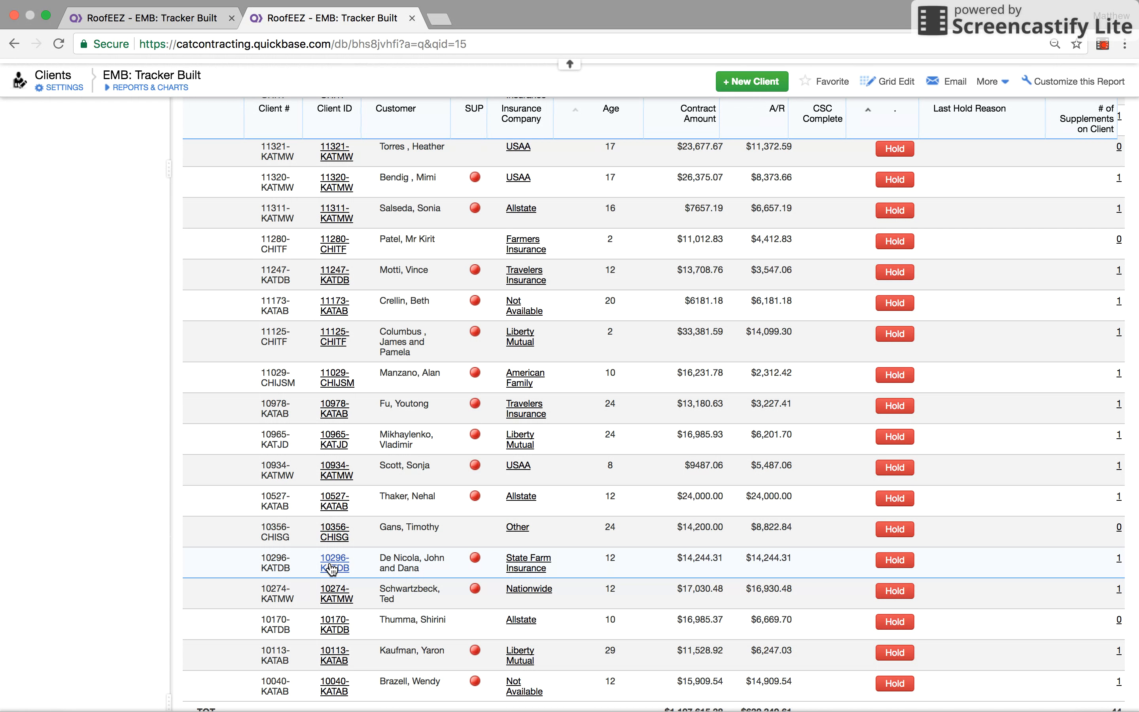
pyautogui.click(335, 564)
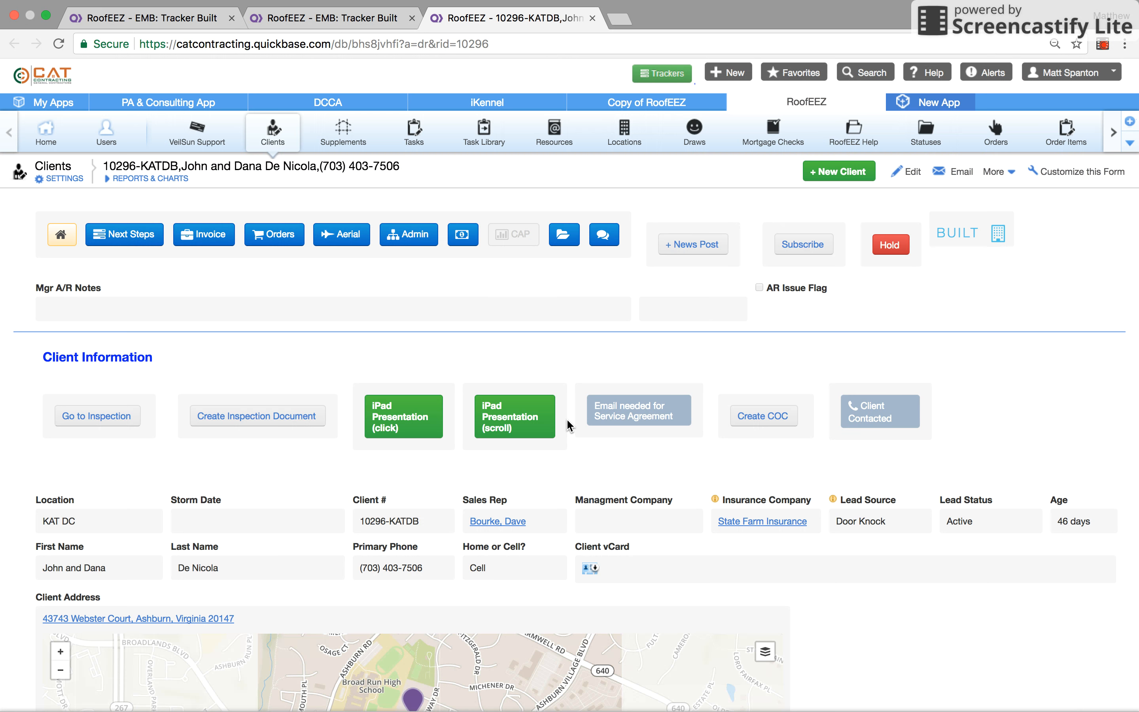
pyautogui.moveTo(505, 308)
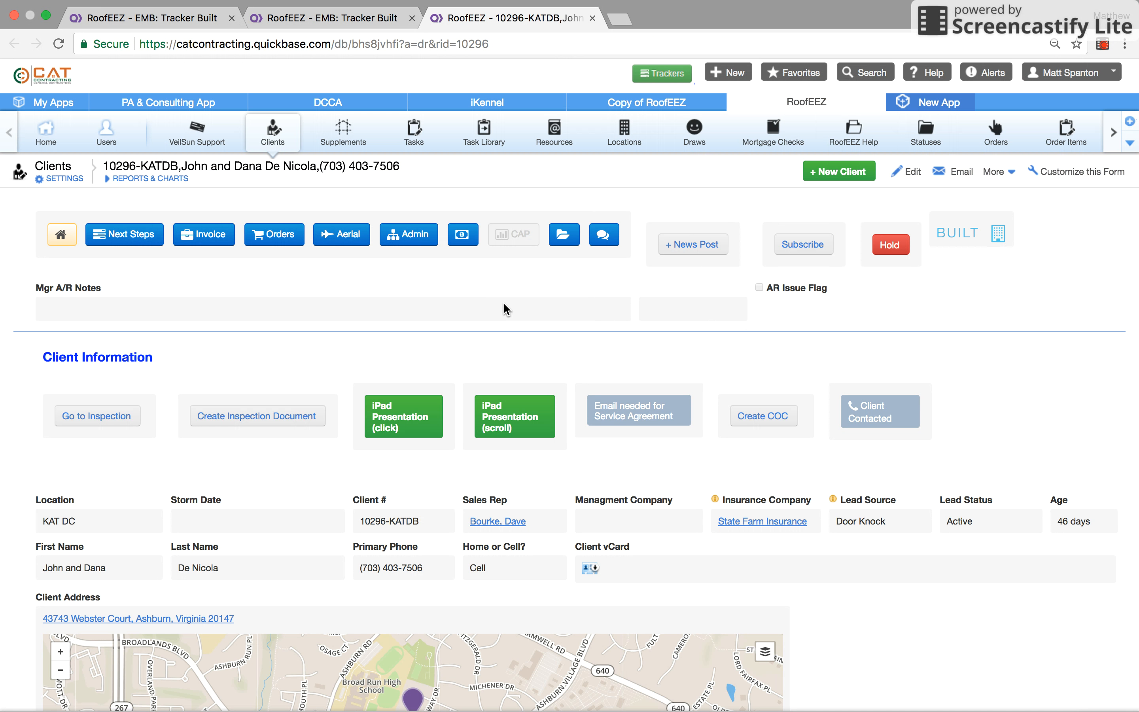
pyautogui.moveTo(778, 325)
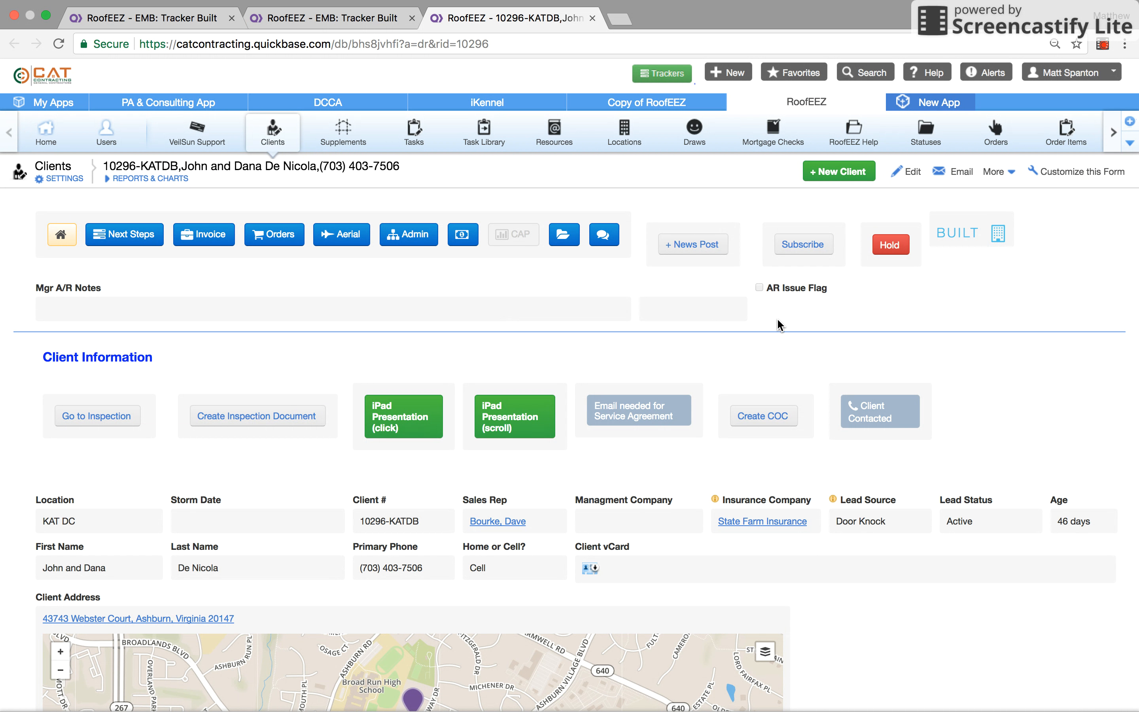
pyautogui.moveTo(988, 216)
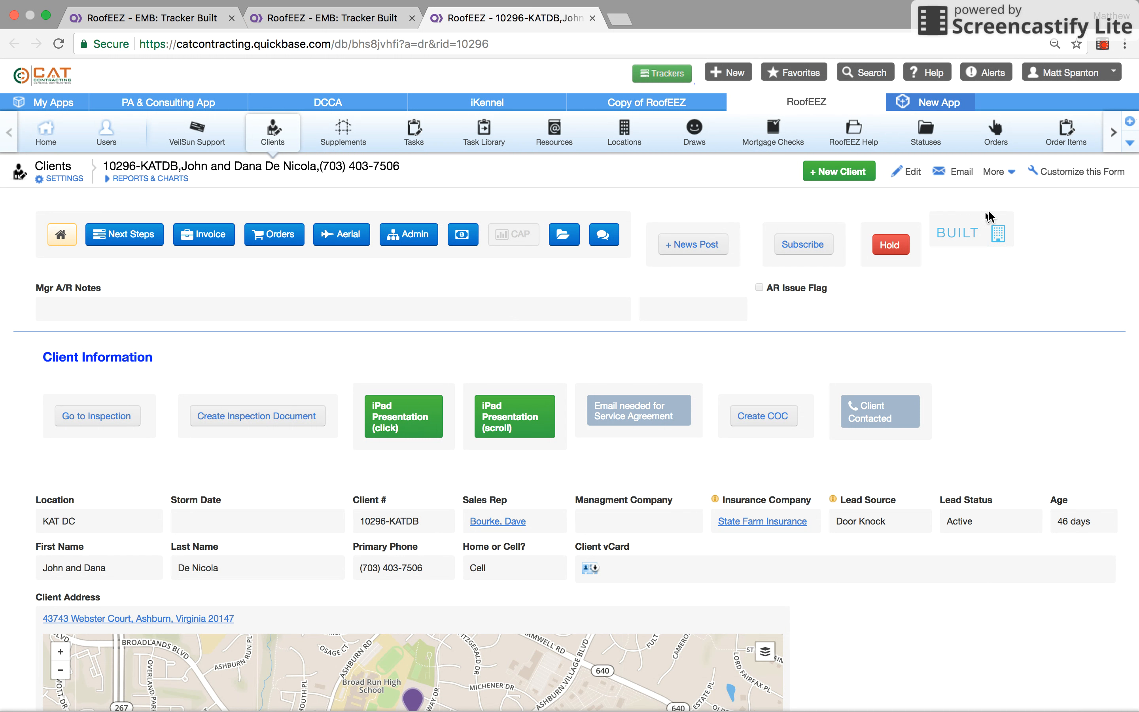
pyautogui.moveTo(450, 337)
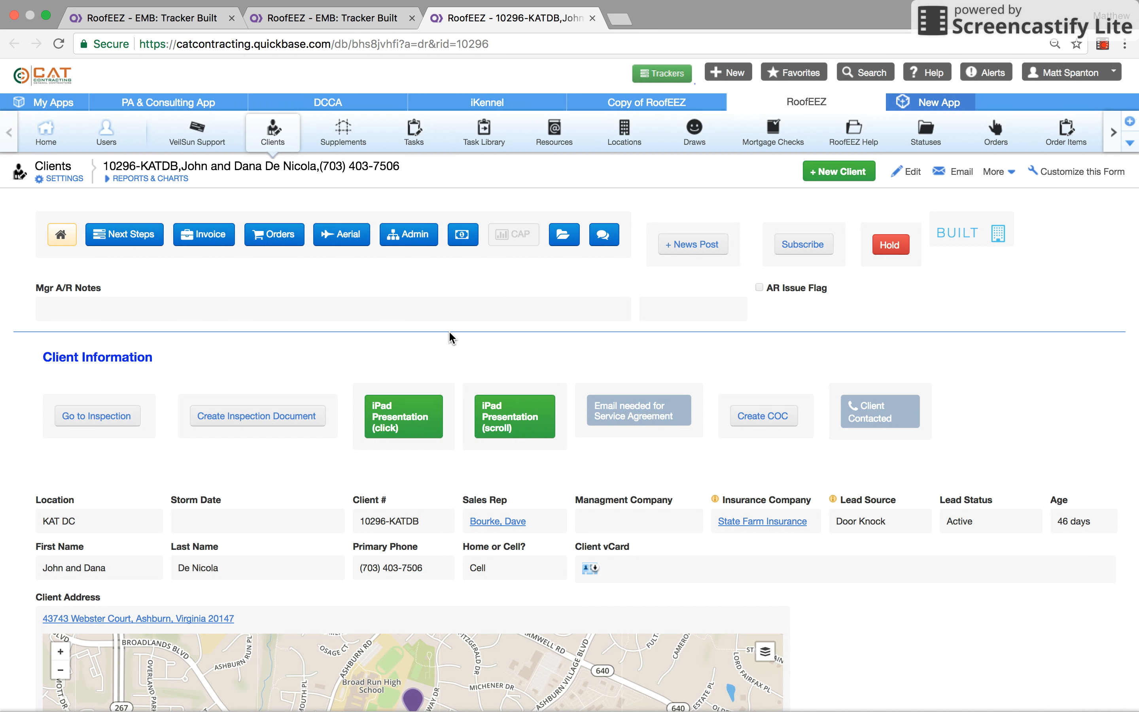
pyautogui.moveTo(376, 247)
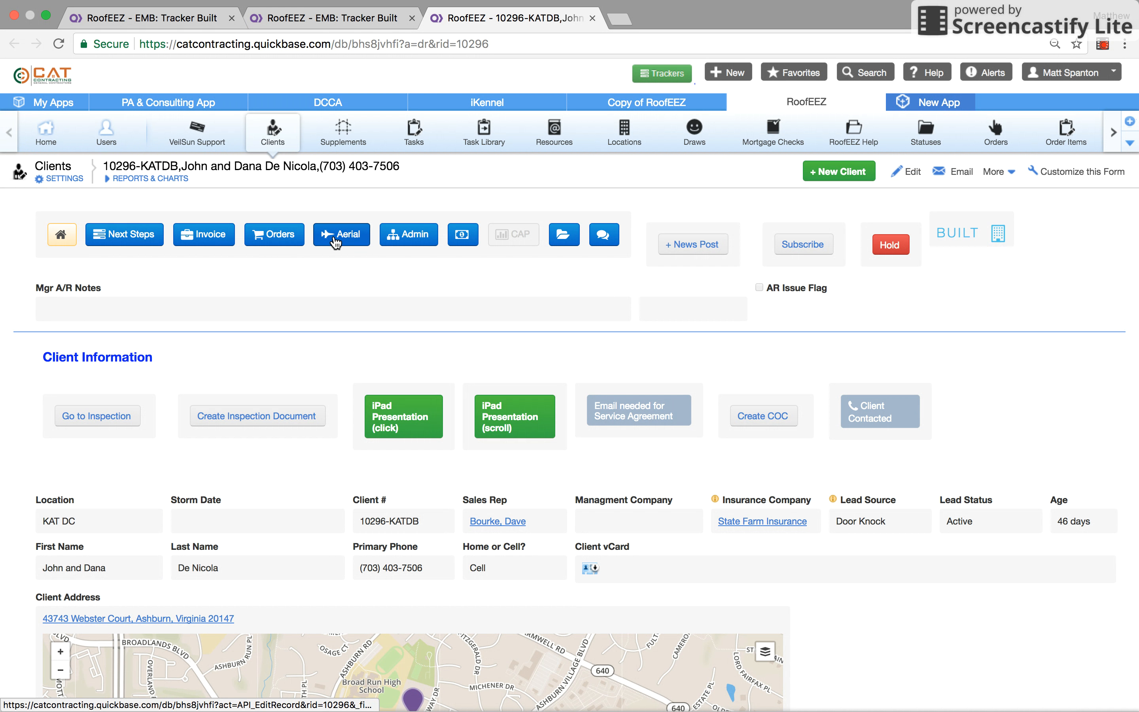
# Show the Aerial section with Measurement Details and Ice Shield Diagram calculations.
pyautogui.click(340, 235)
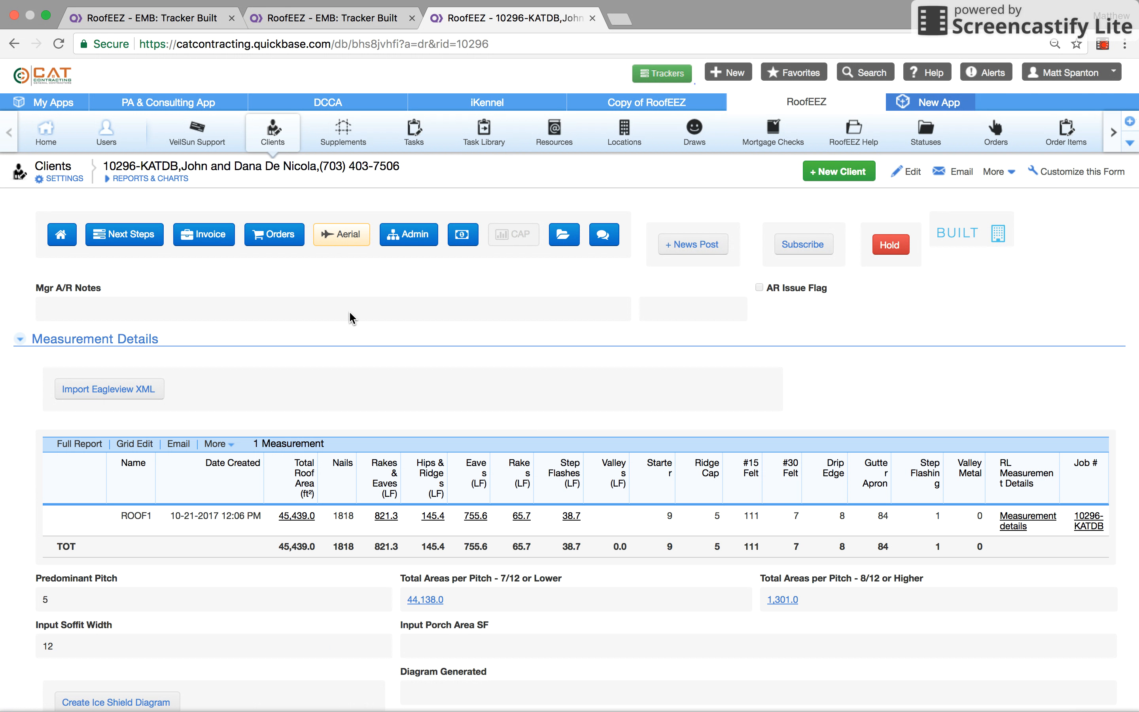
pyautogui.scroll(-3)
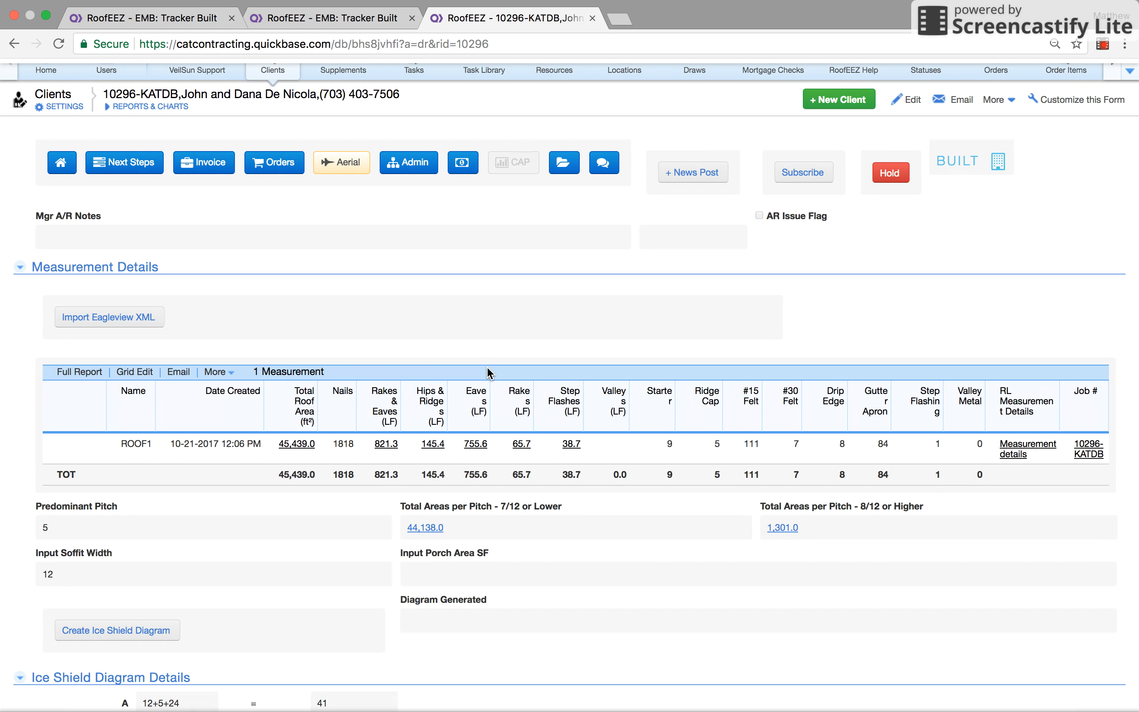
pyautogui.scroll(-3)
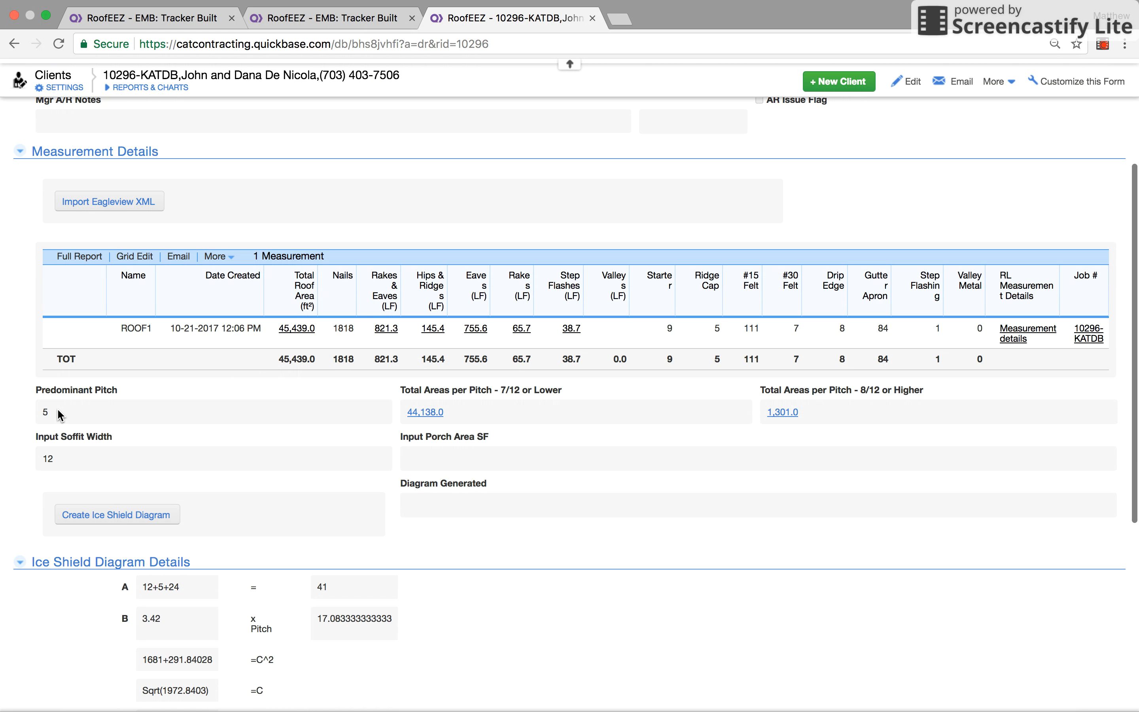
pyautogui.moveTo(81, 463)
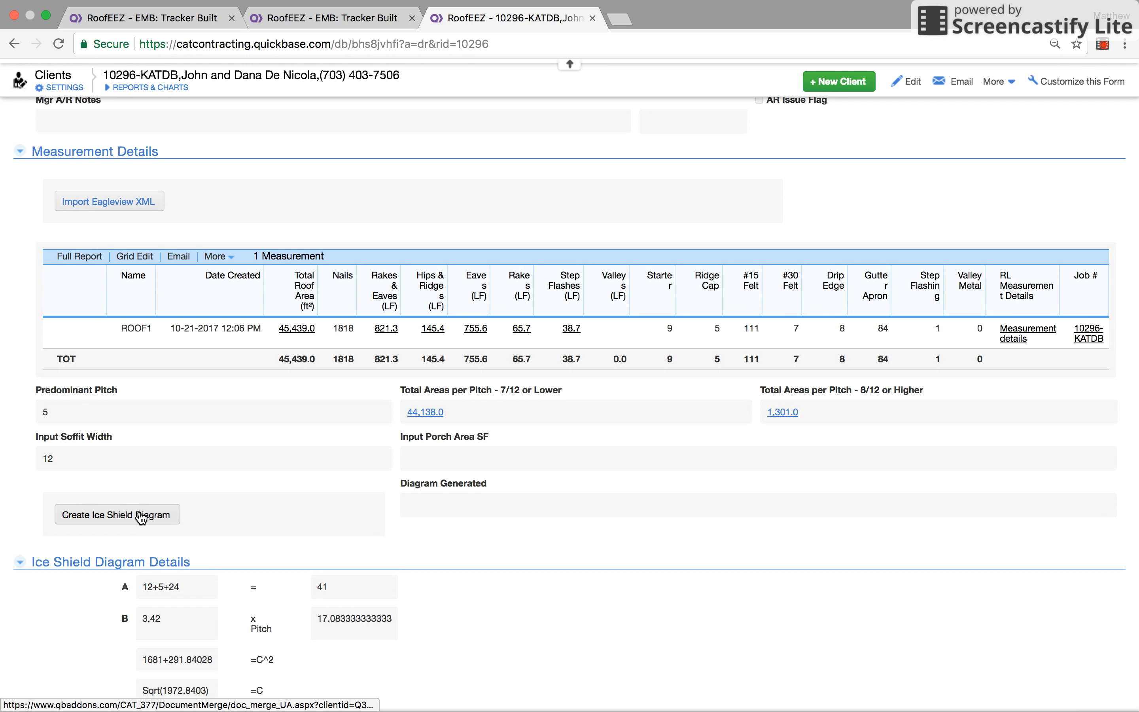
# Create the Ice Shield Diagram PDF, highlight the 3024.00 SF total, and return to the client record.
pyautogui.click(116, 514)
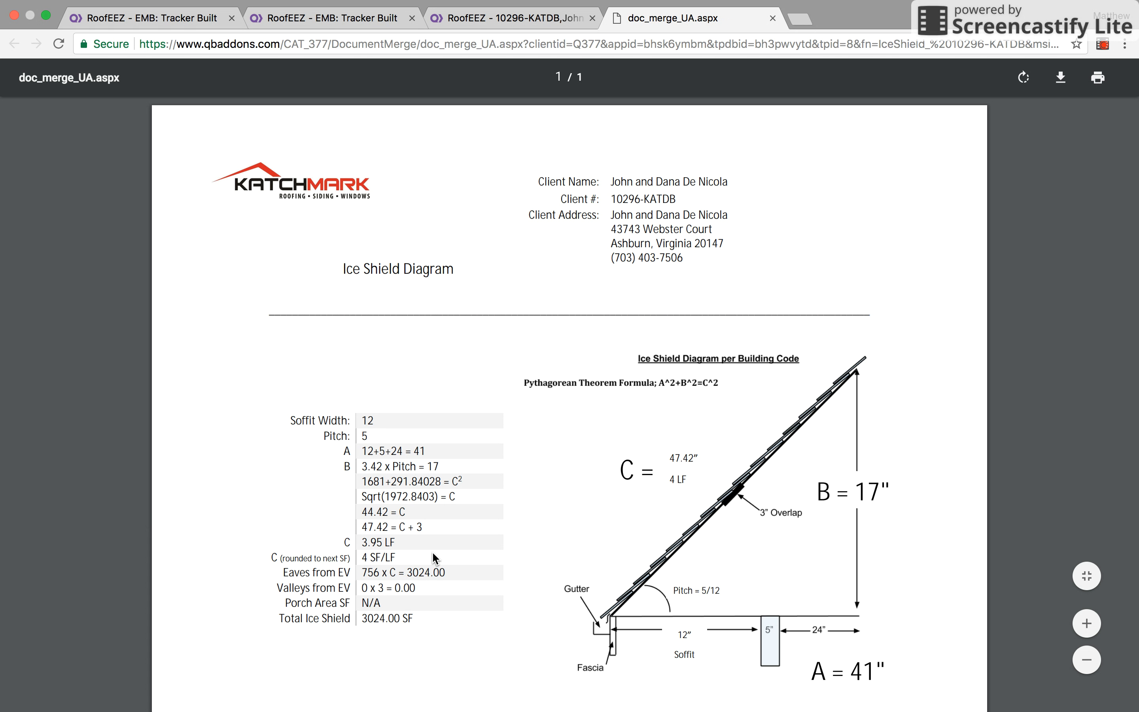
pyautogui.scroll(-3)
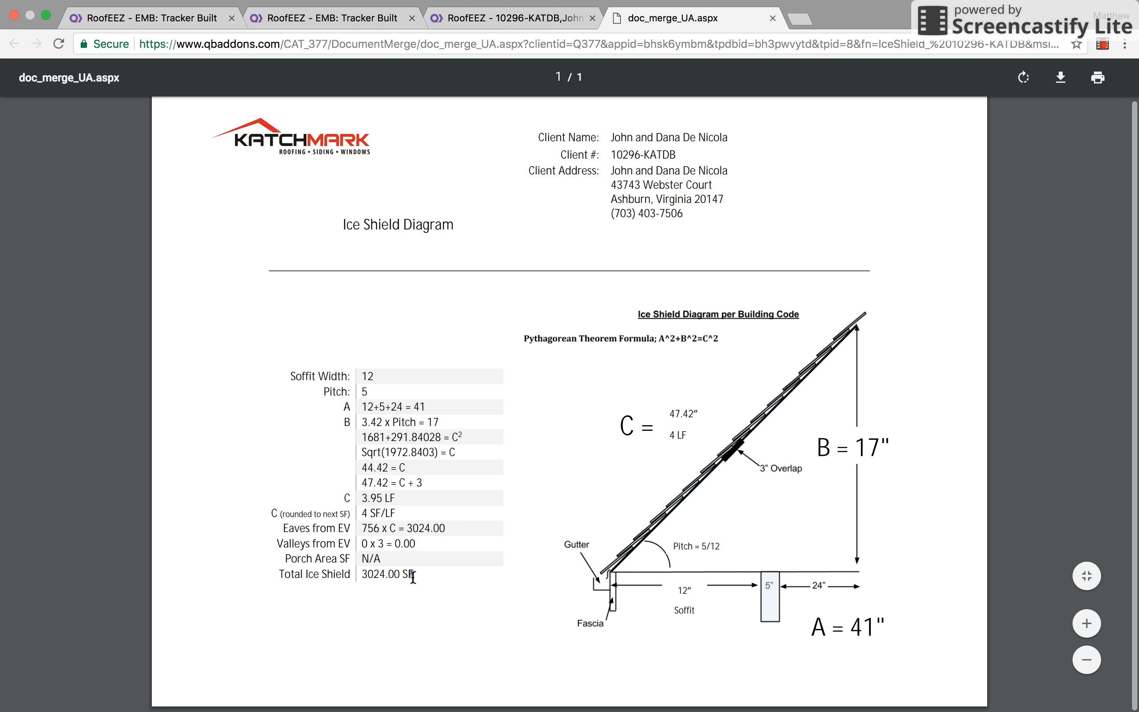
pyautogui.doubleClick(386, 574)
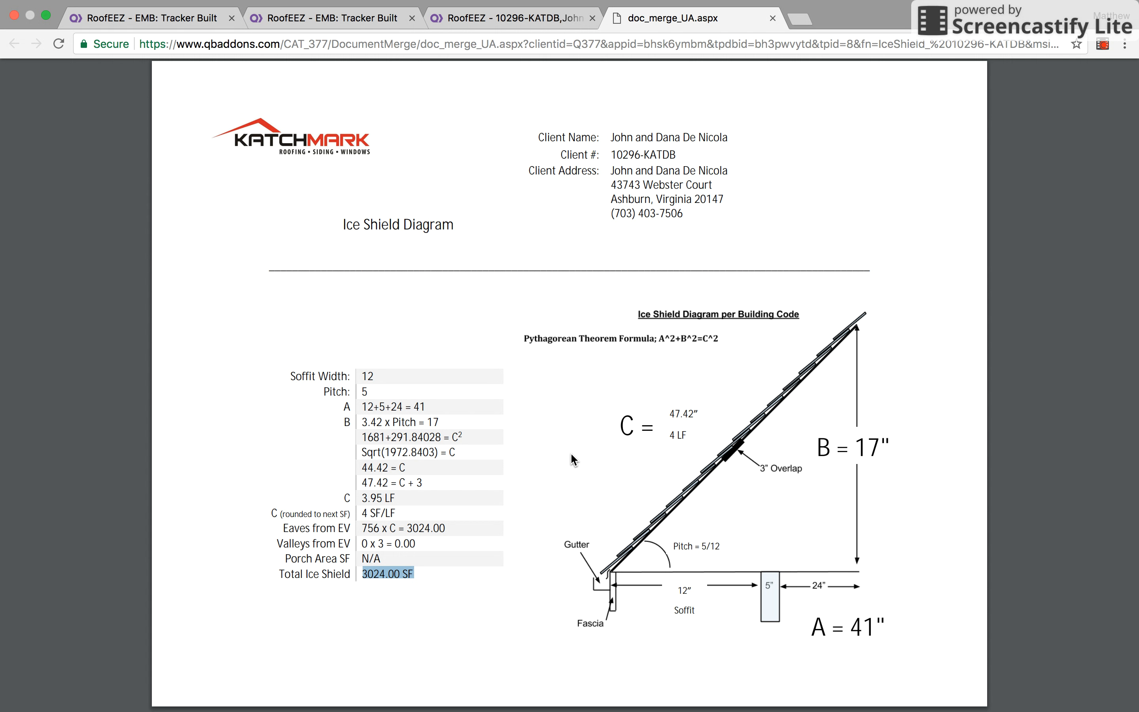
pyautogui.moveTo(712, 578)
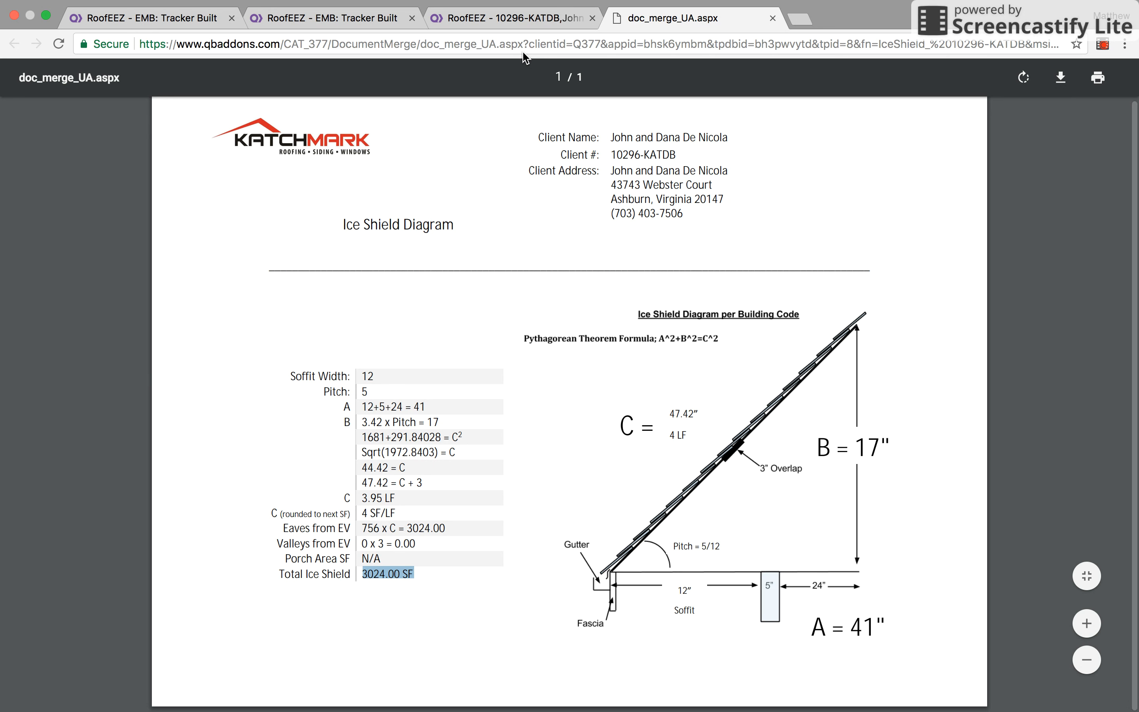
pyautogui.click(511, 17)
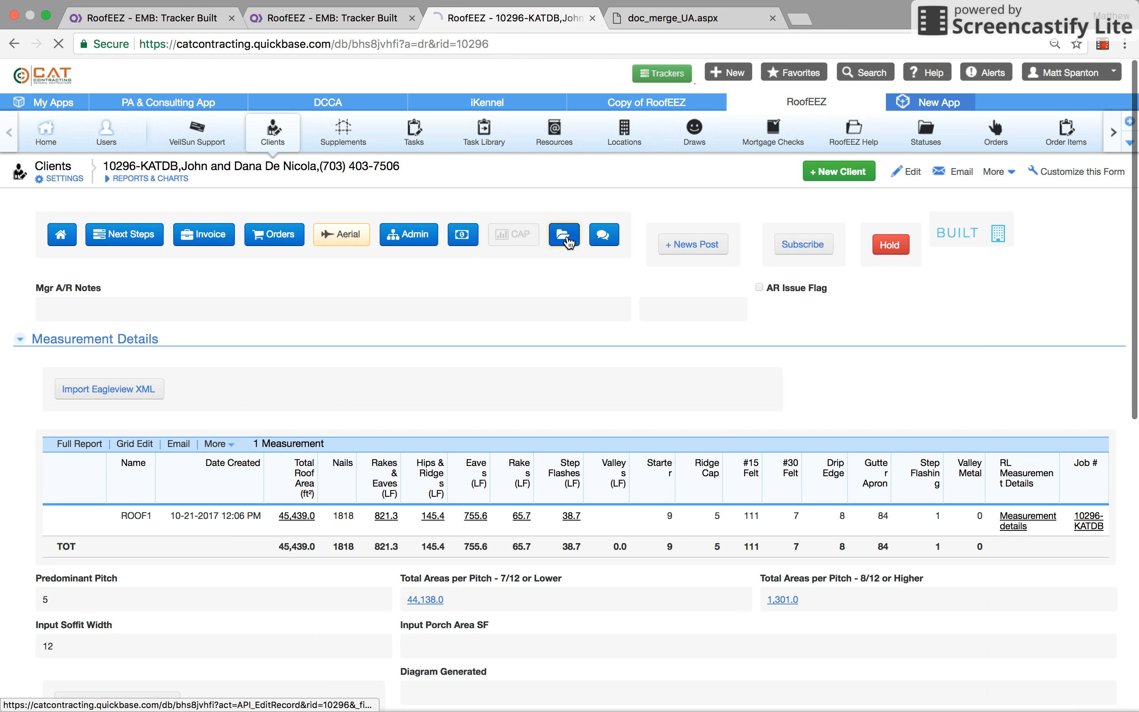
# Show the Documents section and scroll through its 51 files and 44 supplement photos.
pyautogui.click(563, 234)
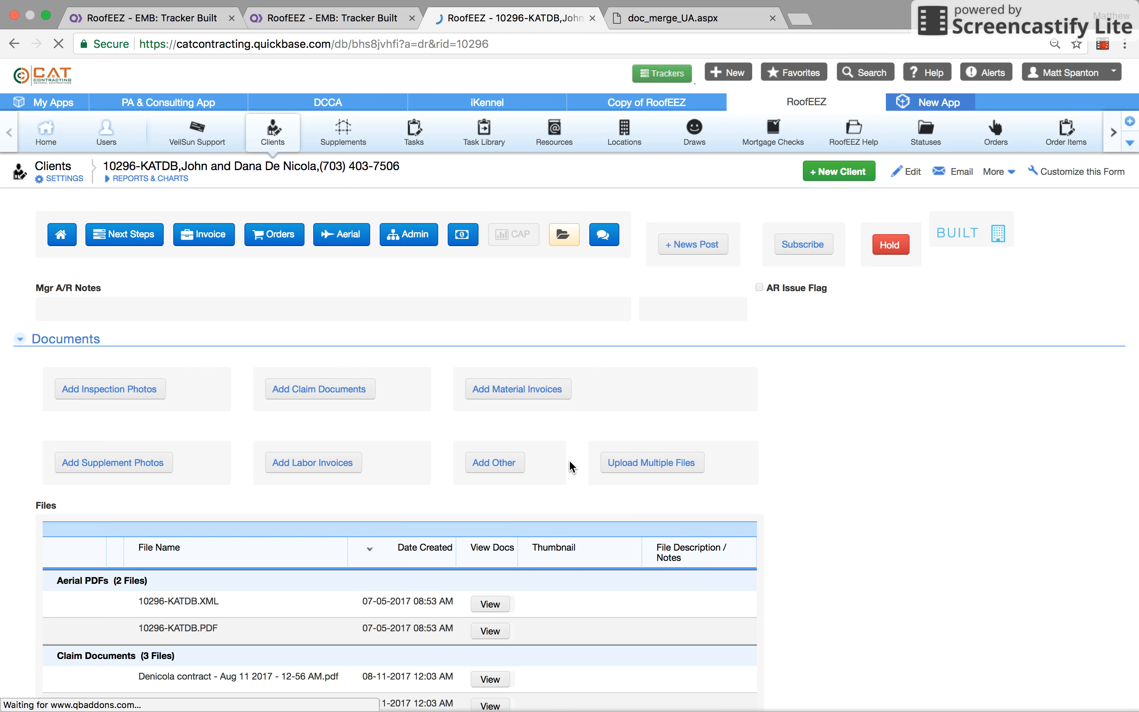
pyautogui.scroll(-3)
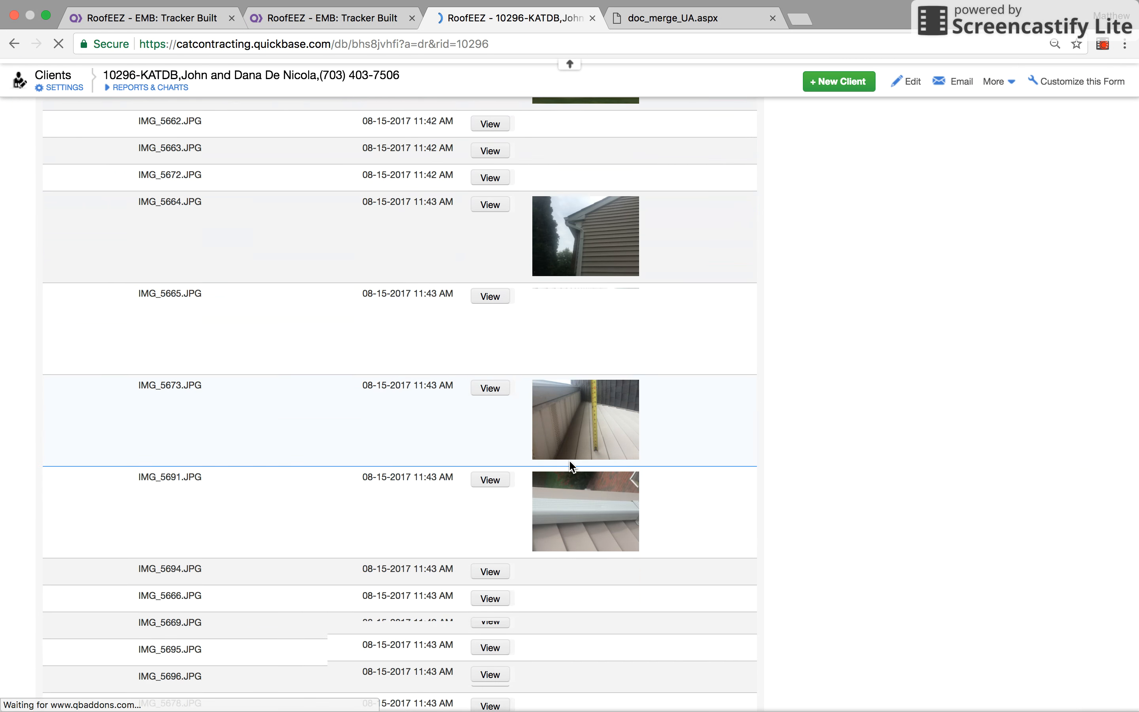
pyautogui.scroll(-3)
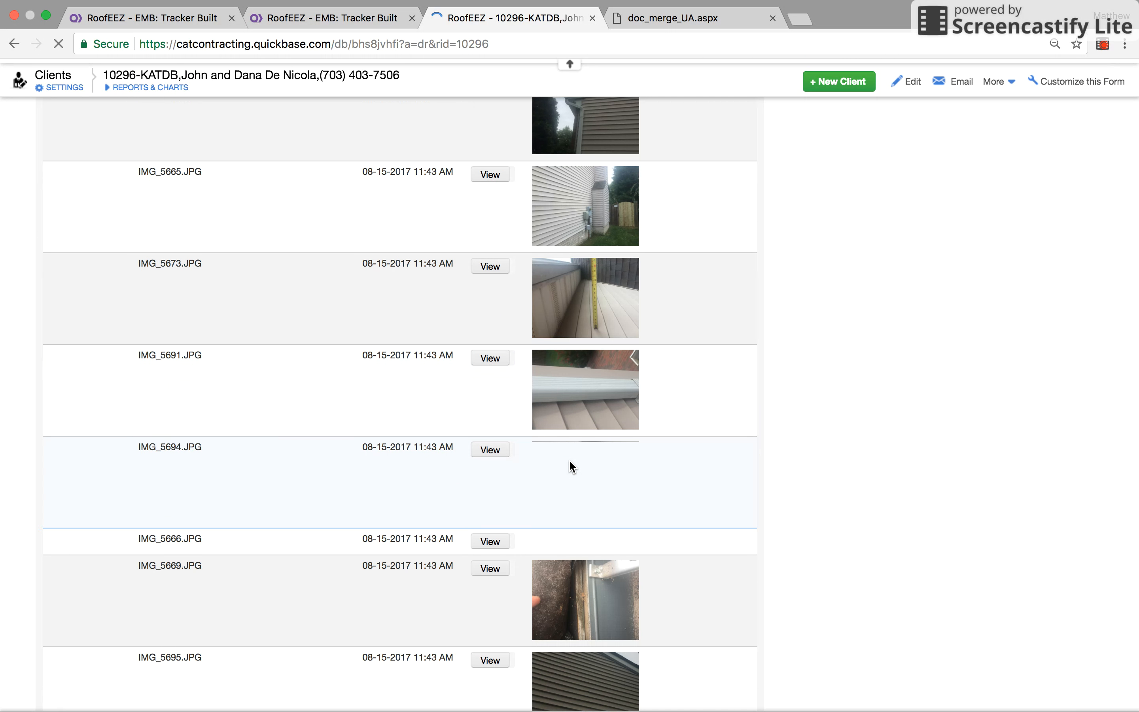
pyautogui.scroll(-3)
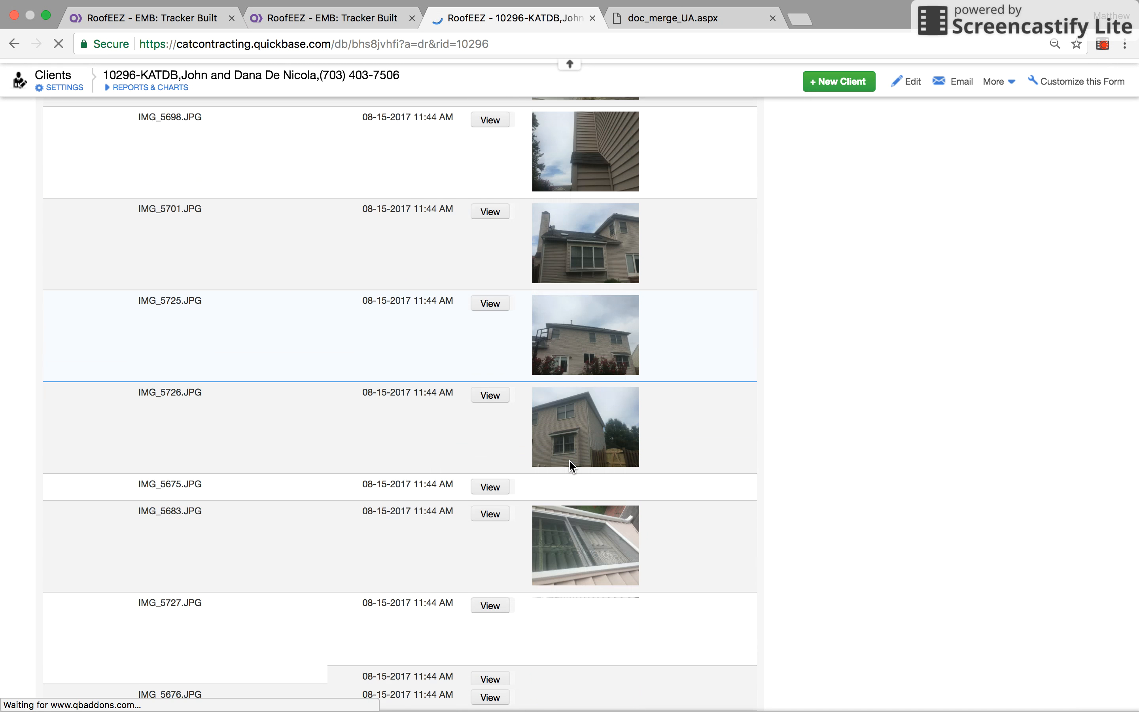
pyautogui.scroll(-3)
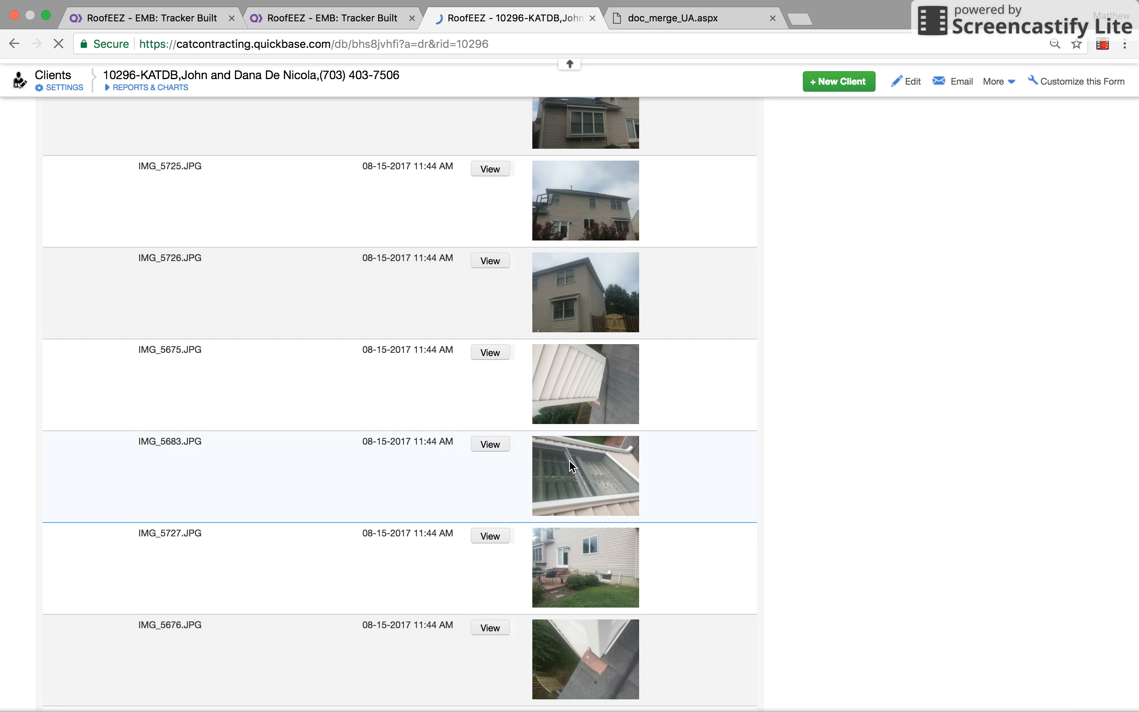
pyautogui.scroll(-3)
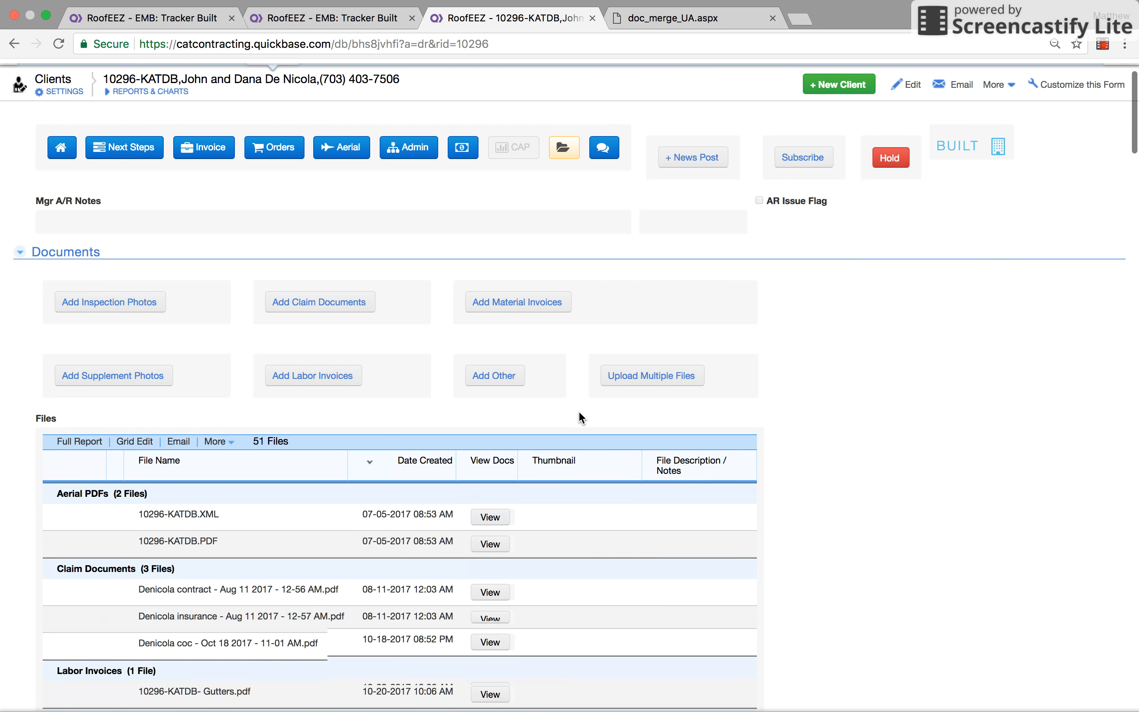
pyautogui.scroll(-3)
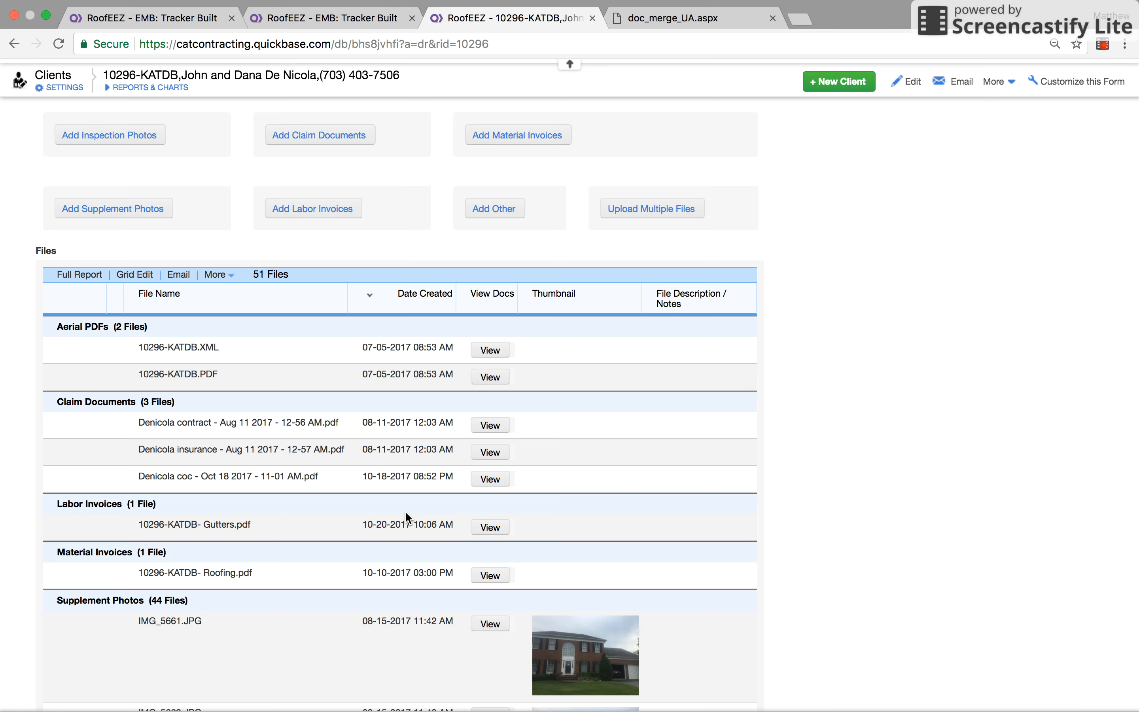
pyautogui.scroll(-3)
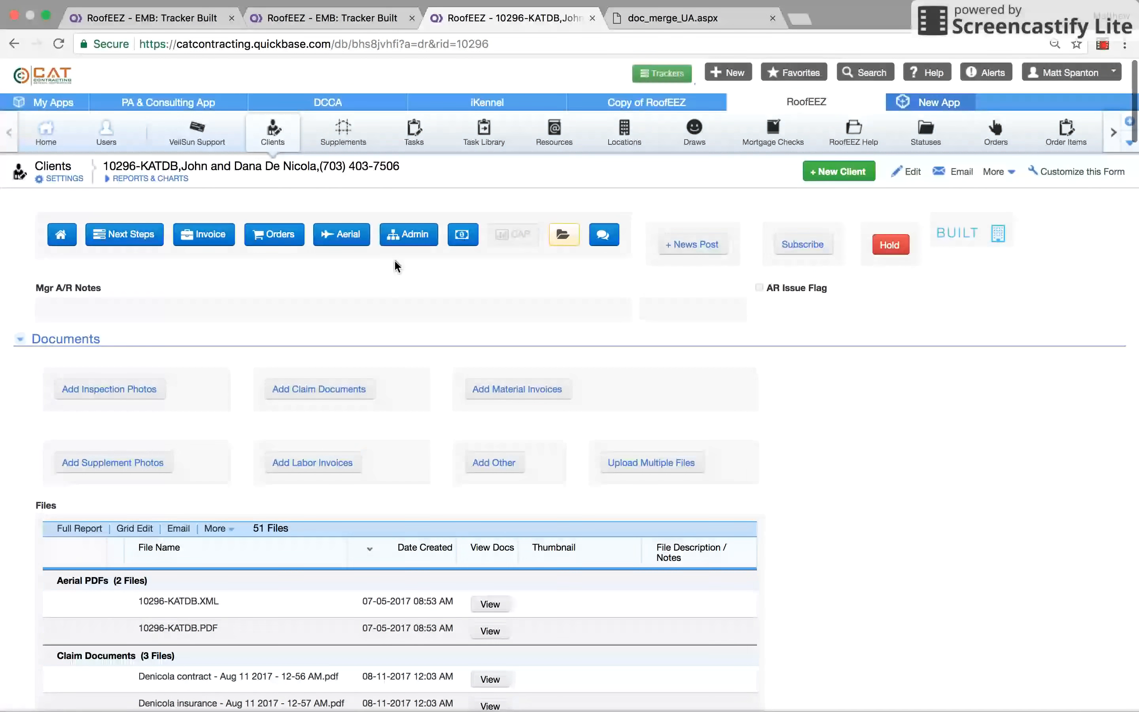
# View Supplement 1 (#2755) via Admin and scroll its $7,929 request, supplement items and notes.
pyautogui.click(408, 234)
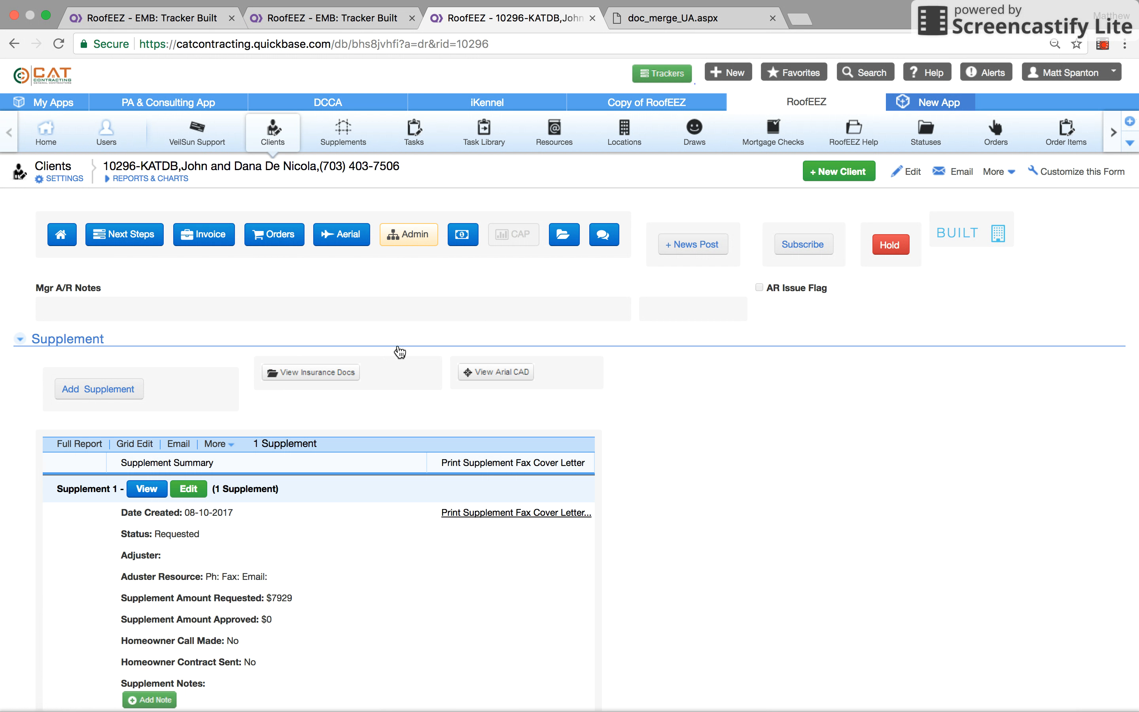
pyautogui.click(147, 488)
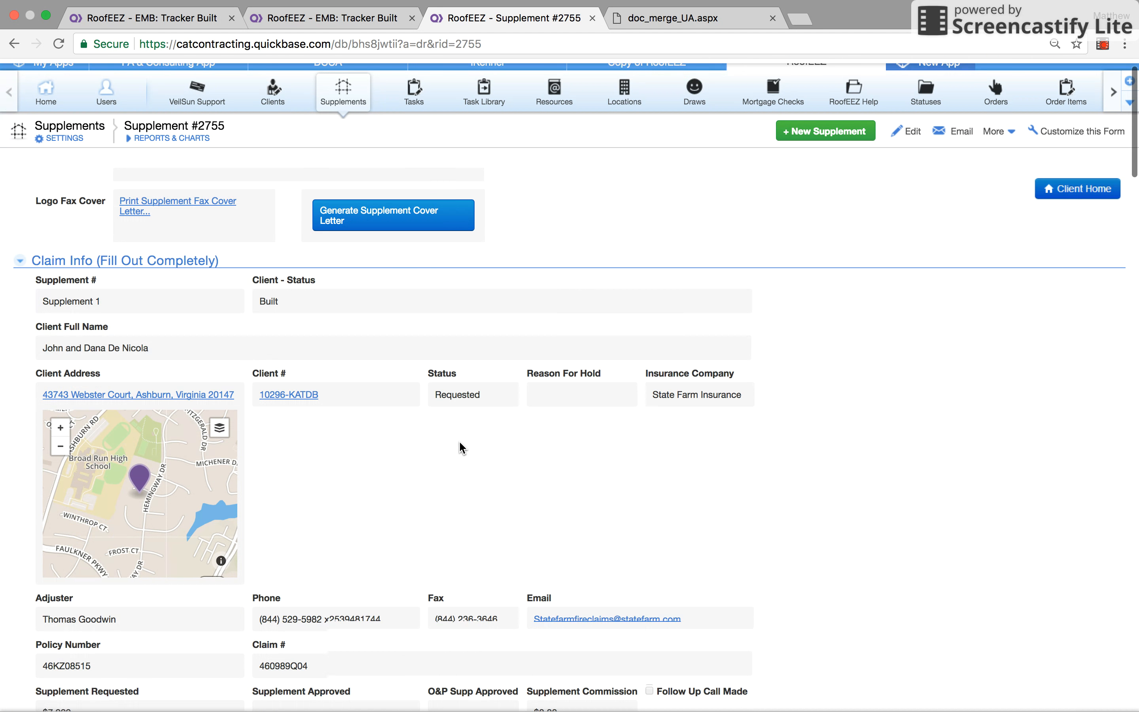
pyautogui.scroll(-3)
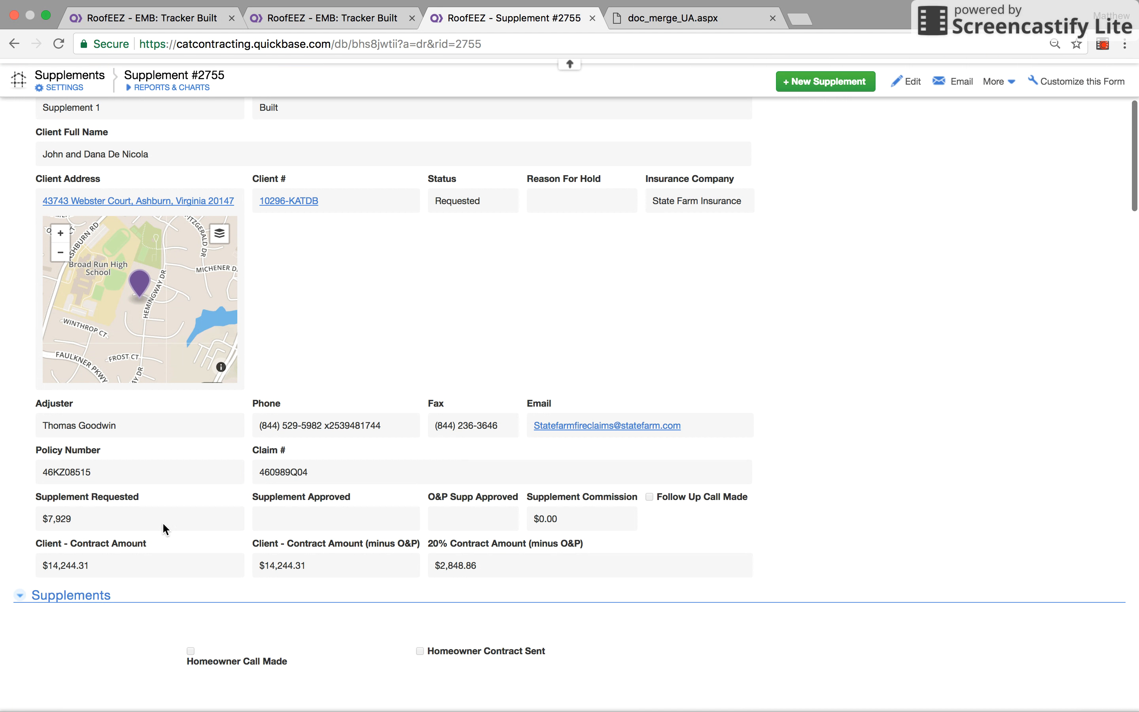
pyautogui.moveTo(75, 522)
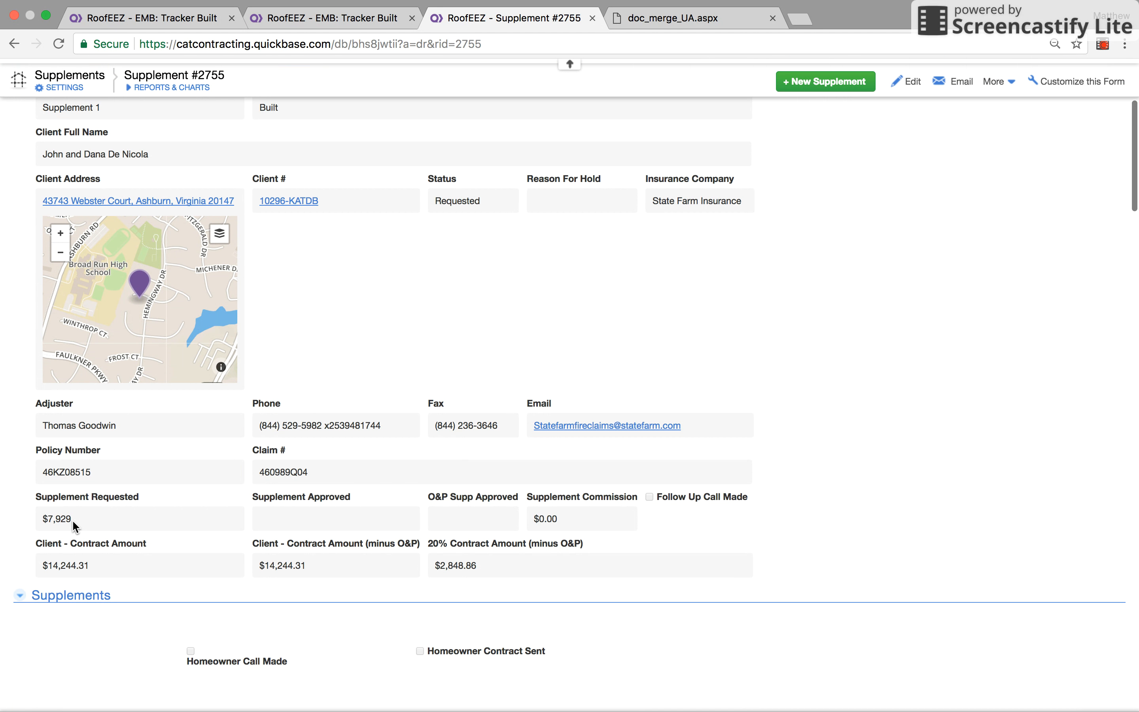
pyautogui.moveTo(345, 507)
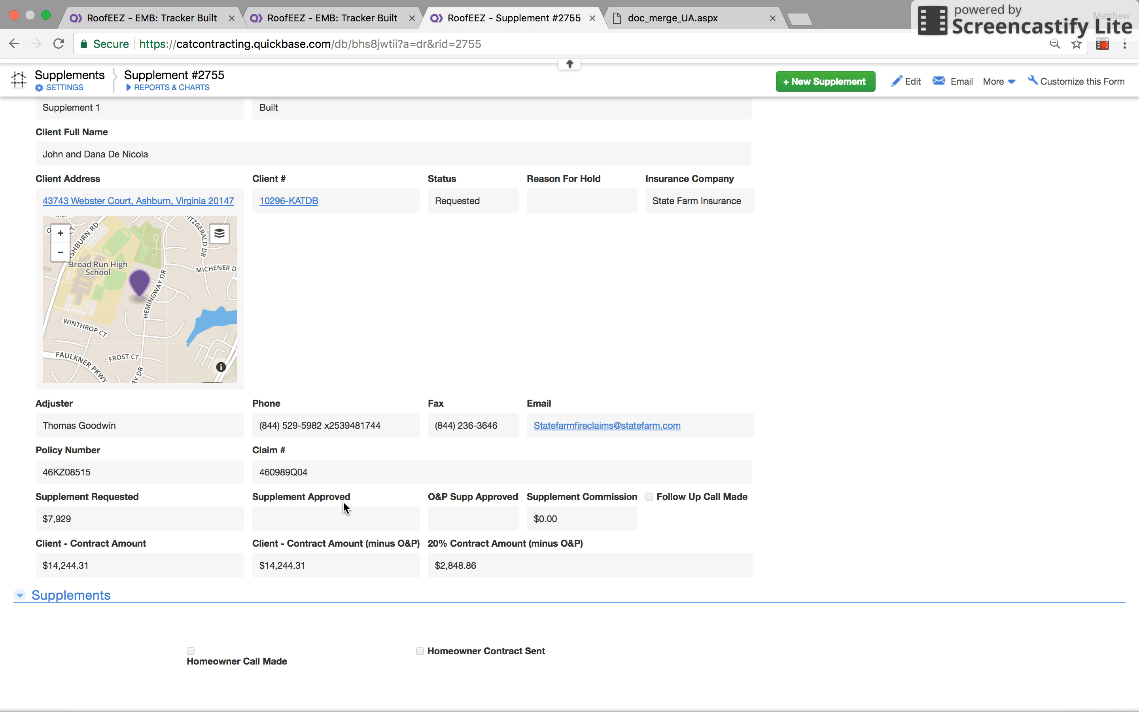
pyautogui.scroll(-3)
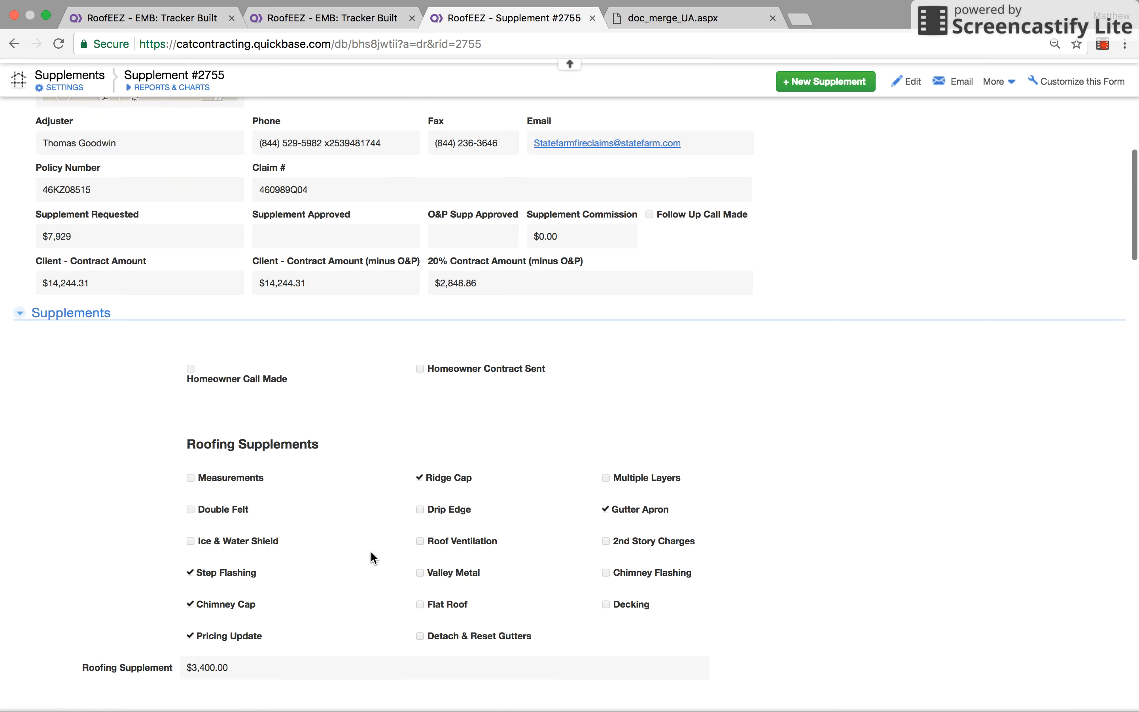
pyautogui.scroll(-3)
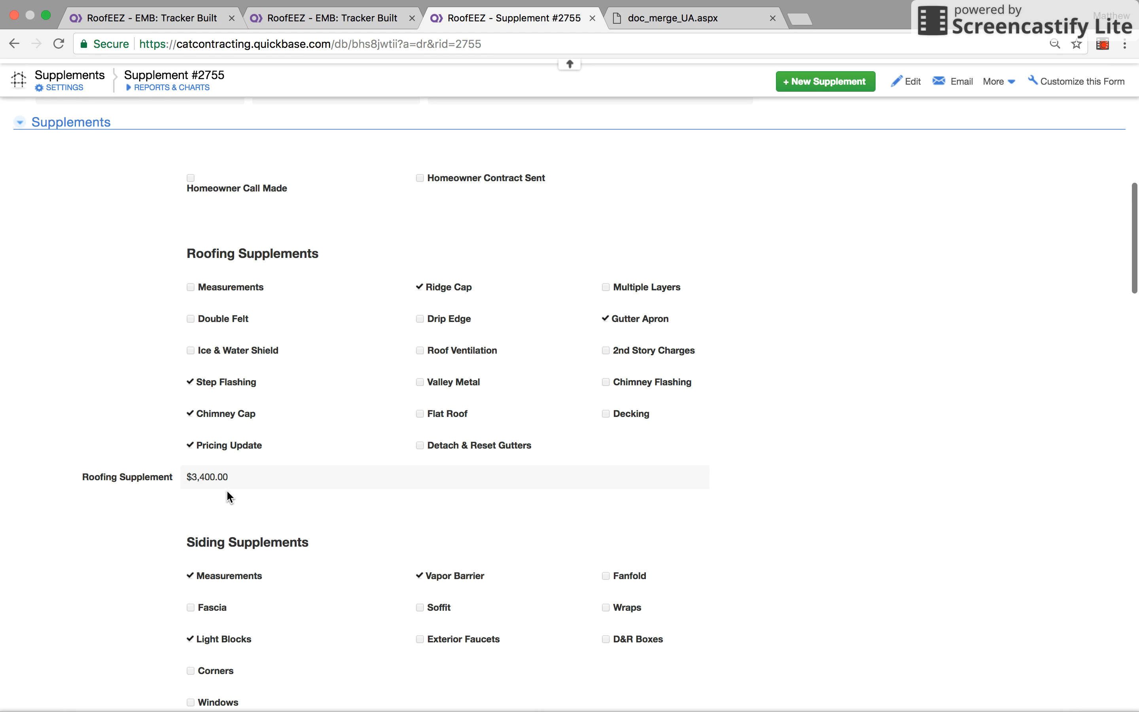
pyautogui.scroll(-3)
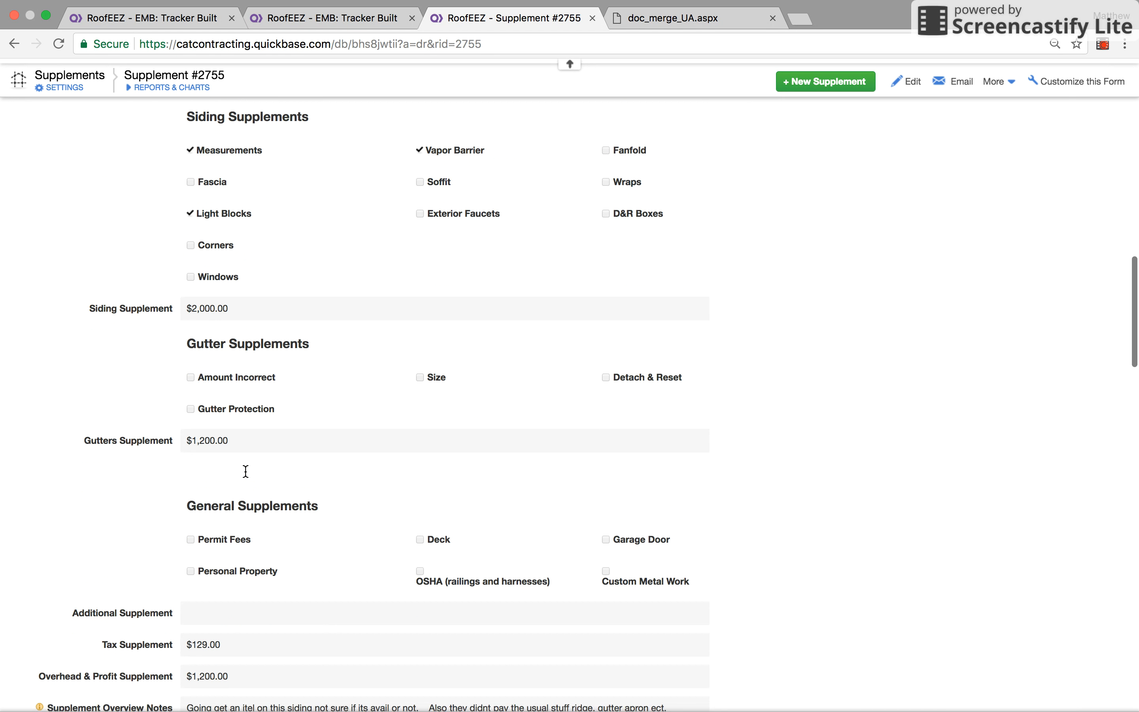
pyautogui.scroll(-3)
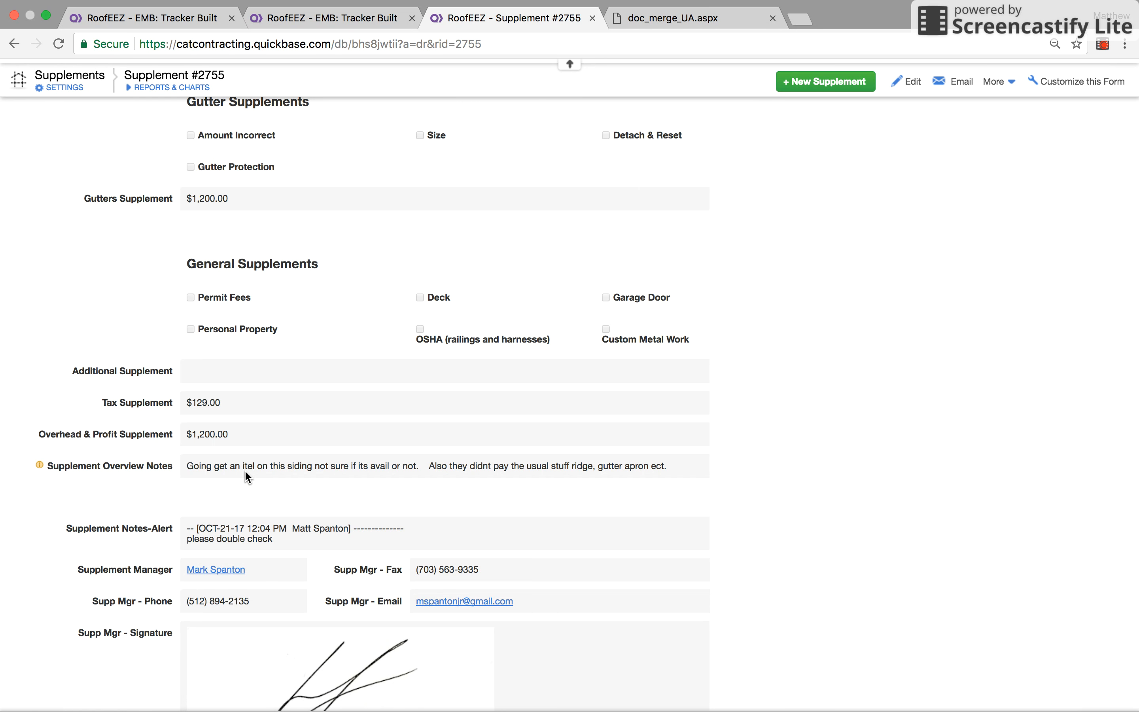
pyautogui.scroll(-3)
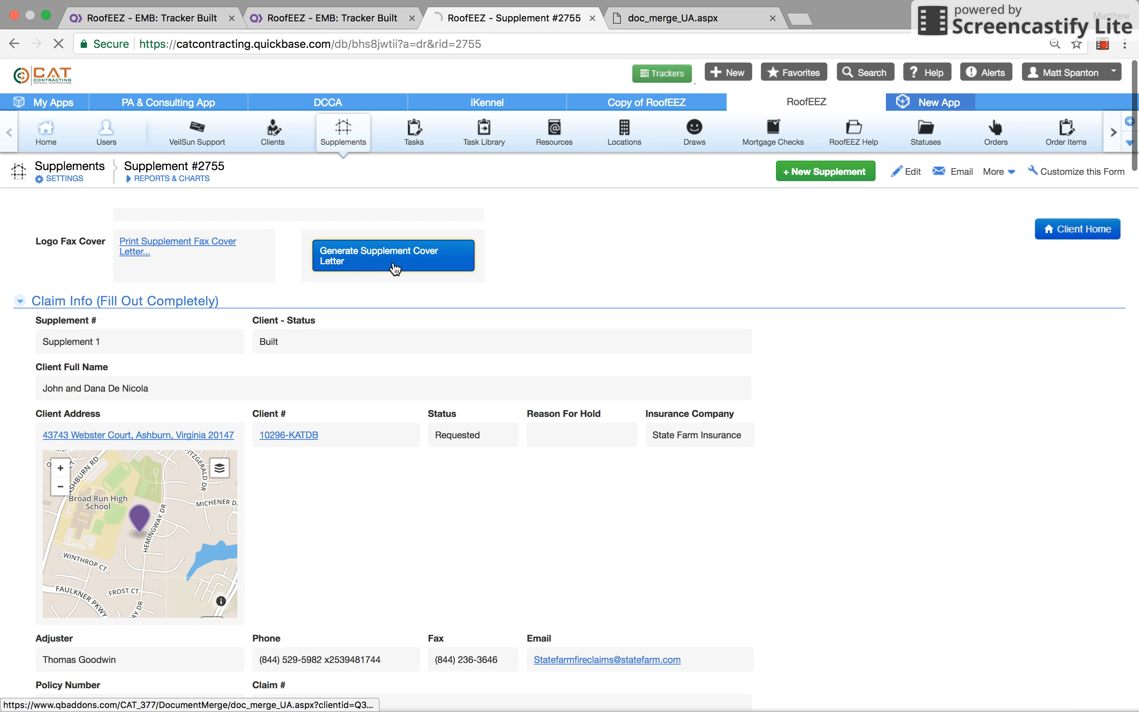
# Generate the $7,929 Supplement Review cover letter PDF, then go back to the Tracker Homepage.
pyautogui.click(392, 255)
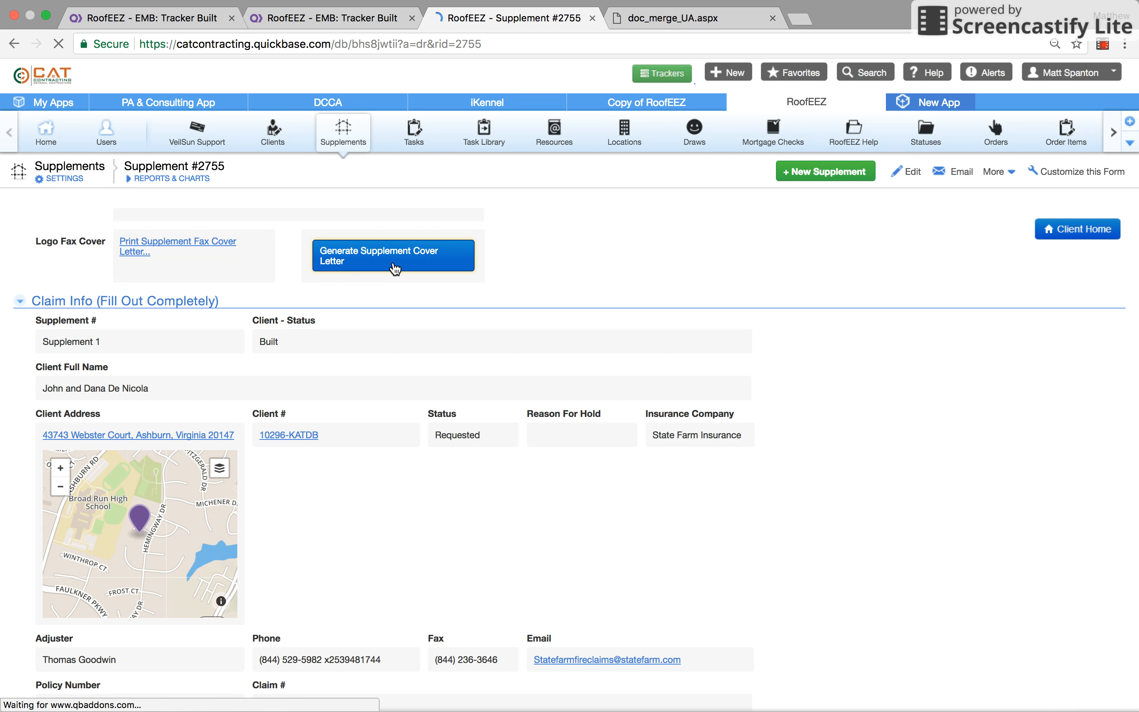
pyautogui.click(393, 255)
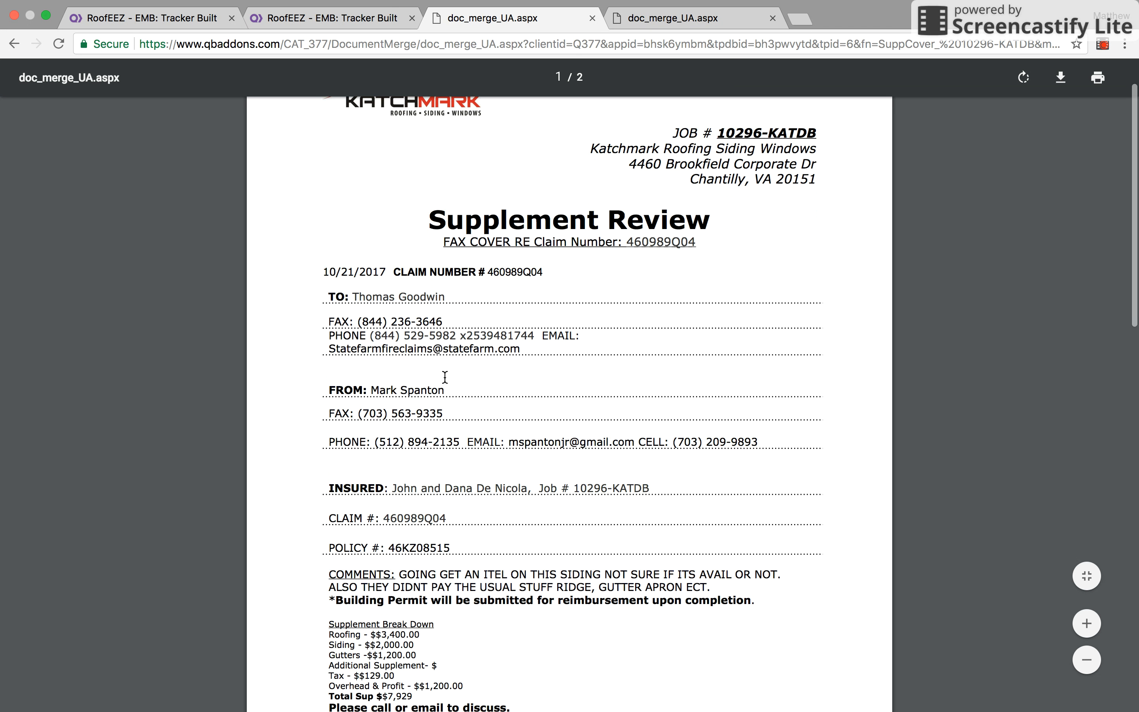
pyautogui.scroll(-3)
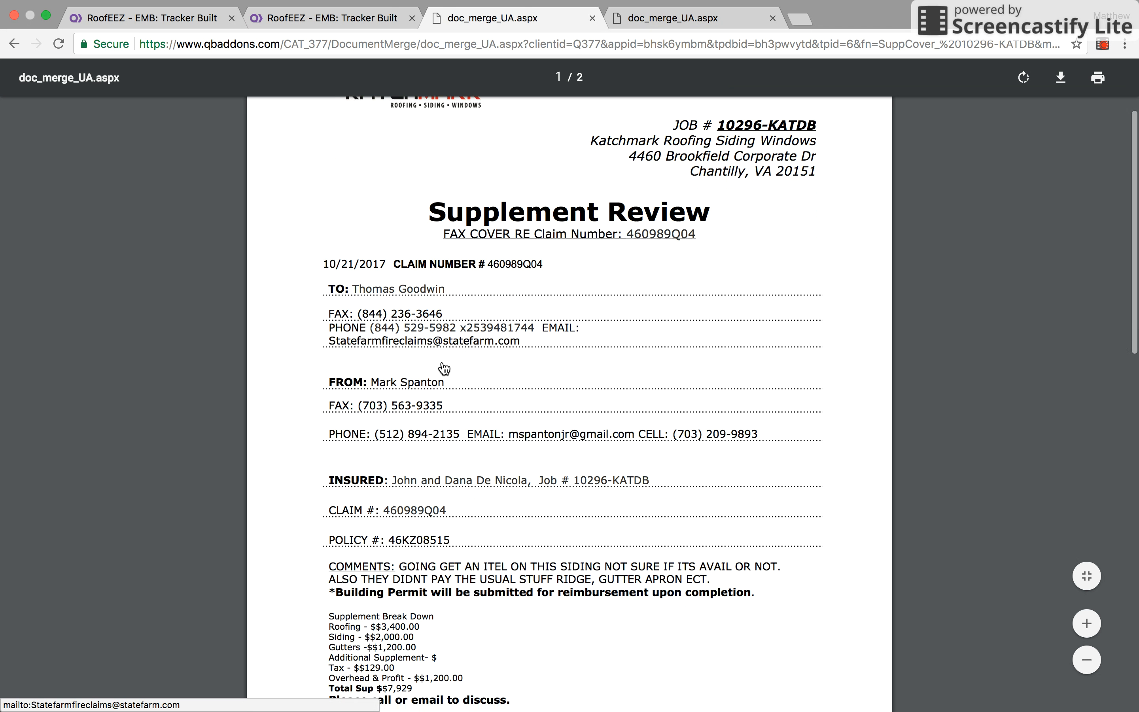
pyautogui.scroll(-3)
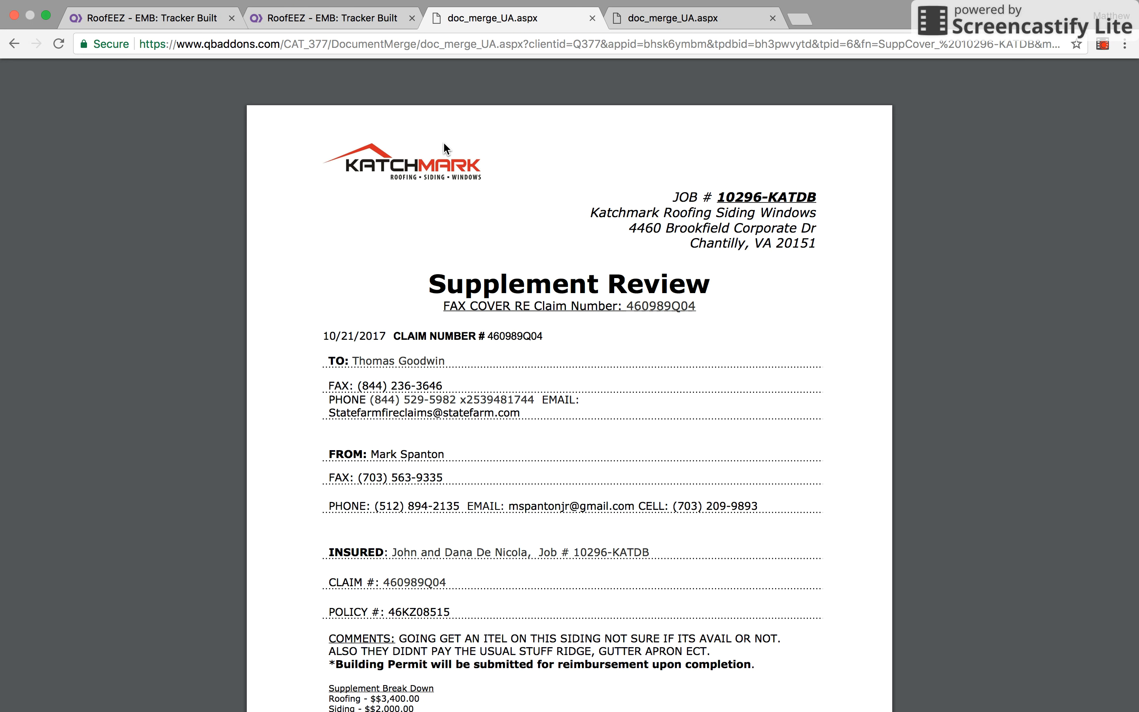
pyautogui.click(330, 17)
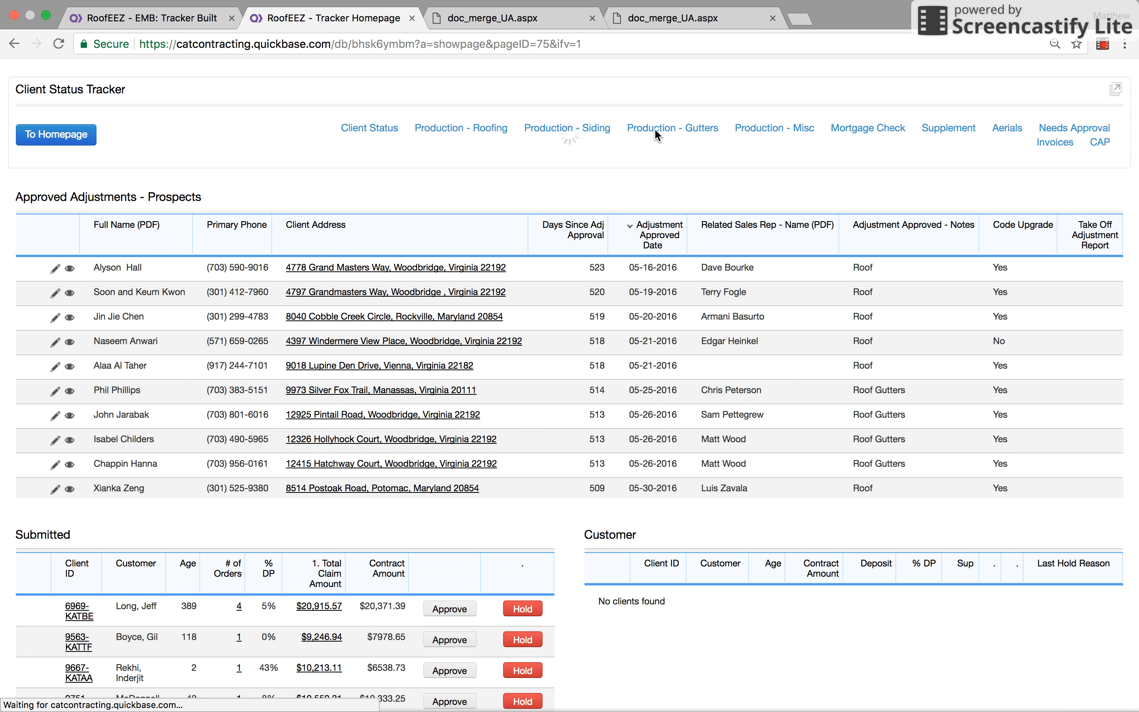
# Go to the Supplements Tracker and search the reports for 10296 to find 10296-KATDB under Pending.
pyautogui.click(947, 128)
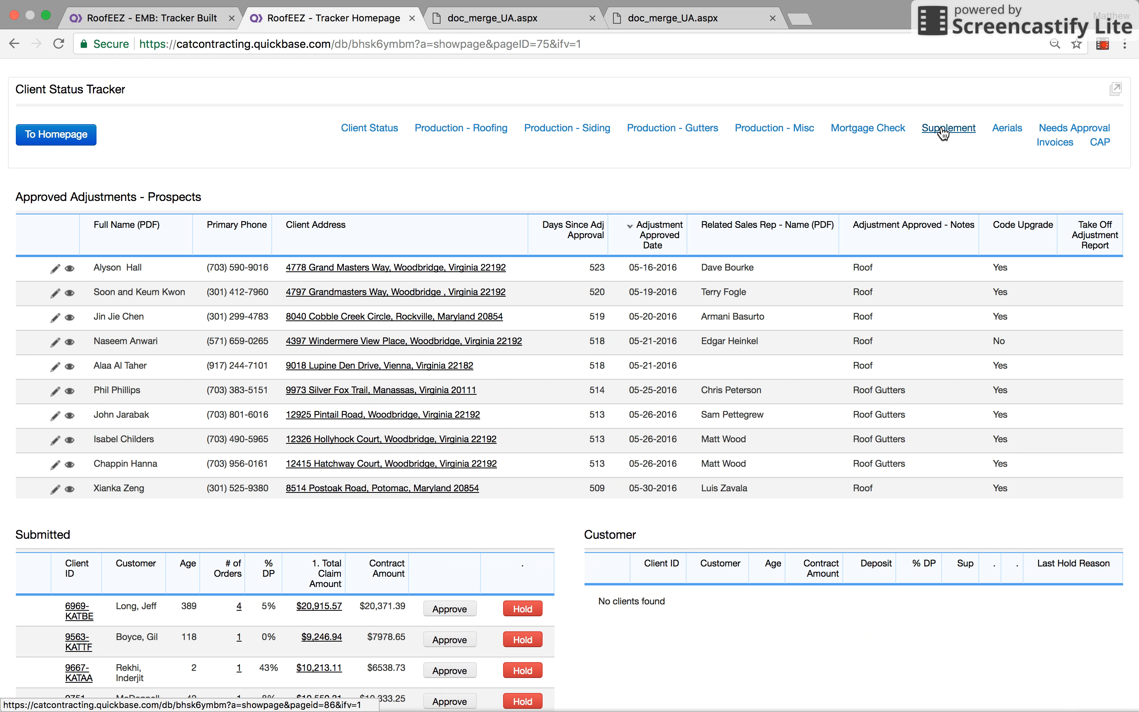
pyautogui.click(947, 128)
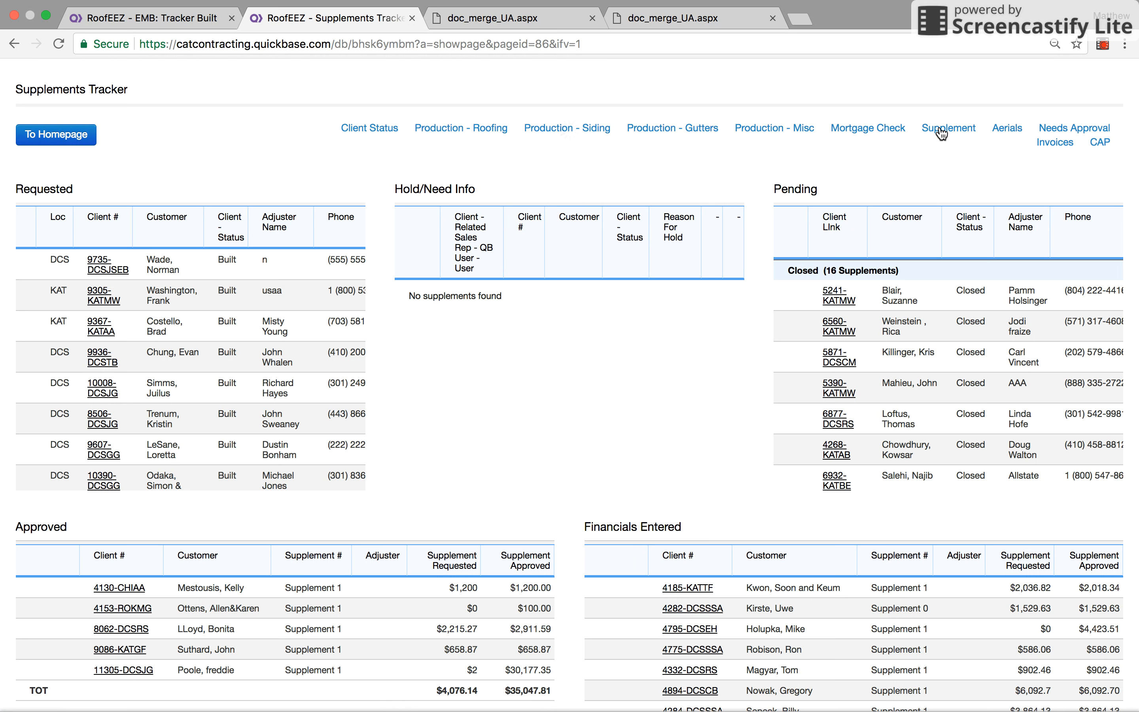
pyautogui.moveTo(131, 335)
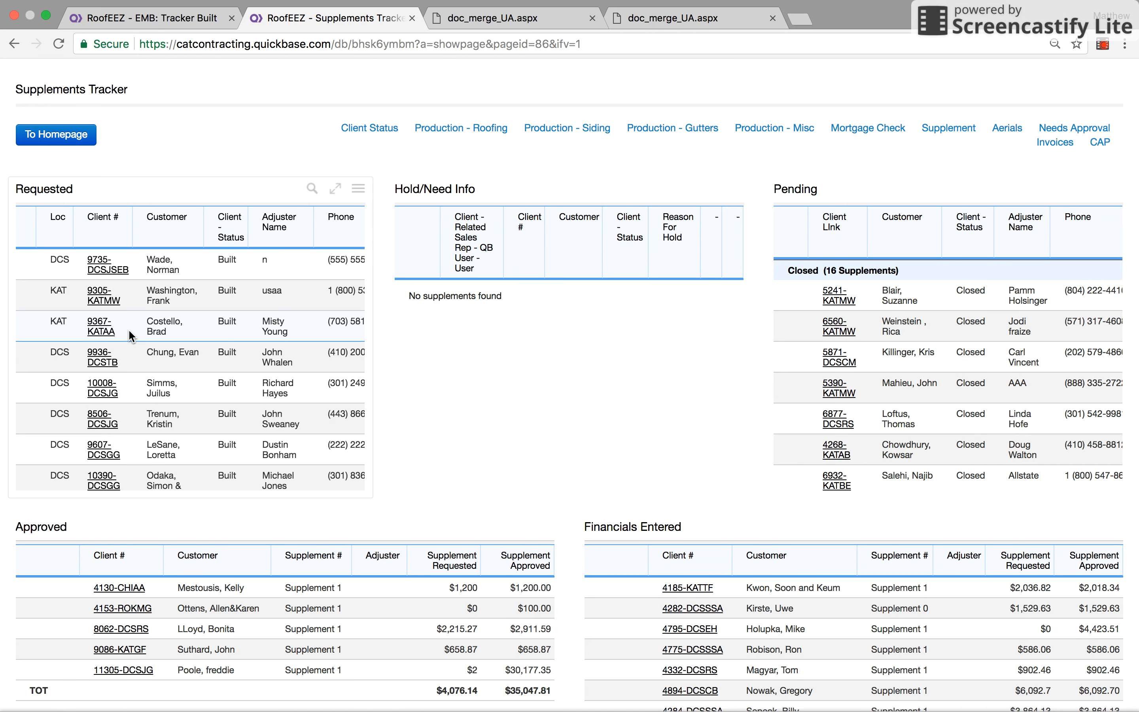
pyautogui.moveTo(155, 387)
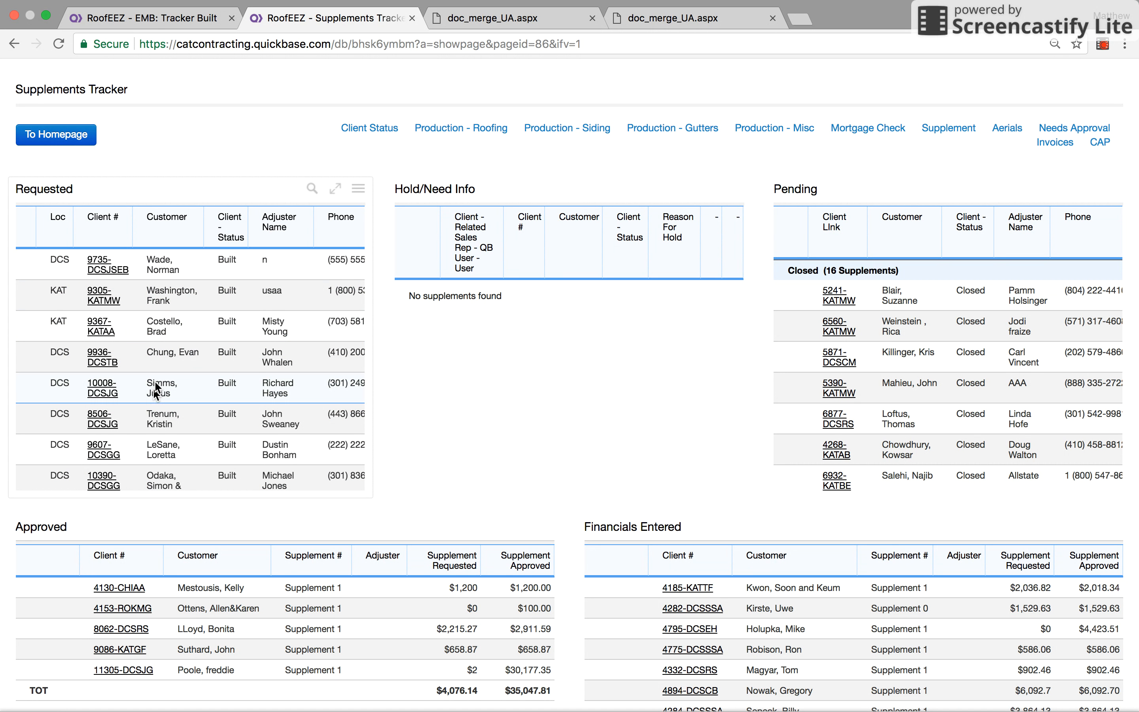
pyautogui.scroll(-3)
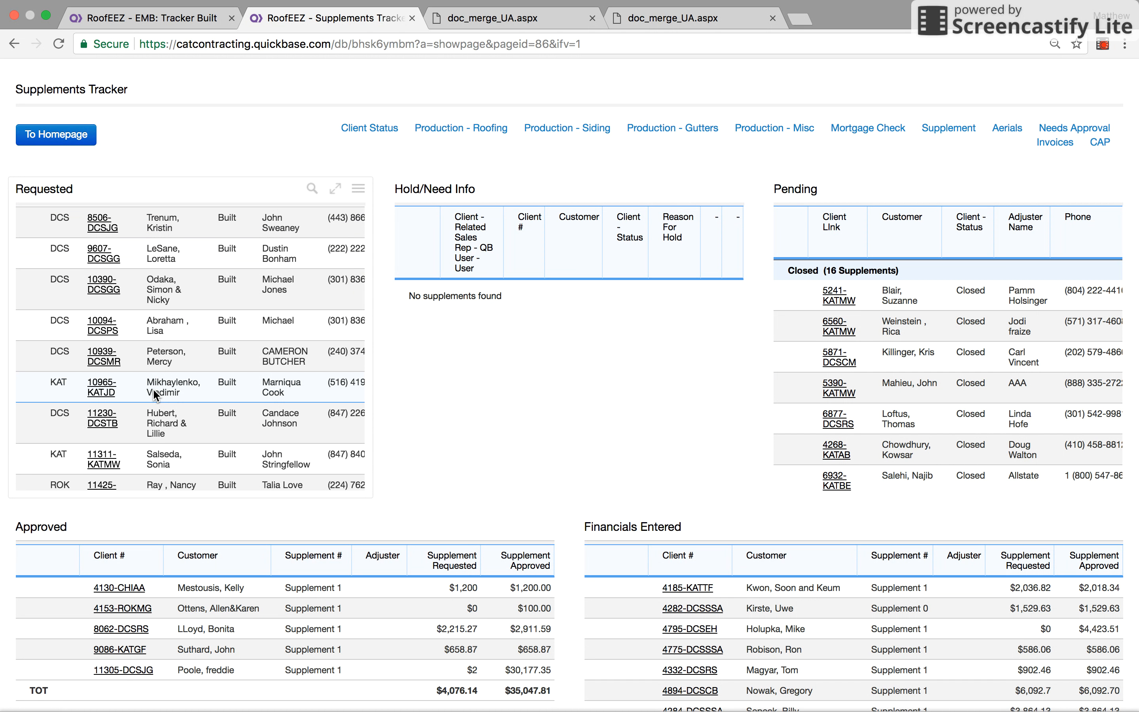
pyautogui.scroll(-3)
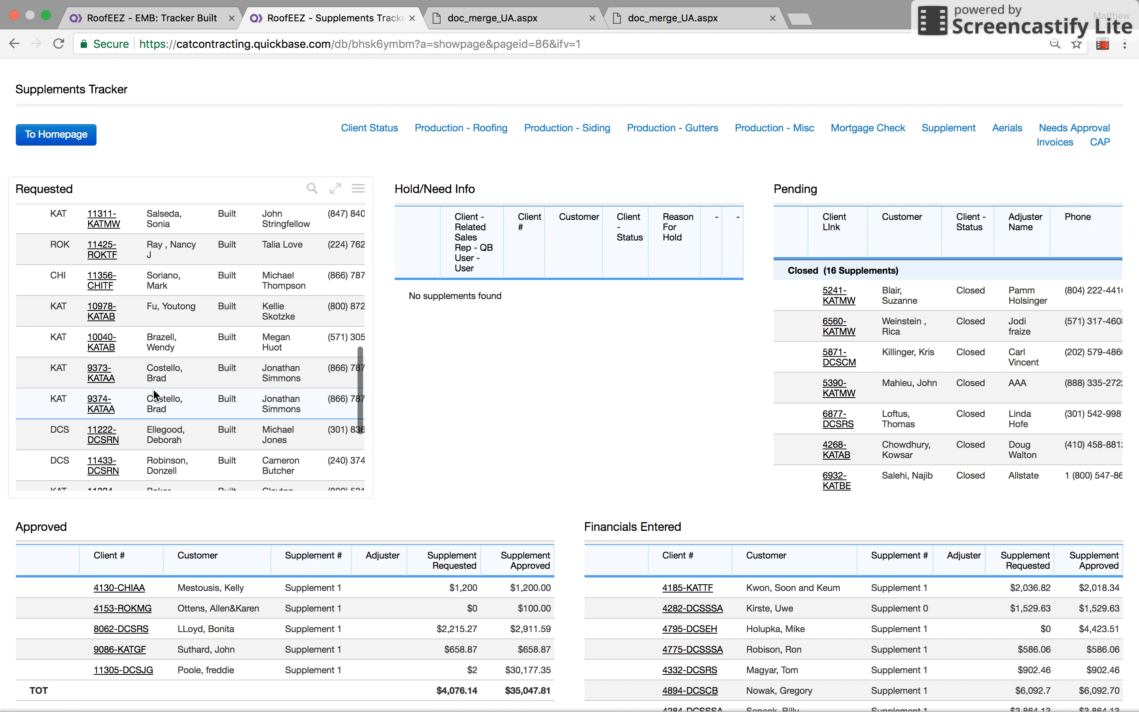
pyautogui.scroll(-3)
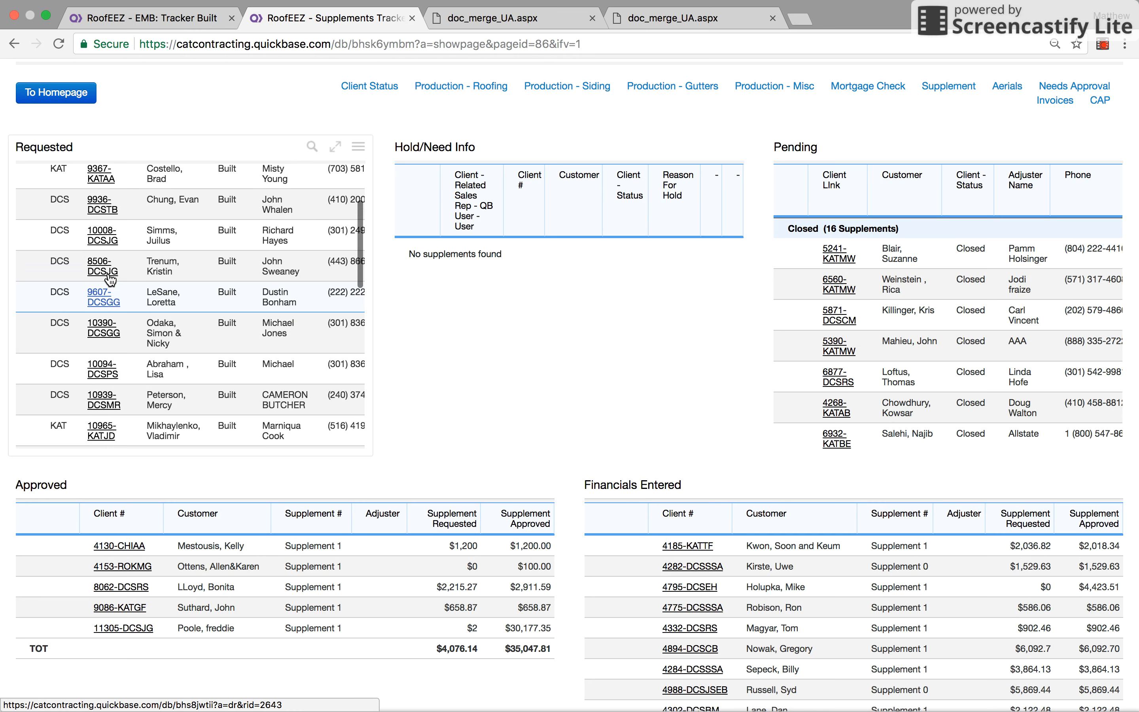
pyautogui.scroll(-3)
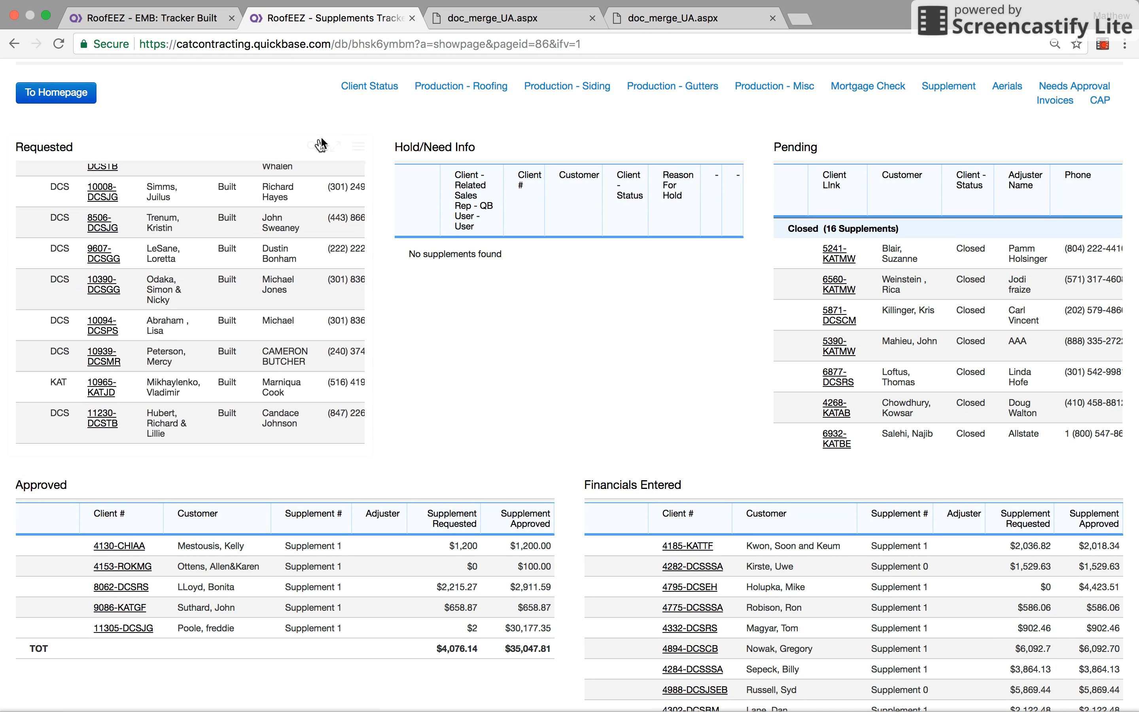
pyautogui.write('102')
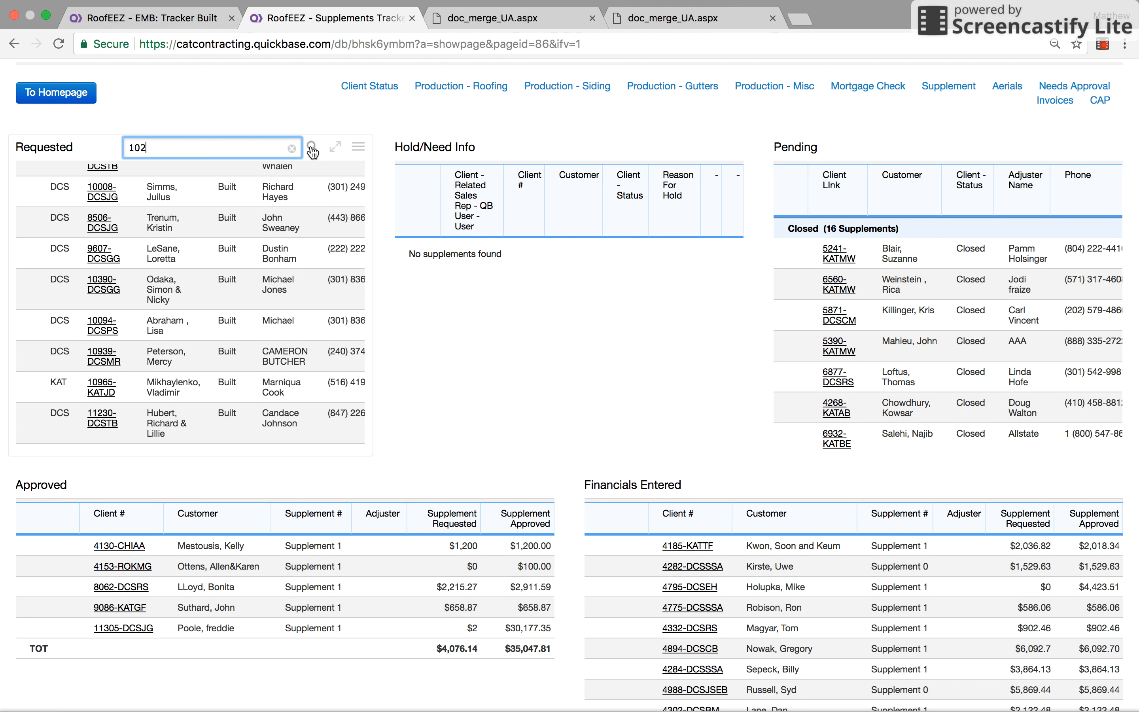
pyautogui.write('10296')
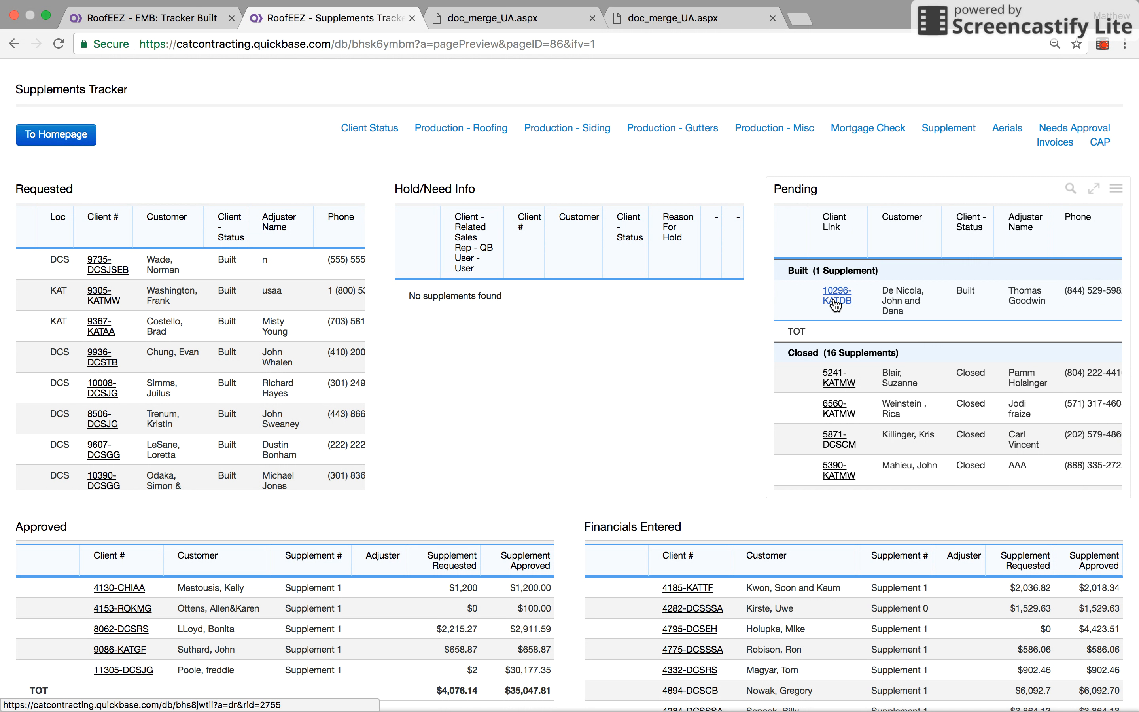
# From the De Nicola supplement, show the $14,244.31 current invoice and put the client record in edit mode.
pyautogui.click(835, 296)
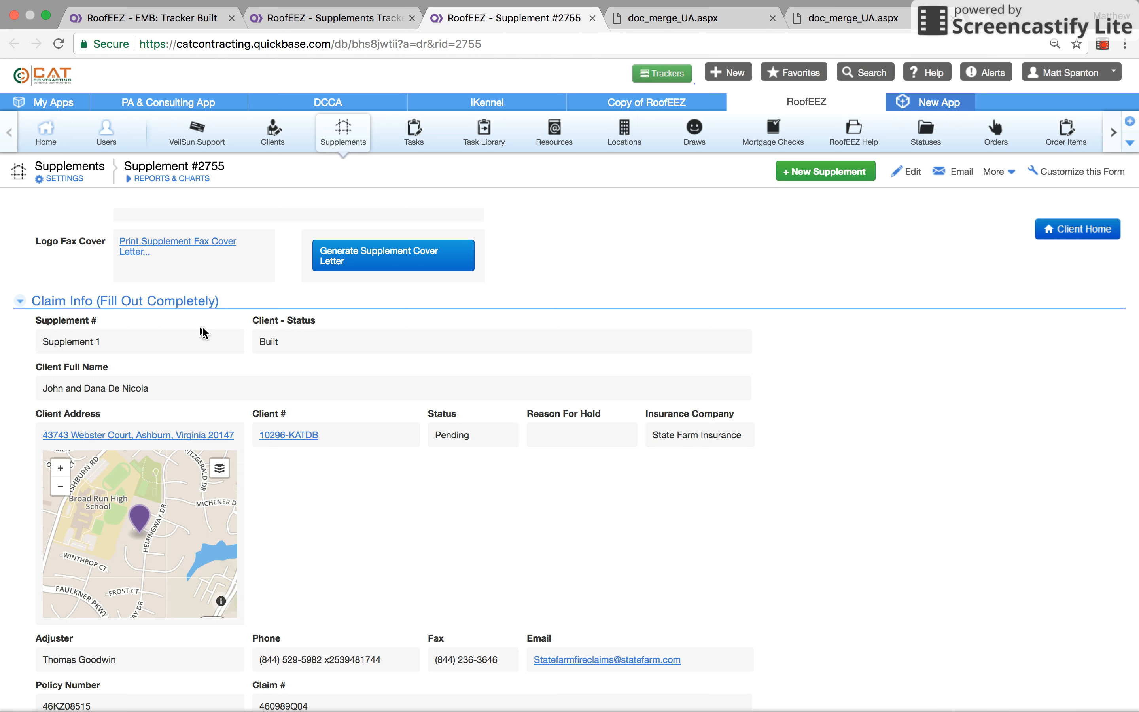
pyautogui.moveTo(966, 234)
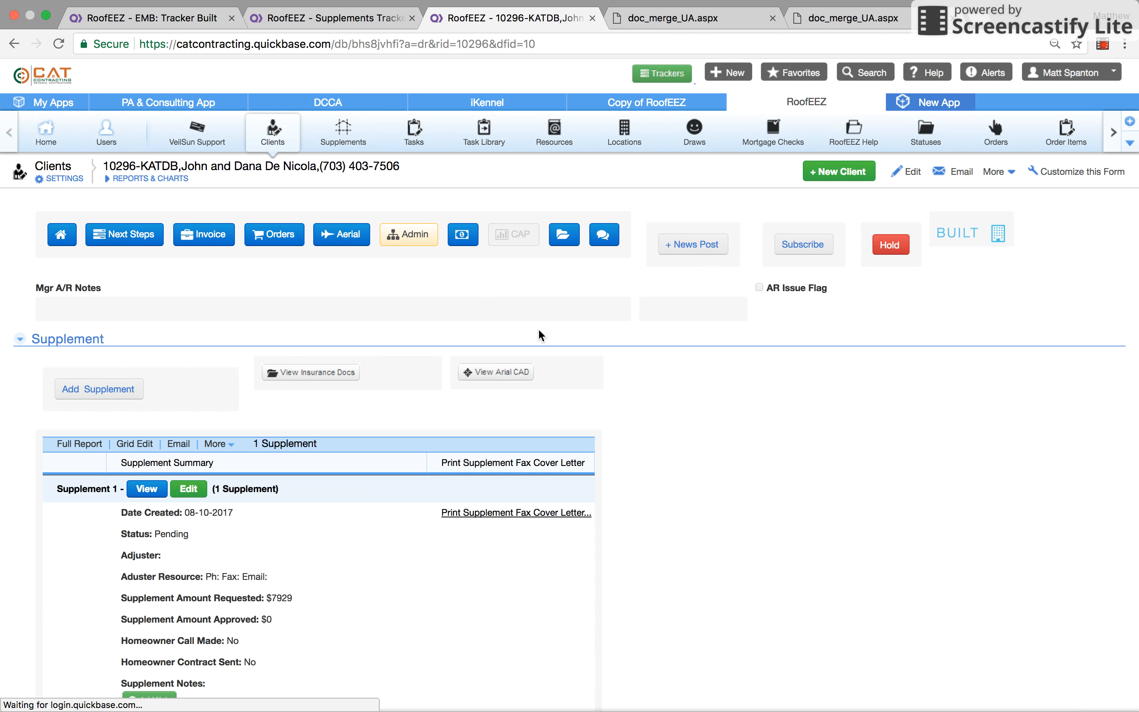
pyautogui.click(204, 234)
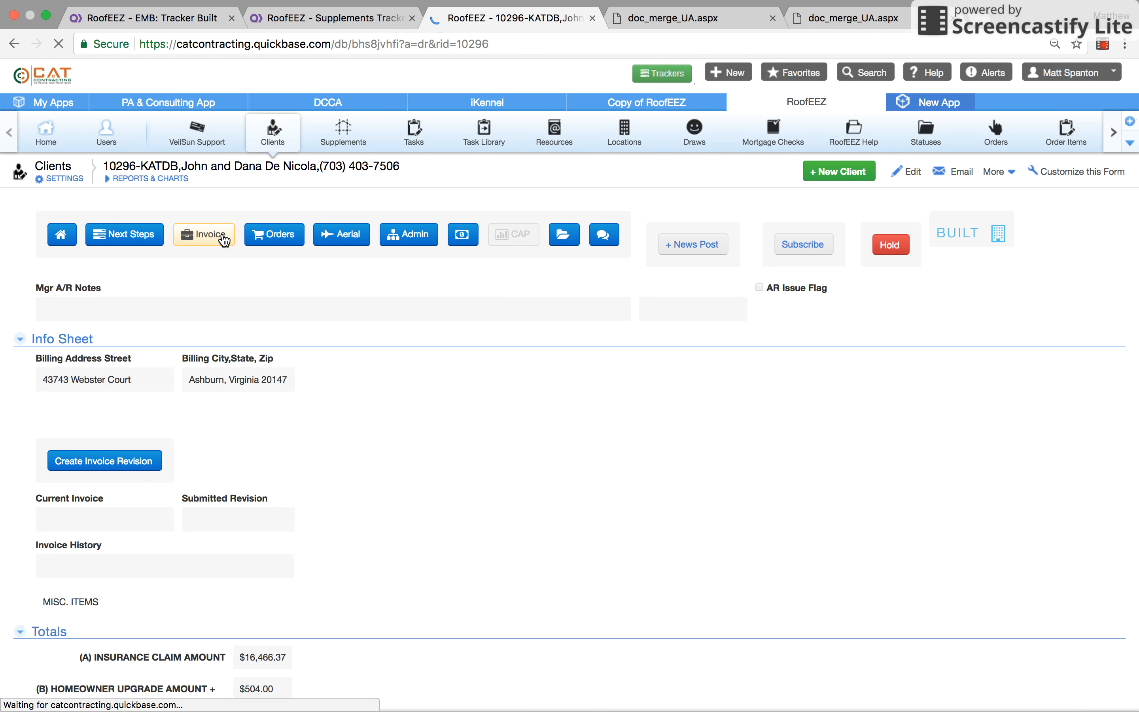
pyautogui.click(205, 234)
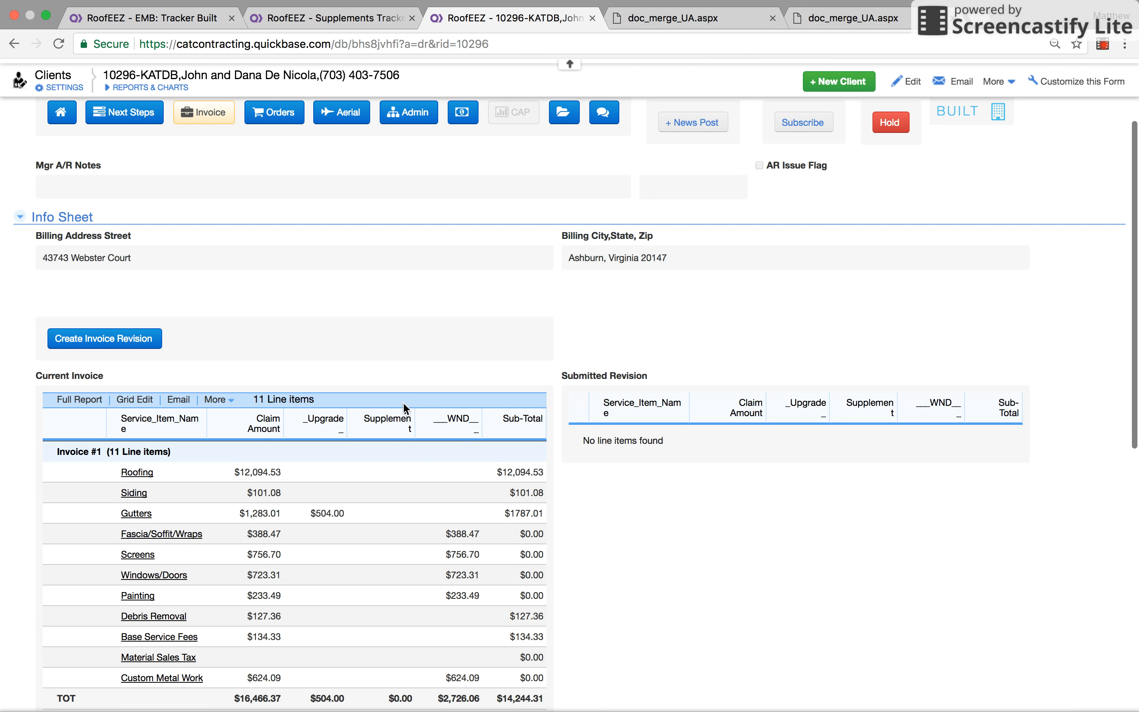
pyautogui.scroll(-3)
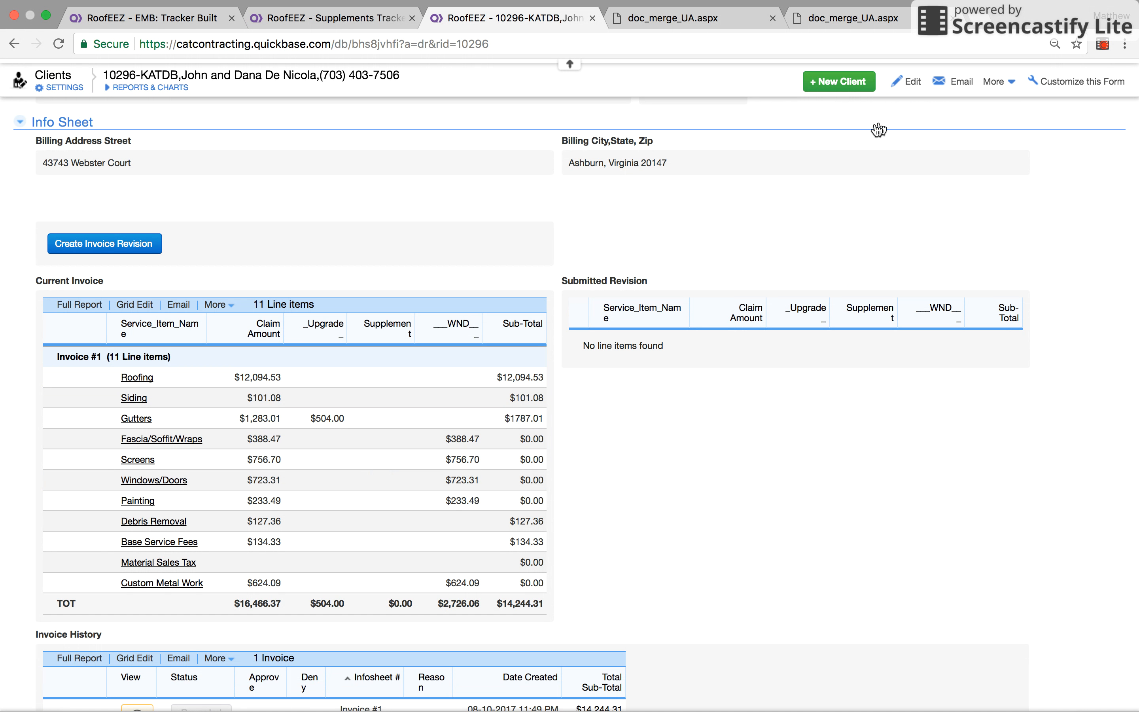
pyautogui.click(905, 81)
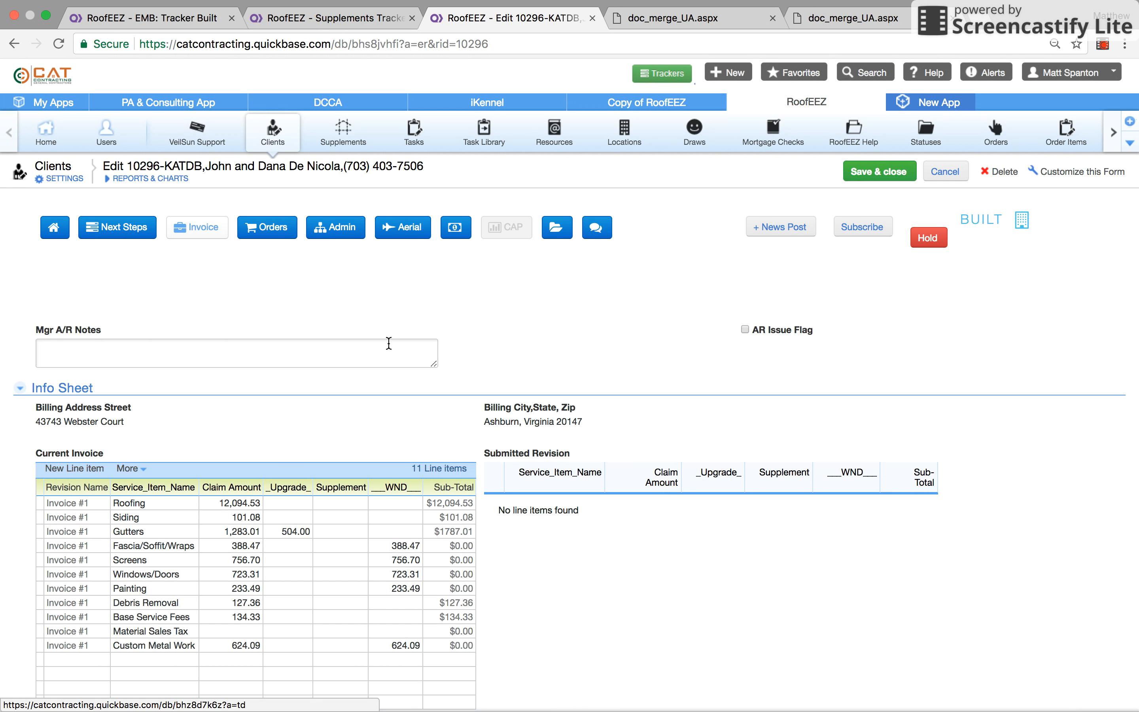
# Add a Roofing Supplement Items invoice line with a 7900 supplement and save the client record.
pyautogui.scroll(-3)
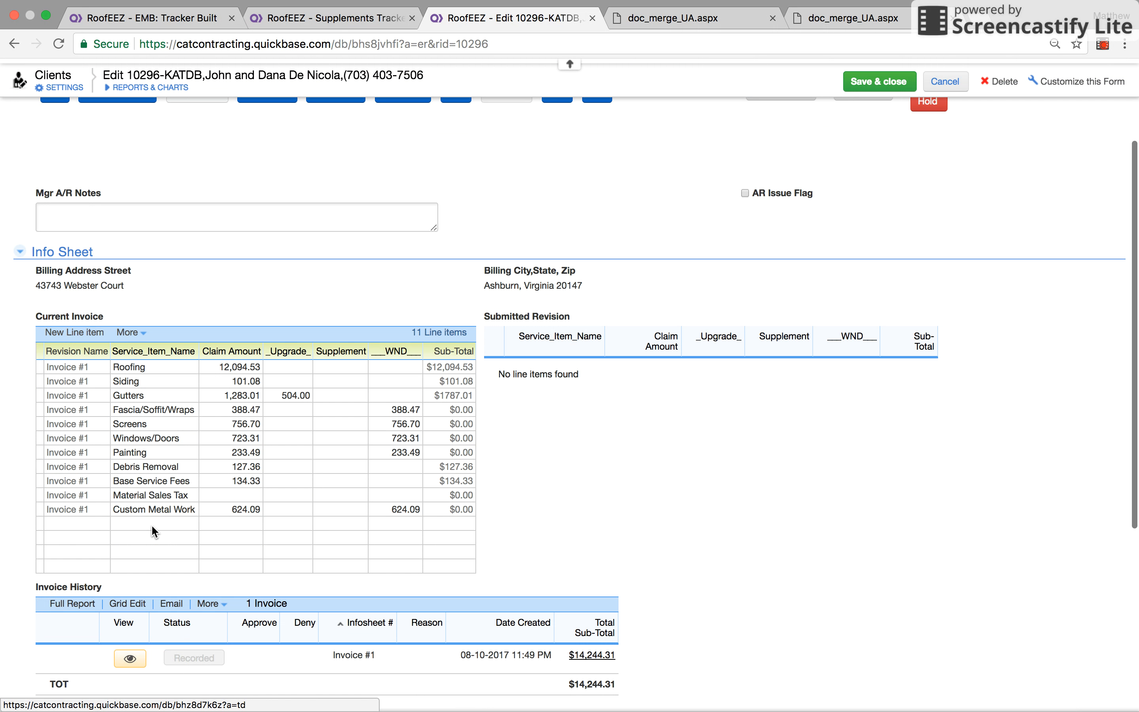
pyautogui.click(174, 494)
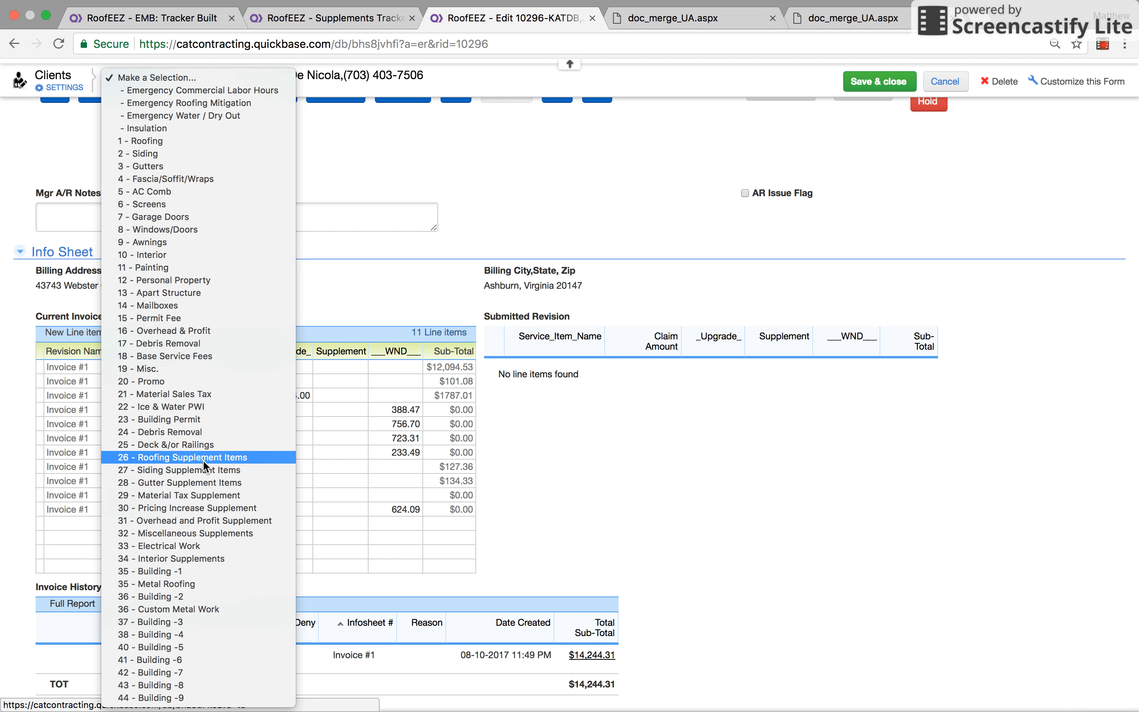
pyautogui.click(182, 457)
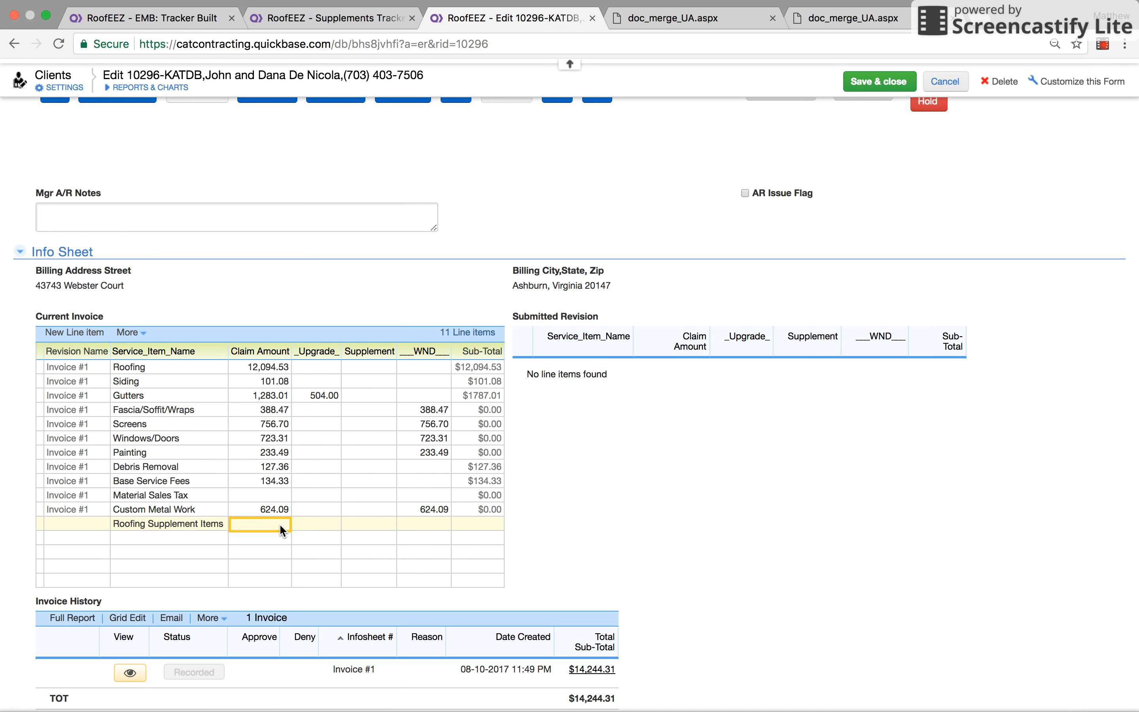
pyautogui.click(260, 523)
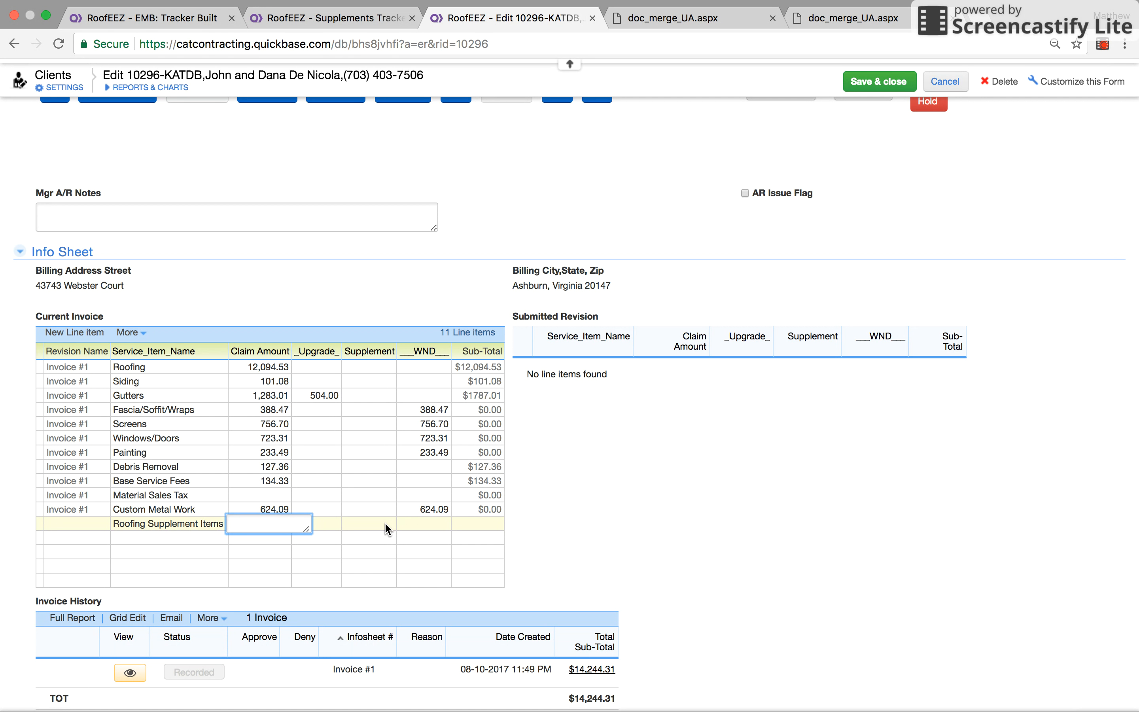
pyautogui.write('7900')
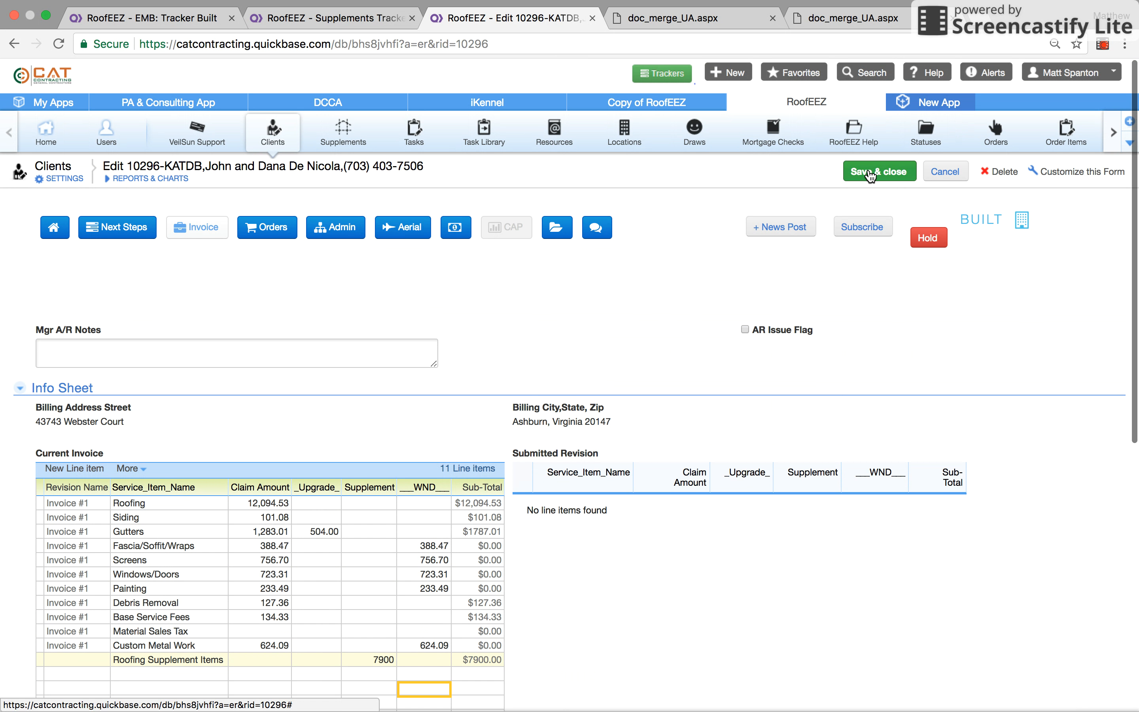
pyautogui.click(877, 172)
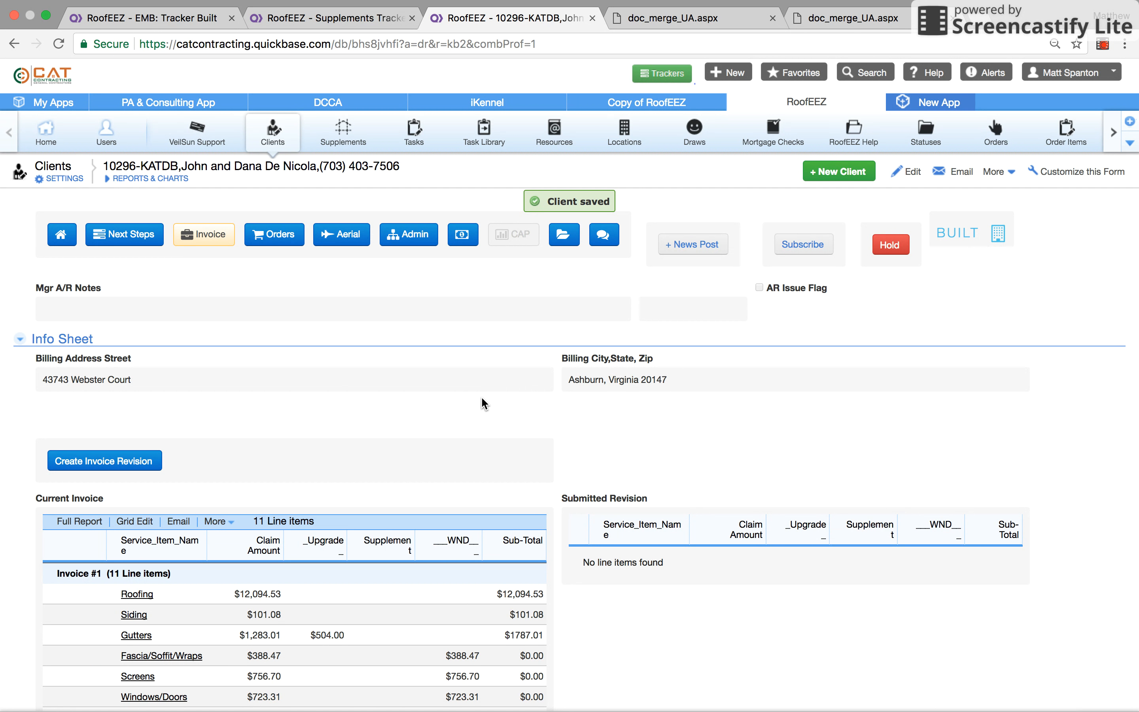
# Review the saved 10296-KATDB record and launch the Trackers homepage in a new tab.
pyautogui.scroll(-3)
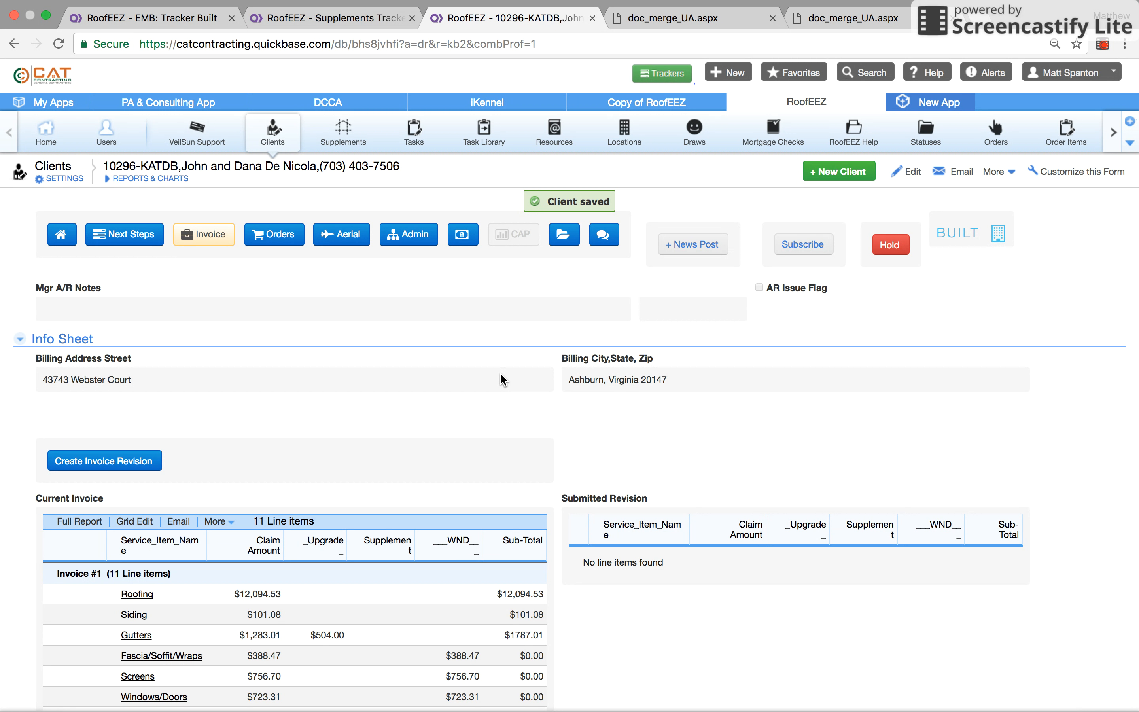
pyautogui.scroll(-3)
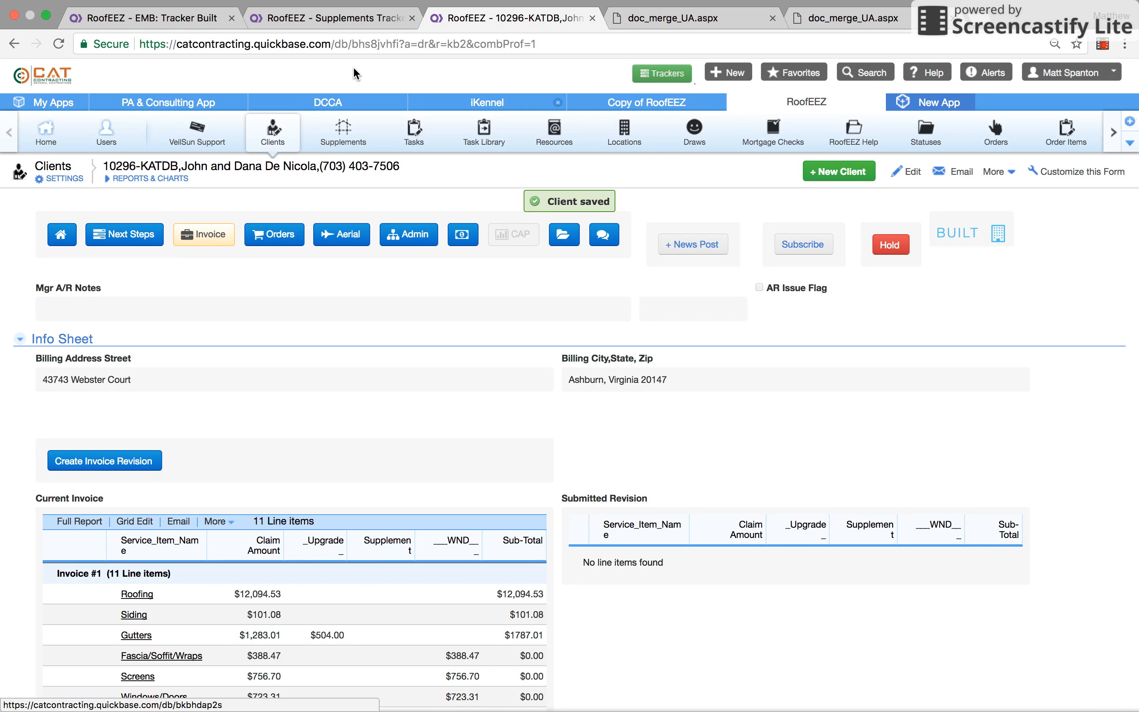
pyautogui.moveTo(518, 77)
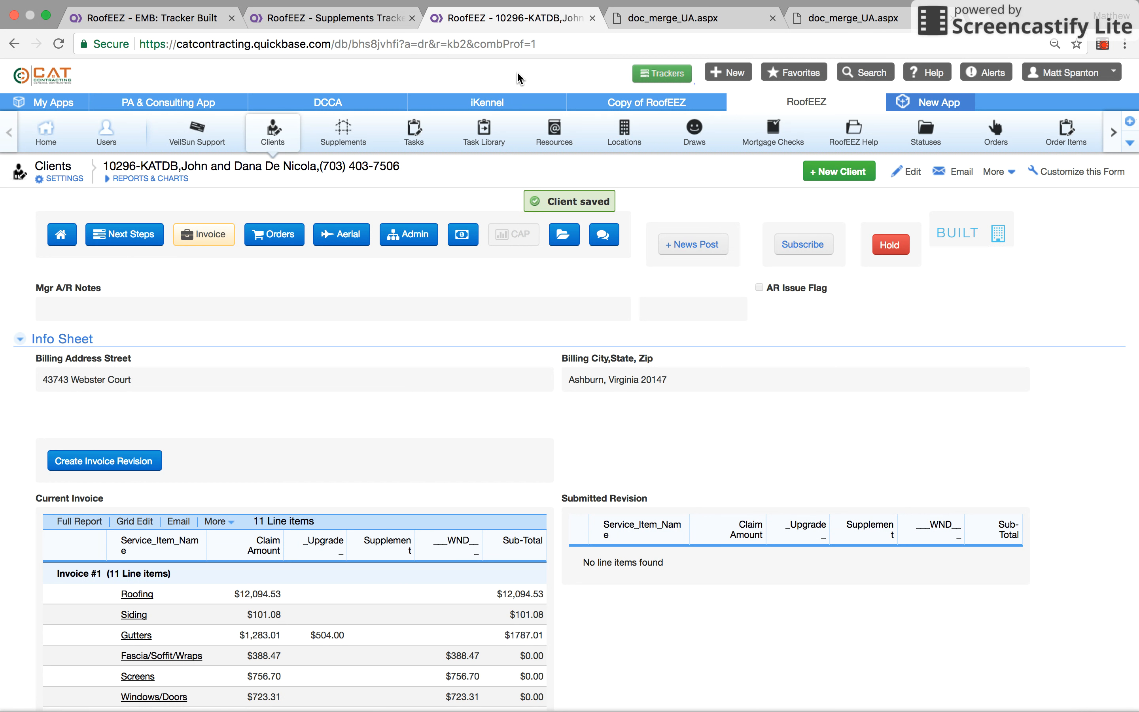
pyautogui.click(660, 72)
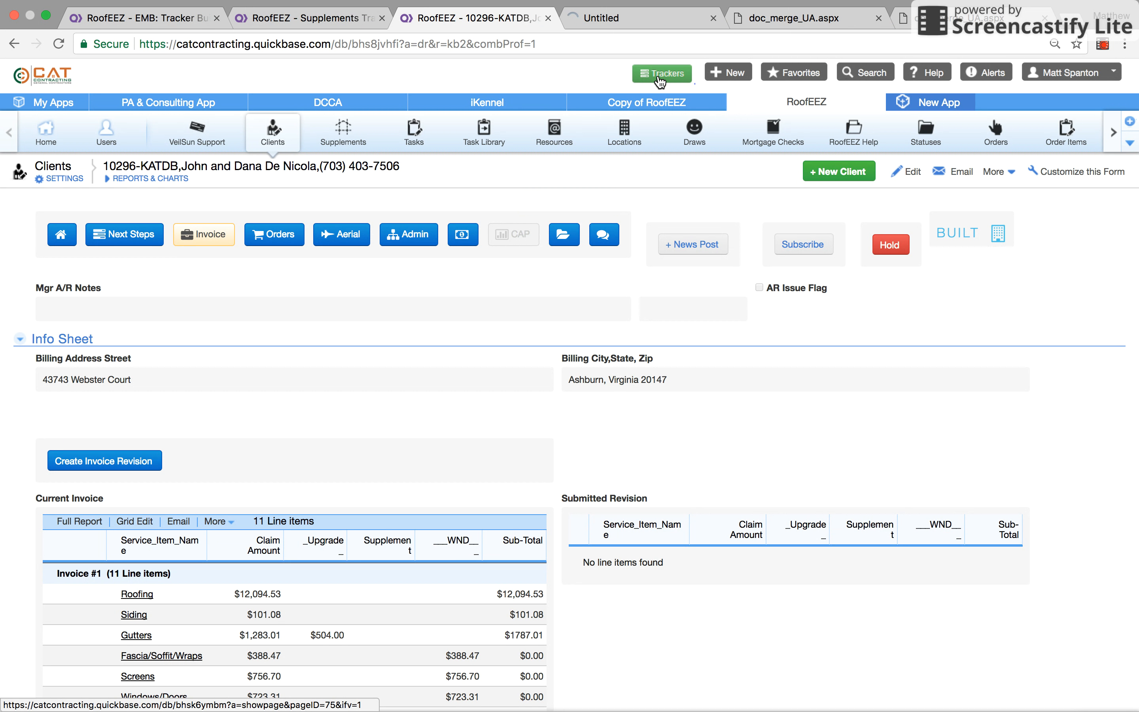
# Review pending invoice revisions in the Needs Approval tracker, then return to the 10296-KATDB record.
pyautogui.click(661, 72)
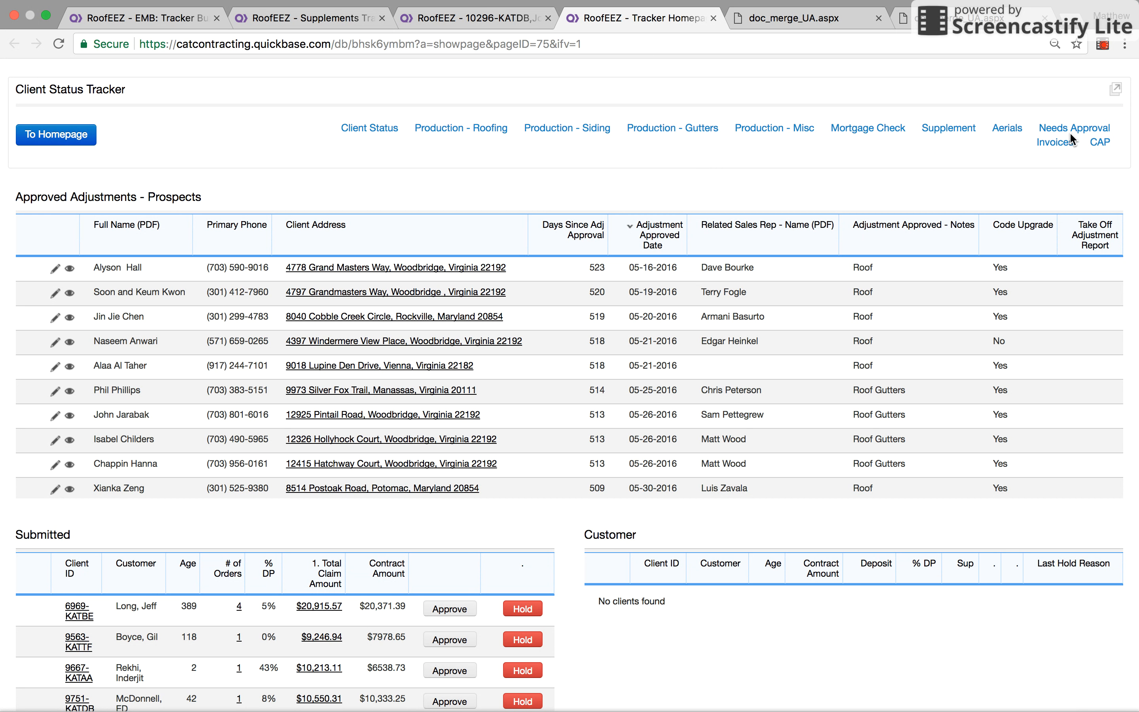
pyautogui.click(1073, 128)
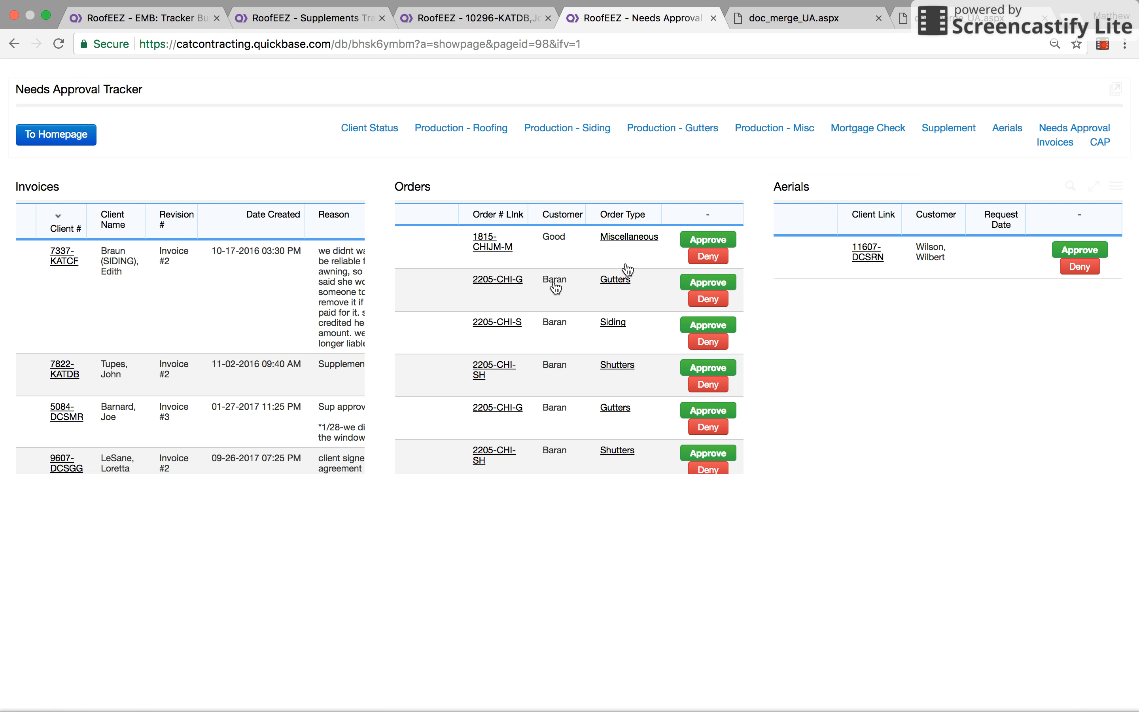
pyautogui.scroll(-3)
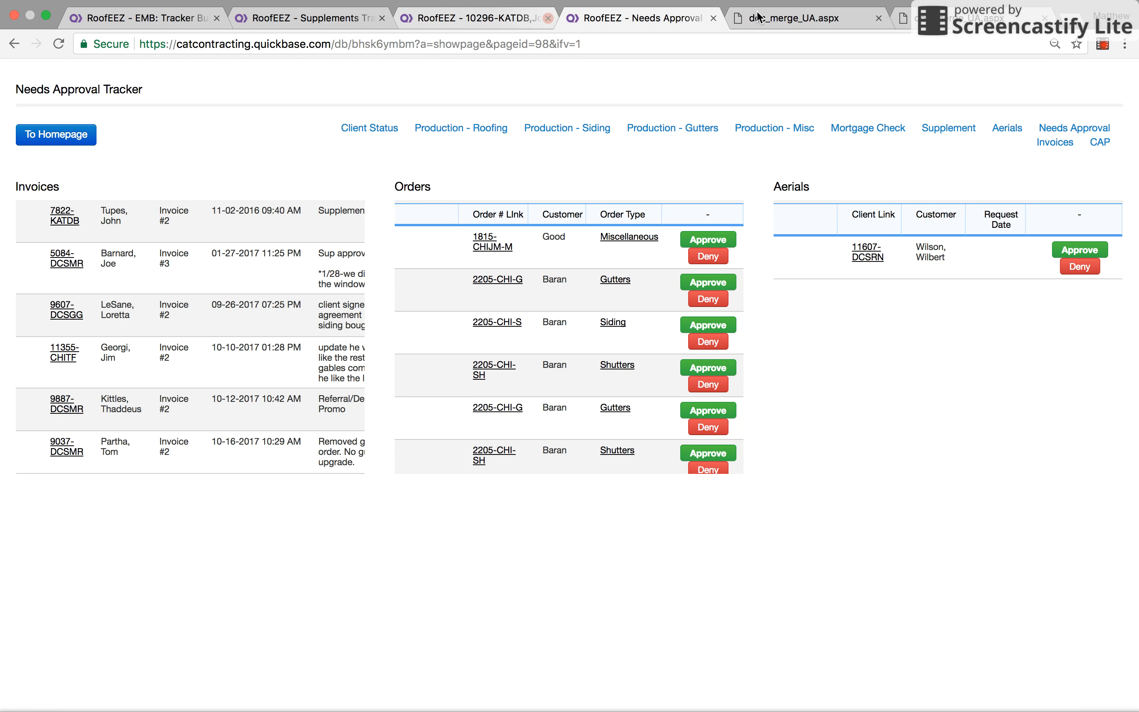
pyautogui.click(476, 18)
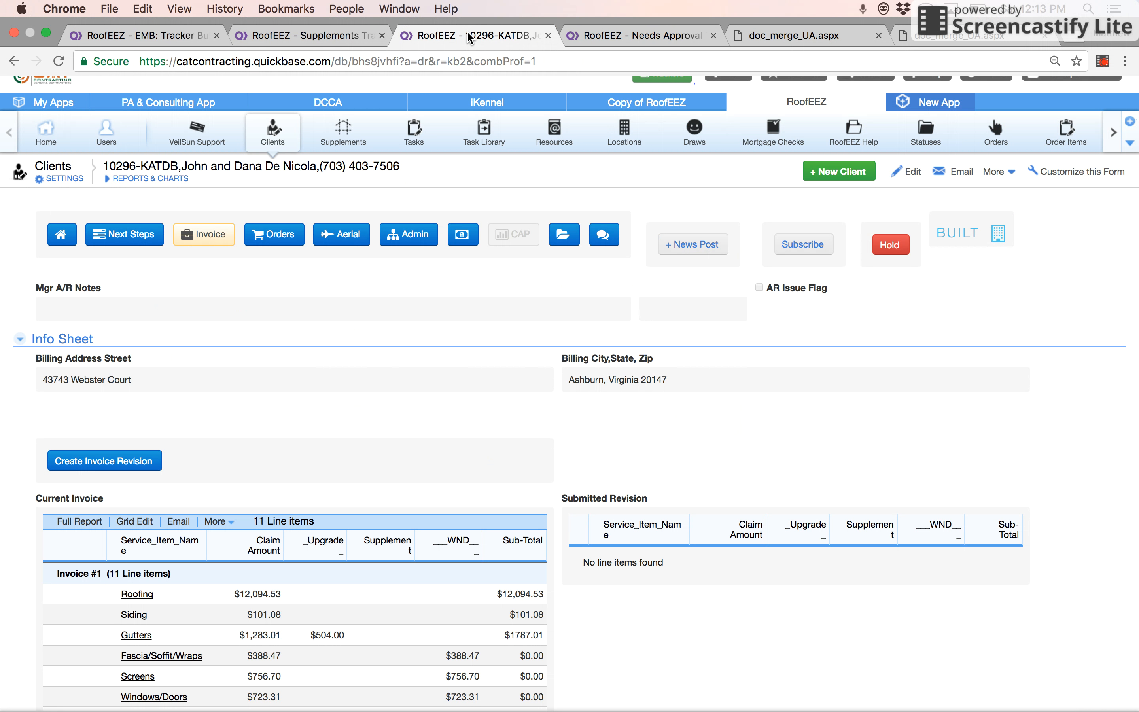
pyautogui.click(309, 34)
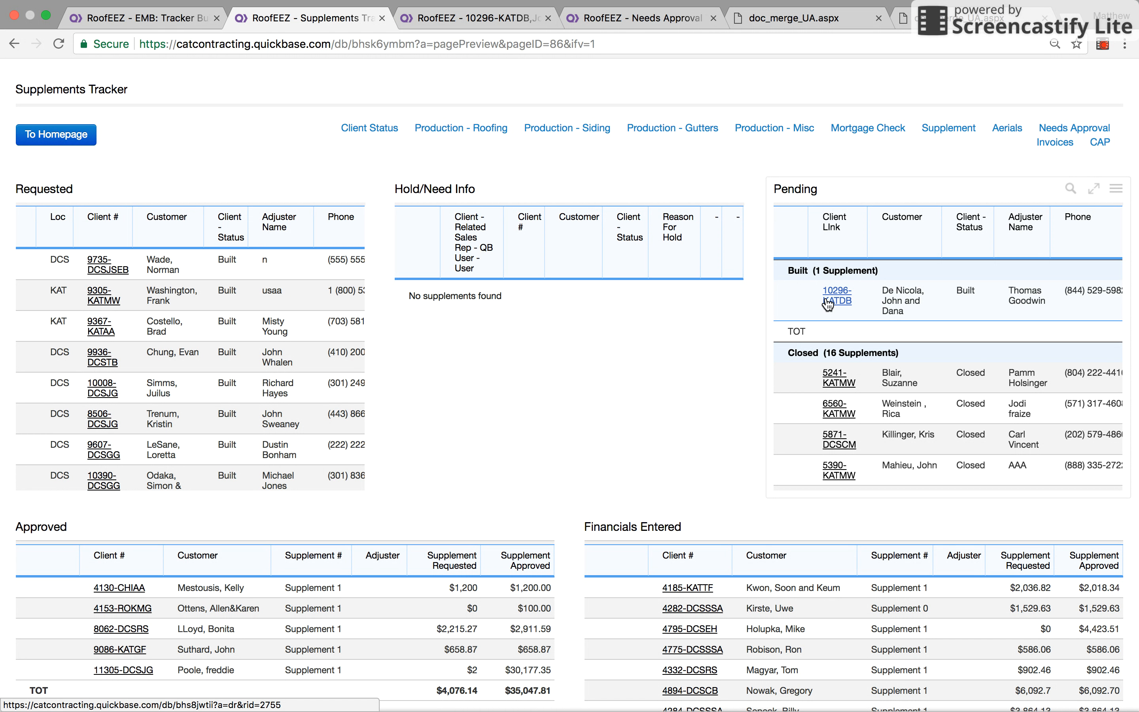
pyautogui.hscroll(3)
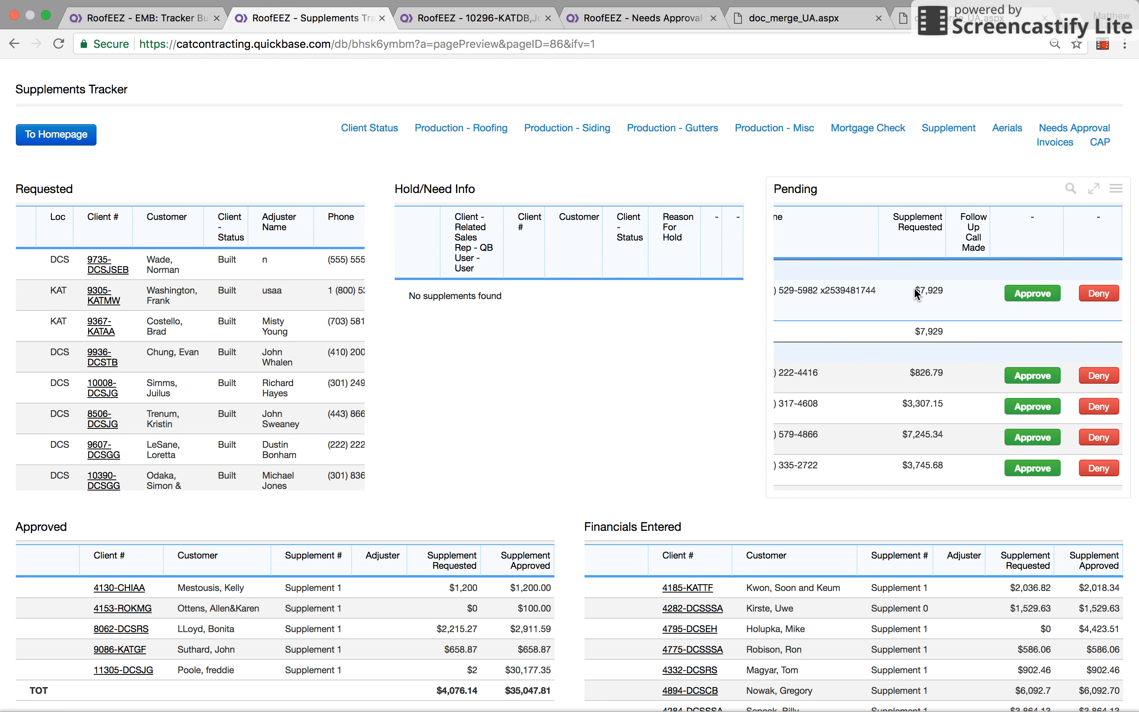
pyautogui.click(1030, 293)
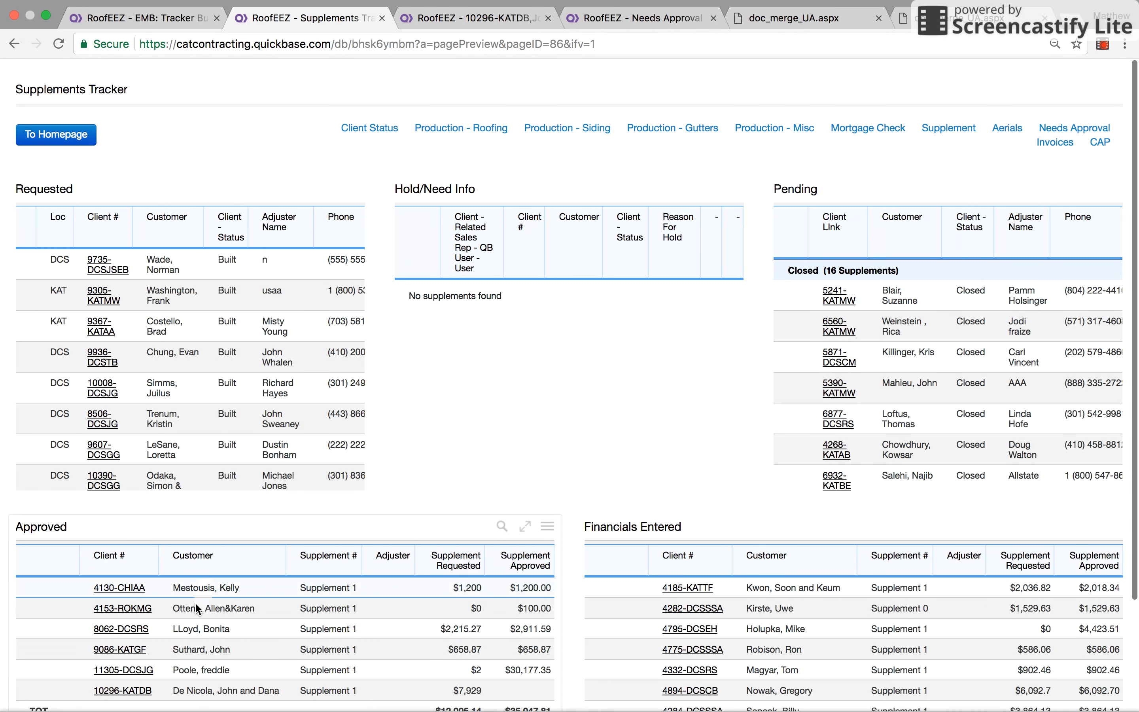
pyautogui.click(122, 644)
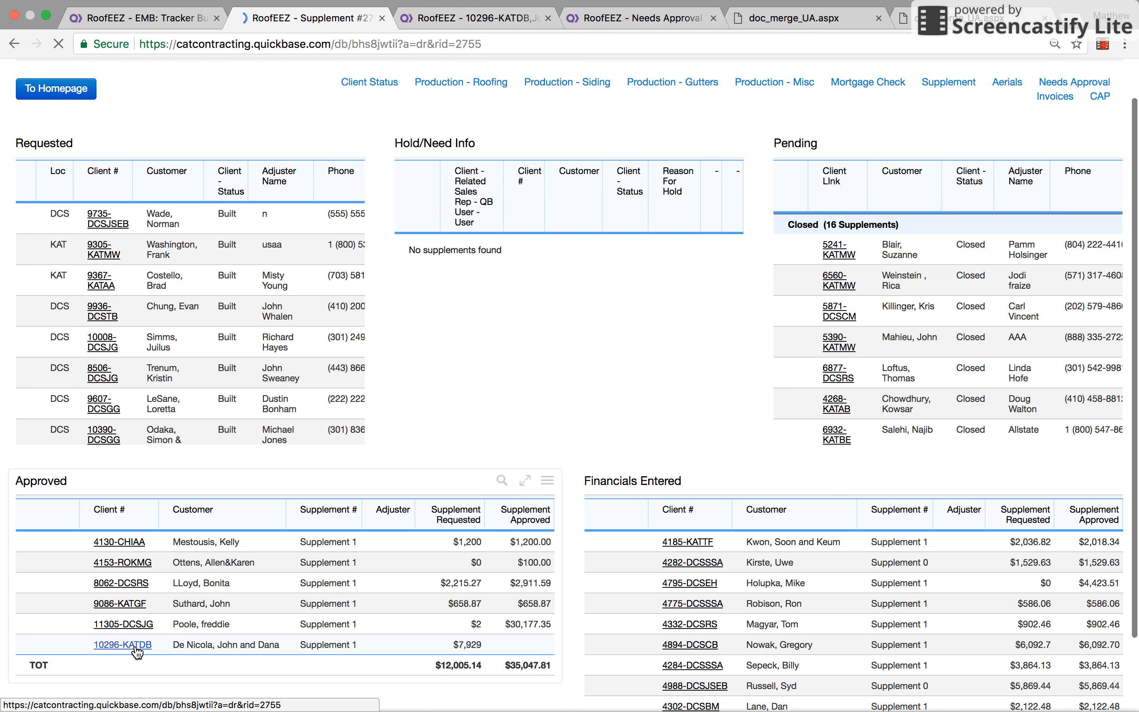
pyautogui.click(121, 645)
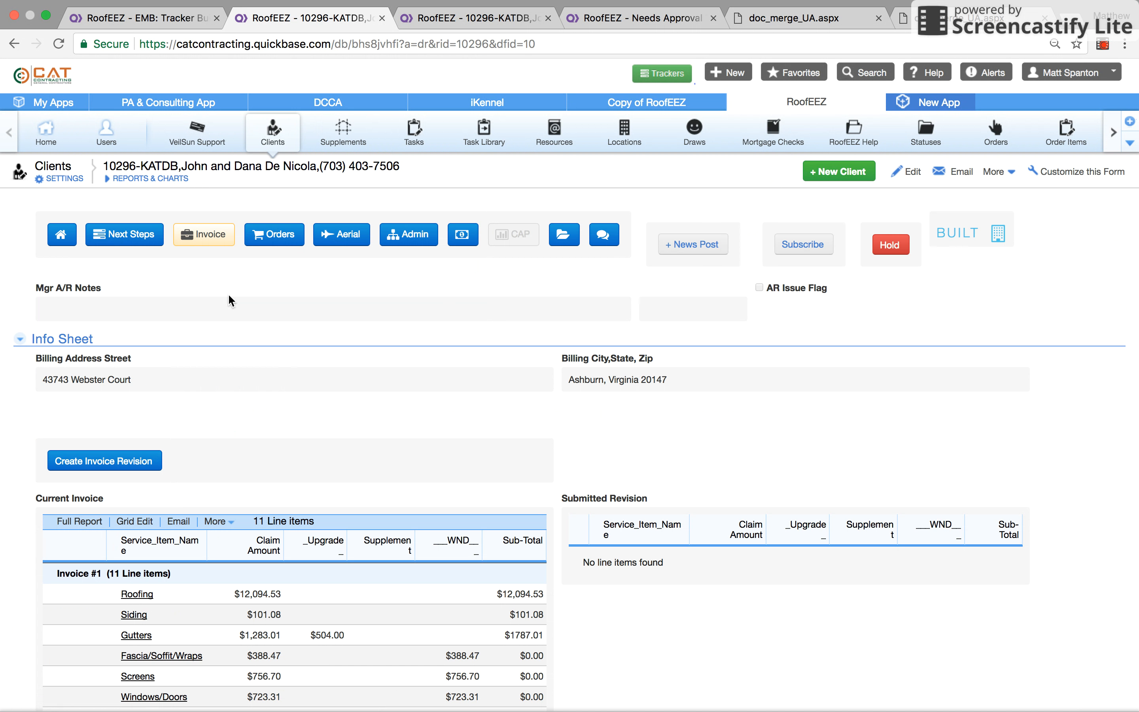
# Reload the 10296-KATDB record to show Invoiced status and the Collect Final Balance step.
pyautogui.click(125, 234)
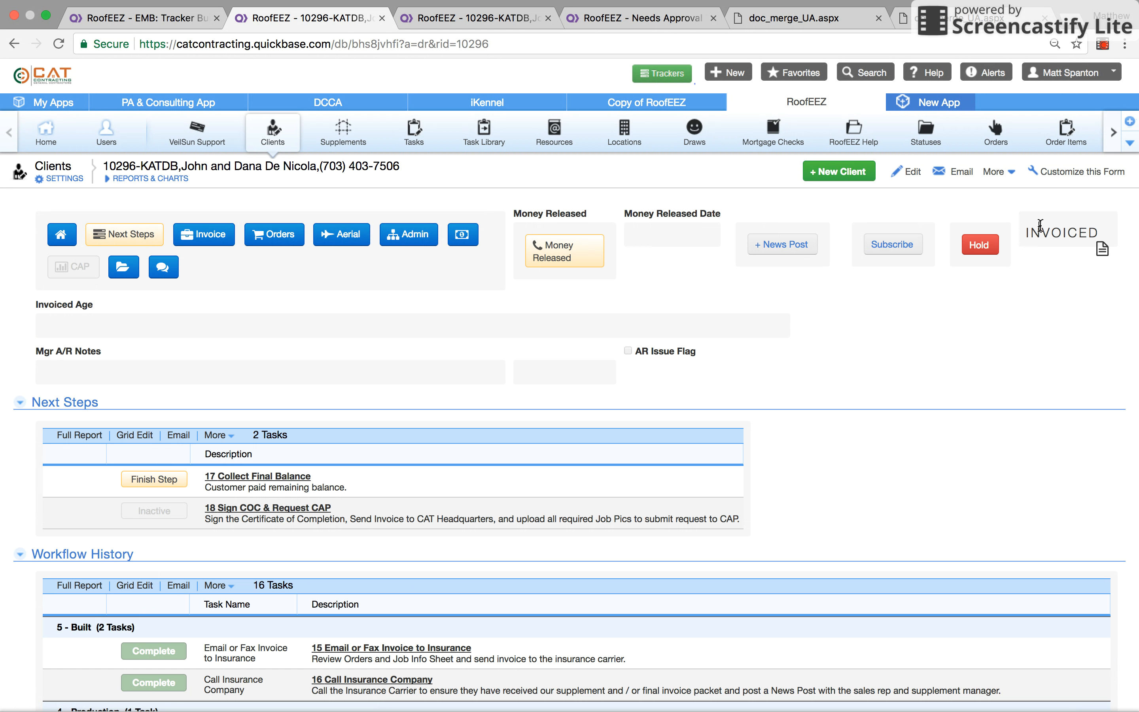
pyautogui.moveTo(772, 133)
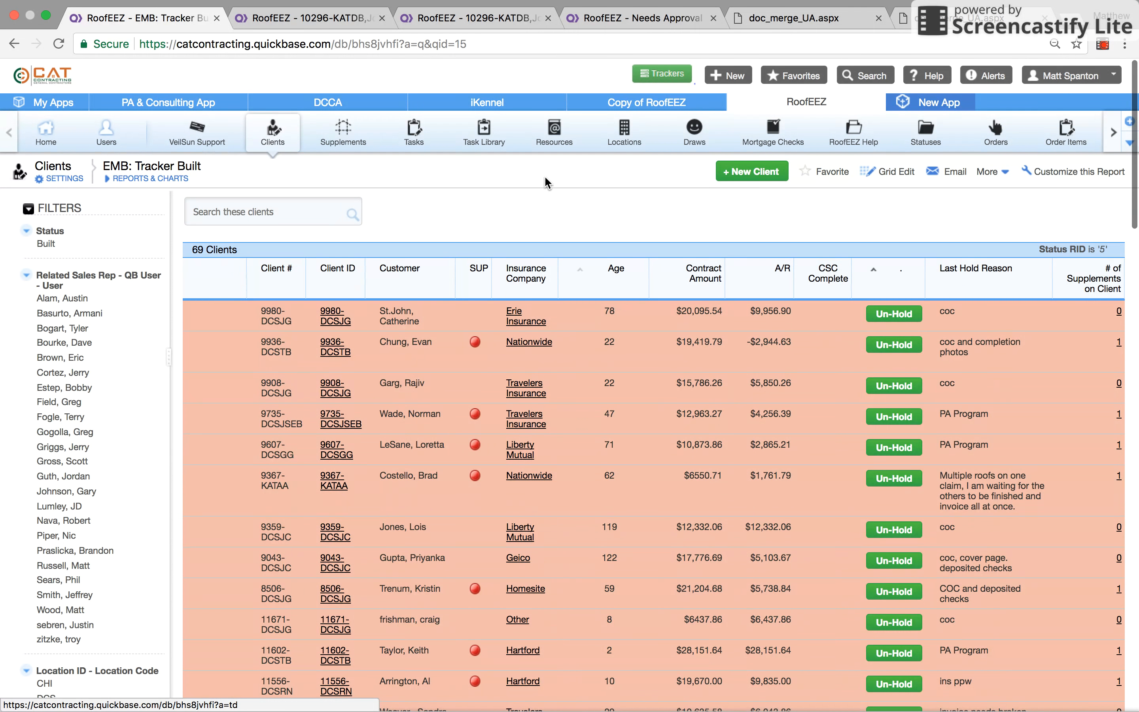
# From the Trackers homepage, open the Invoiced panel's full report of 214 invoiced clients.
pyautogui.click(661, 75)
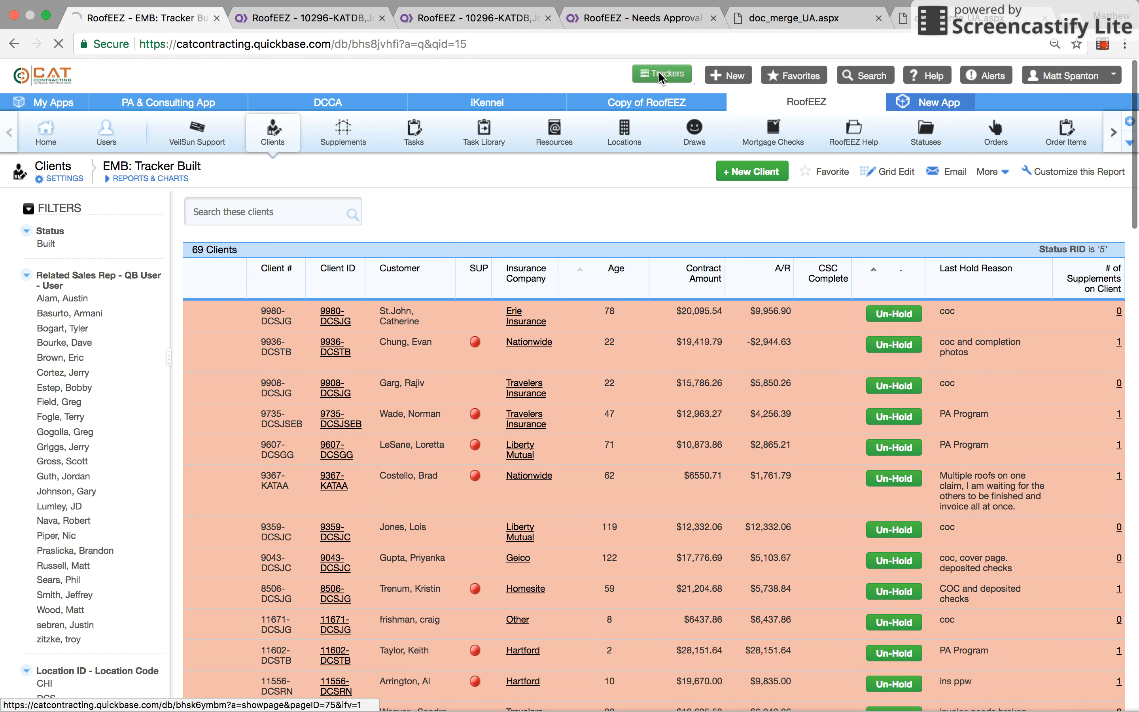
pyautogui.click(661, 75)
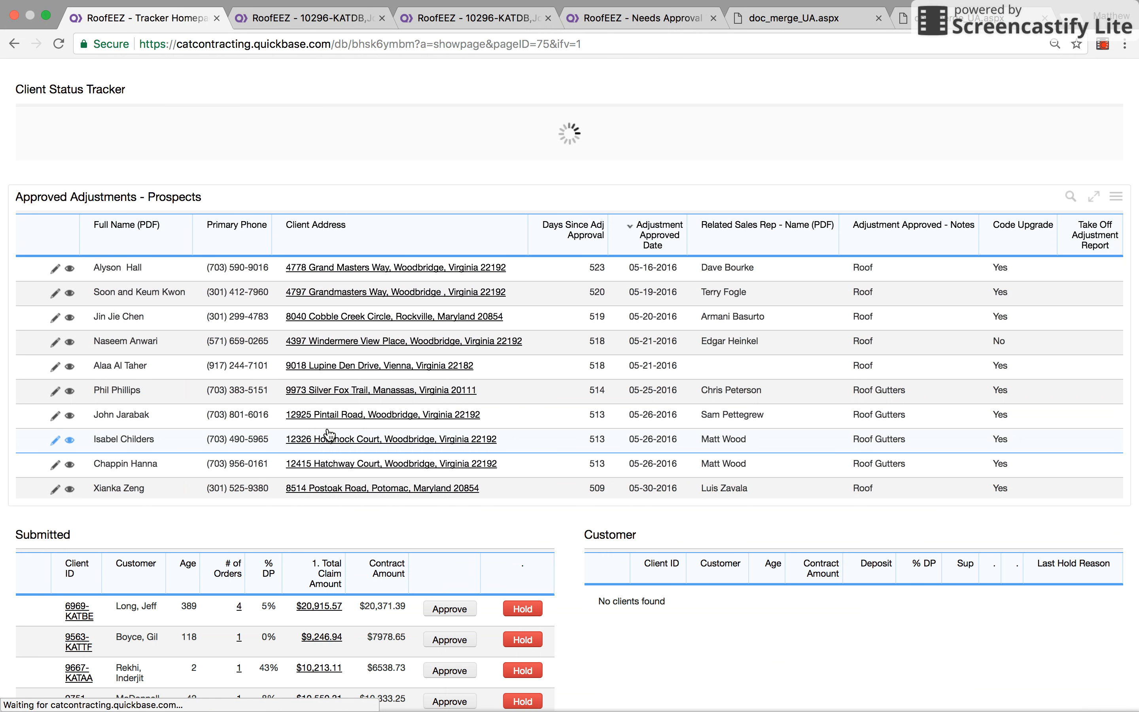
pyautogui.scroll(-3)
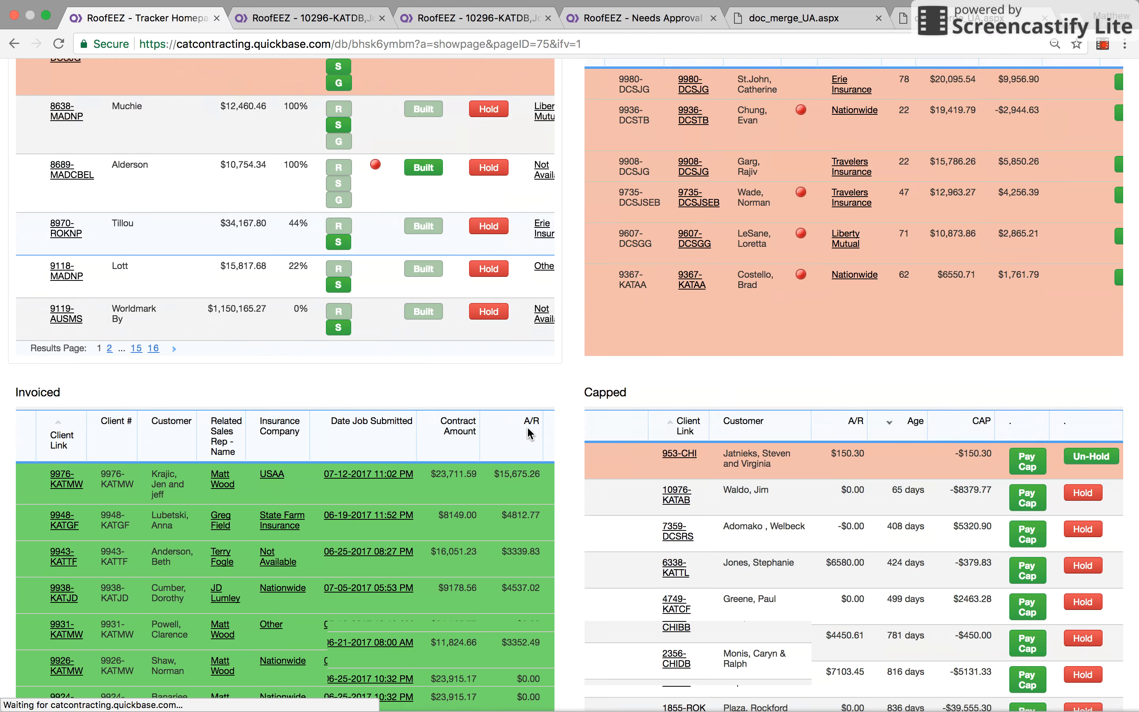
pyautogui.scroll(-3)
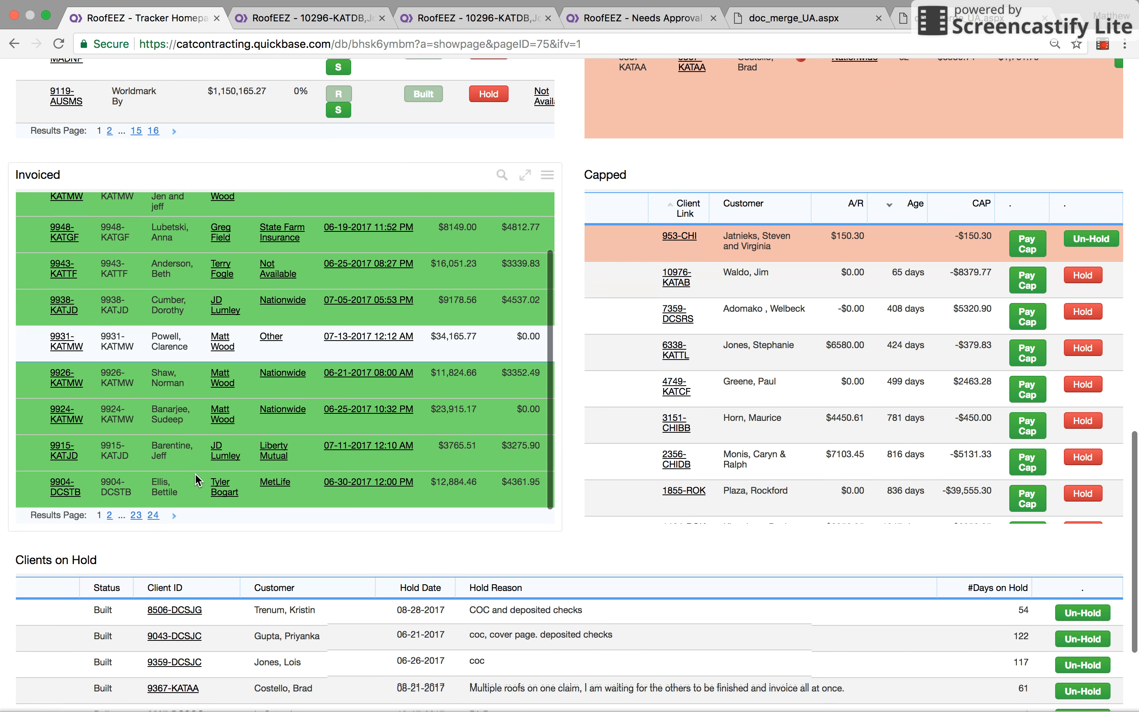
pyautogui.scroll(-3)
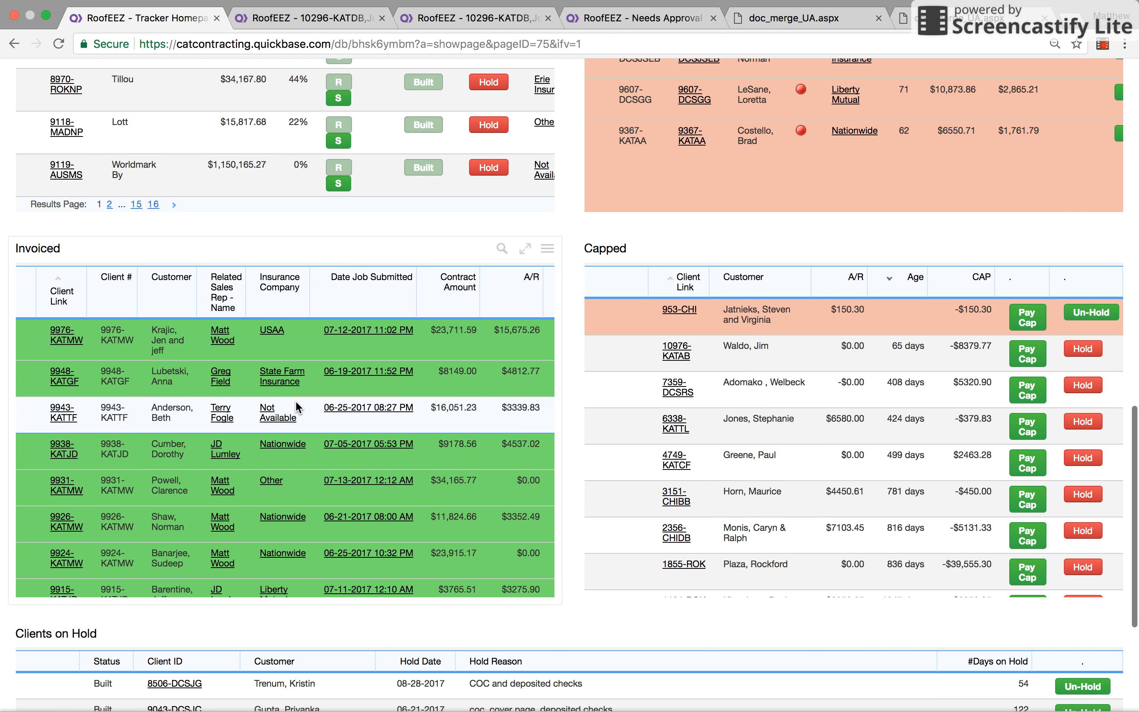
pyautogui.click(546, 247)
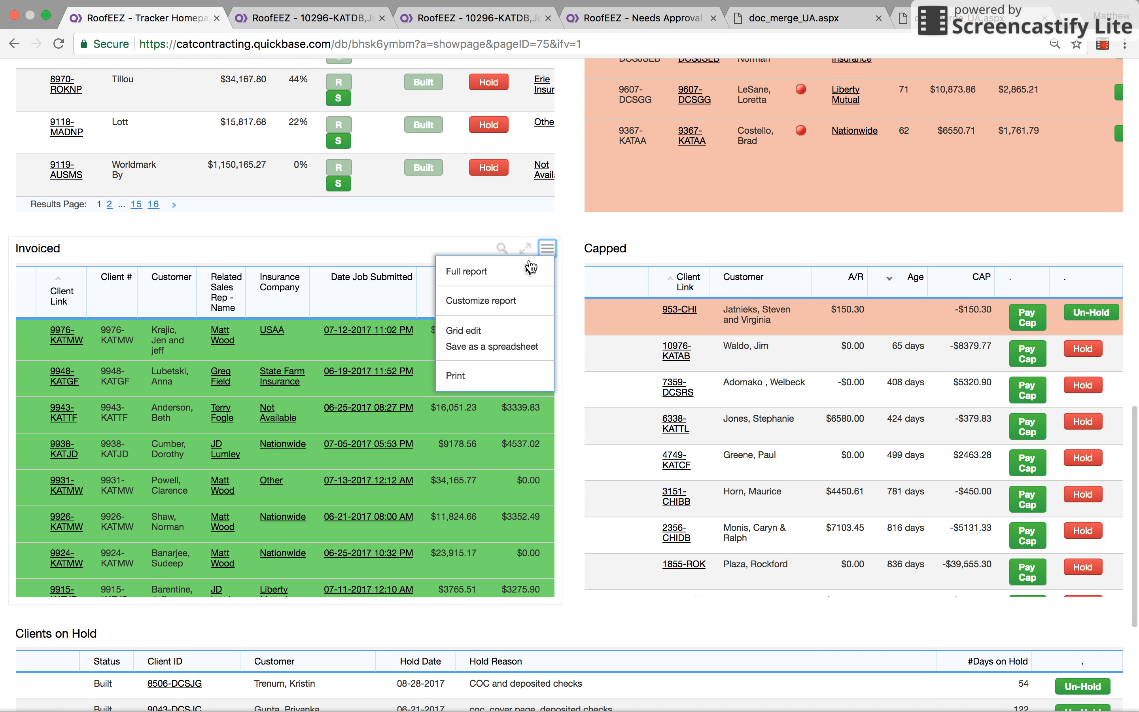
pyautogui.click(467, 271)
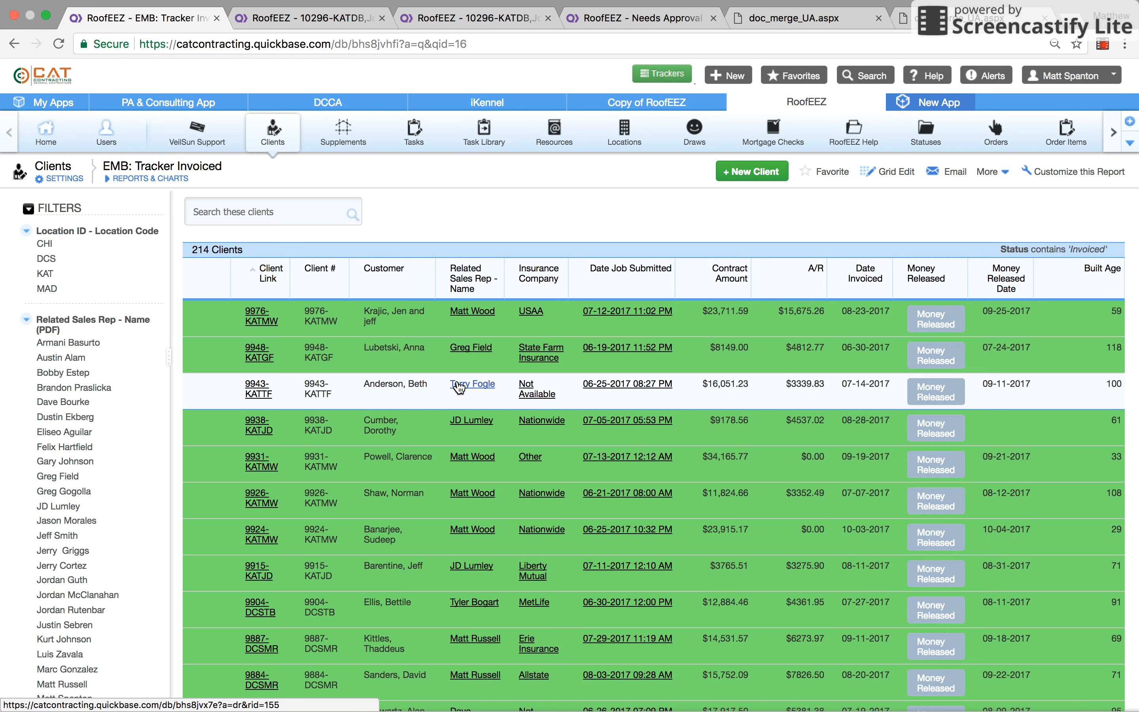
pyautogui.scroll(-3)
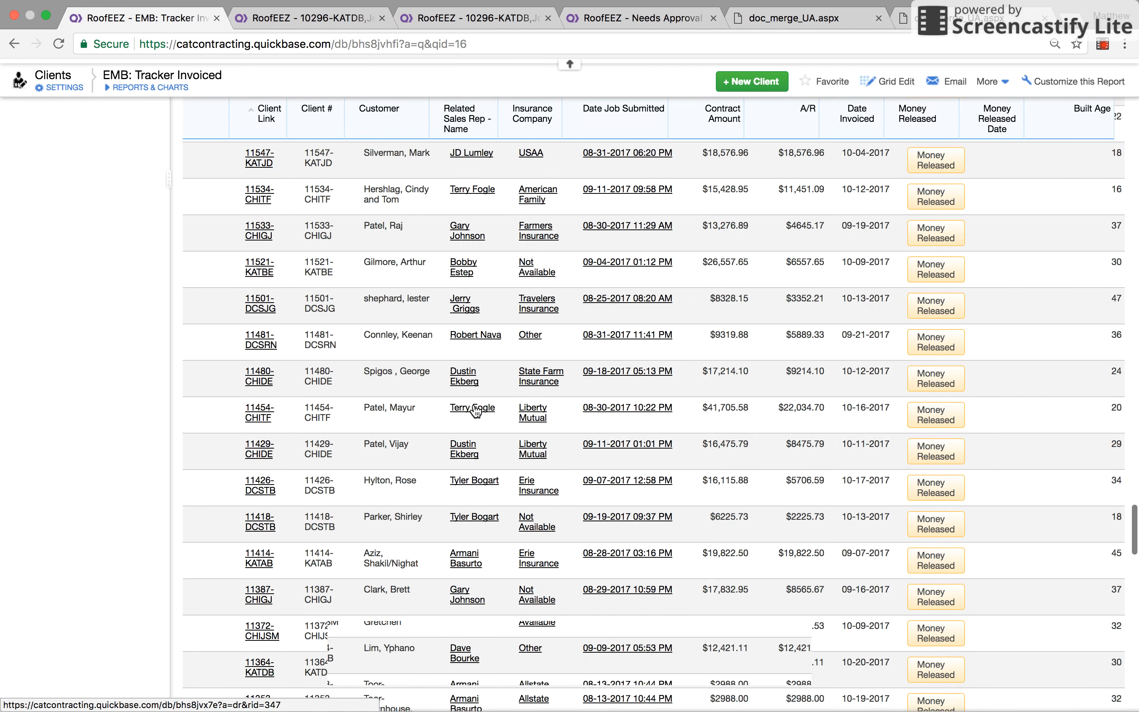
pyautogui.scroll(-3)
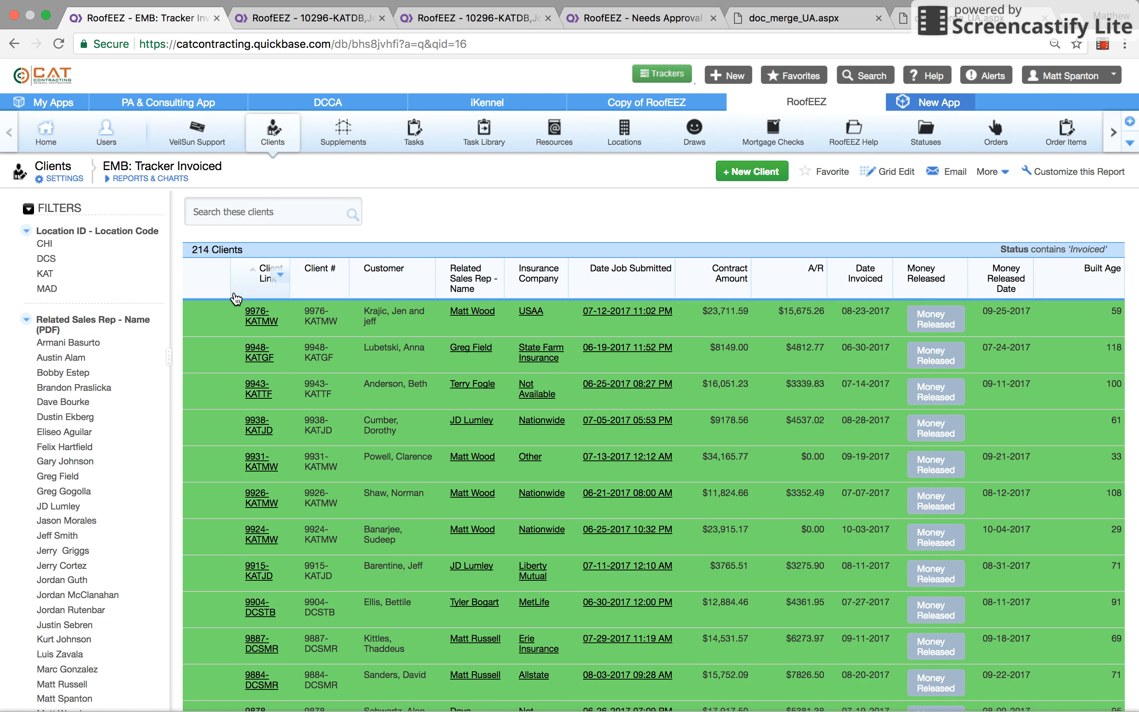
pyautogui.moveTo(247, 238)
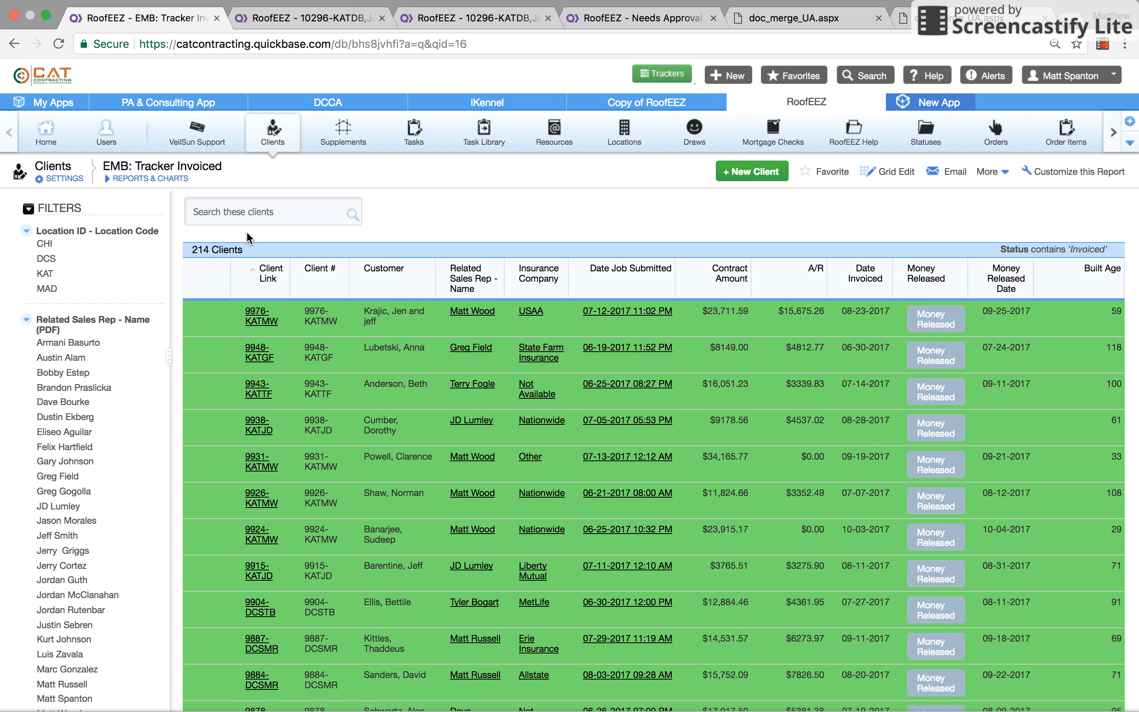